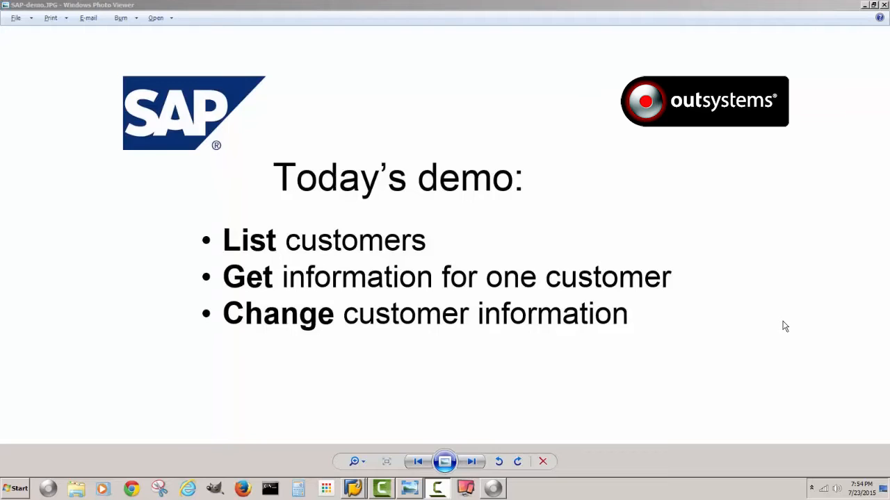
pyautogui.moveTo(119, 247)
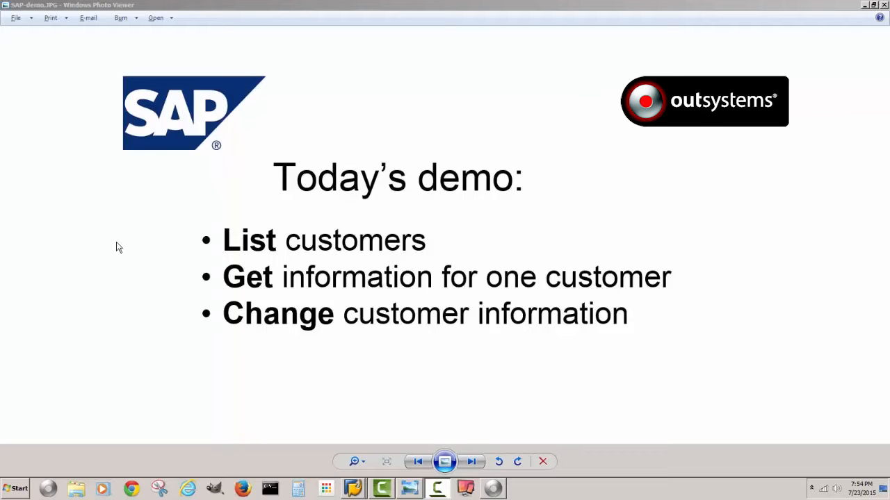
# Step: Create the CL1 module from the London template and allow the Anonymous role on HomePage
pyautogui.click(493, 488)
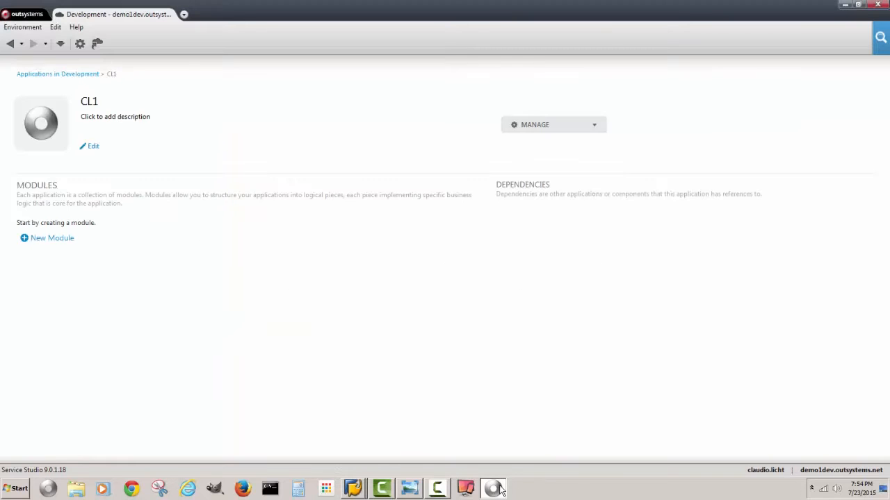
pyautogui.moveTo(243, 302)
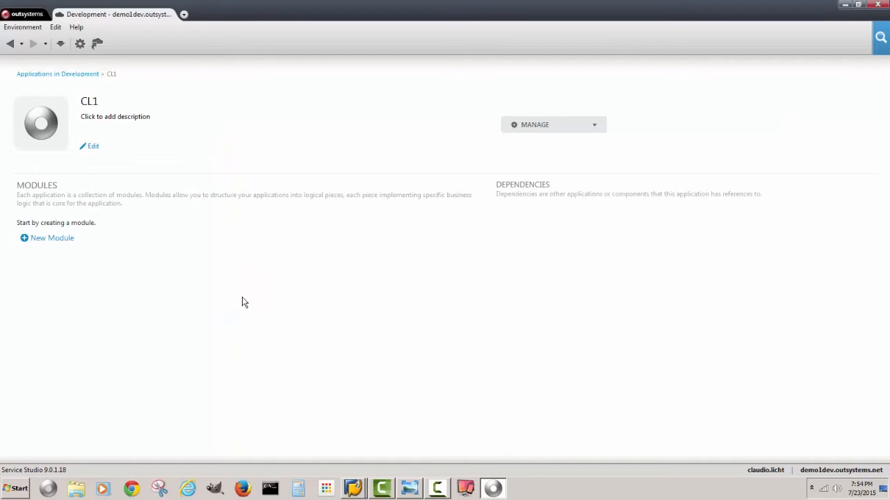
pyautogui.click(53, 237)
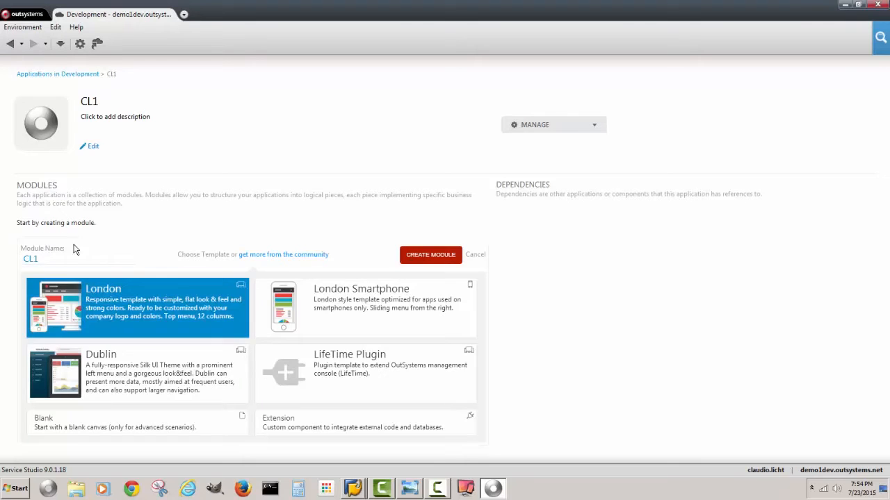
pyautogui.click(431, 254)
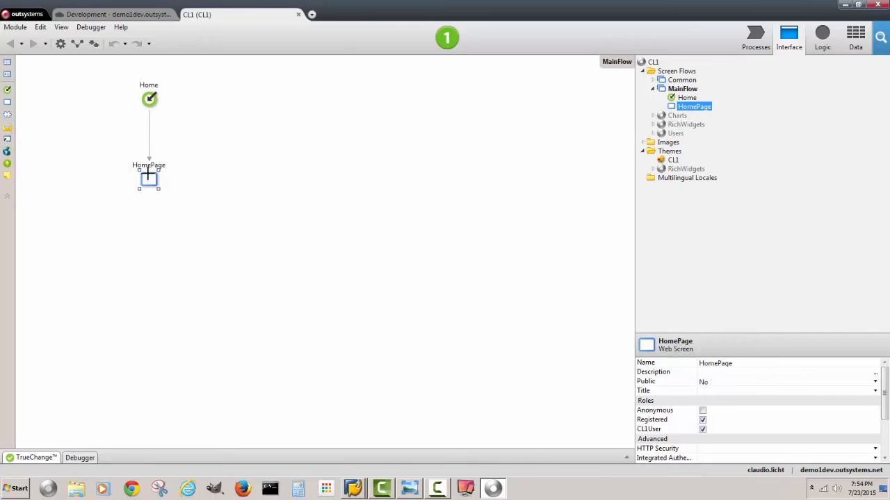
pyautogui.moveTo(179, 214)
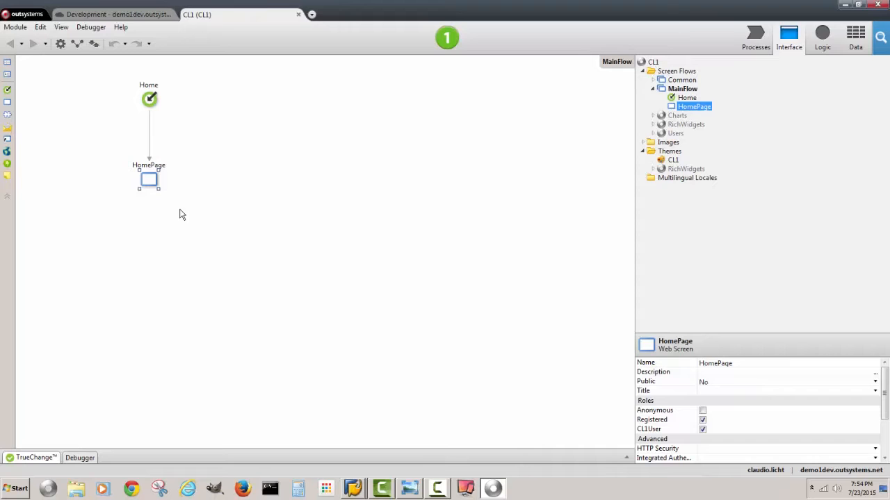
pyautogui.click(703, 410)
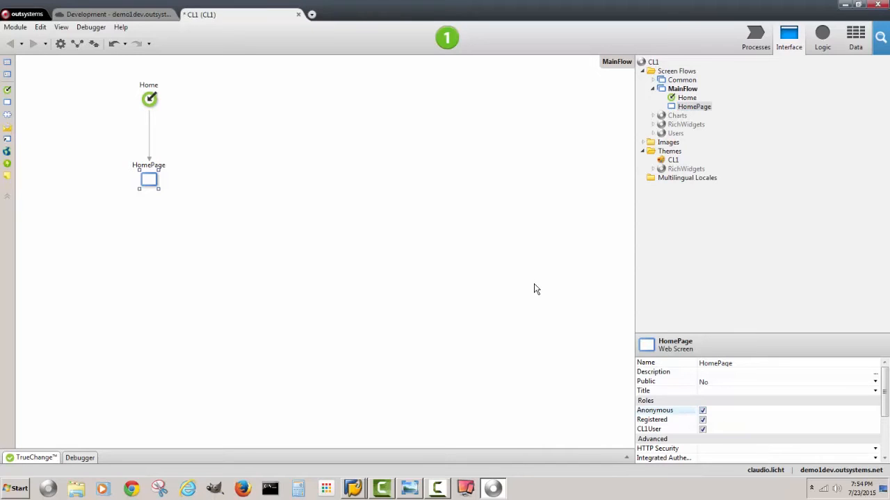
pyautogui.moveTo(823, 39)
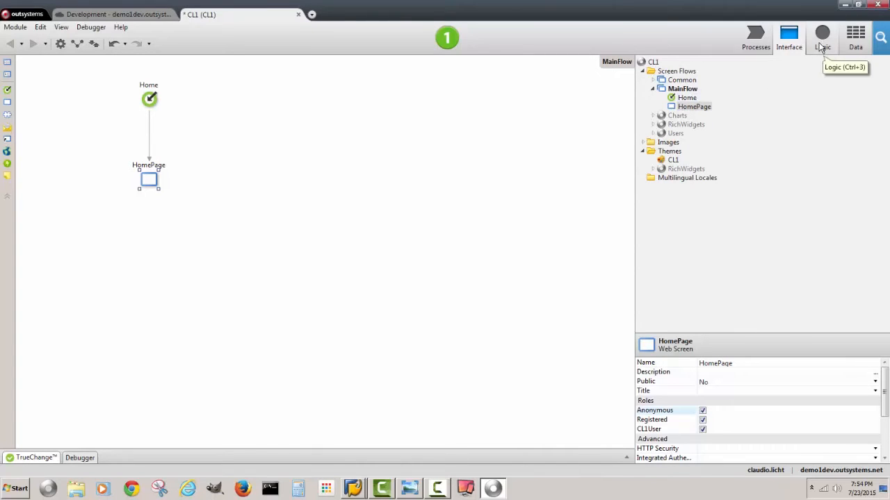
# Step: In Logic, enter the SAP password, test the connection to cpd501, and proceed to choose functions
pyautogui.click(821, 34)
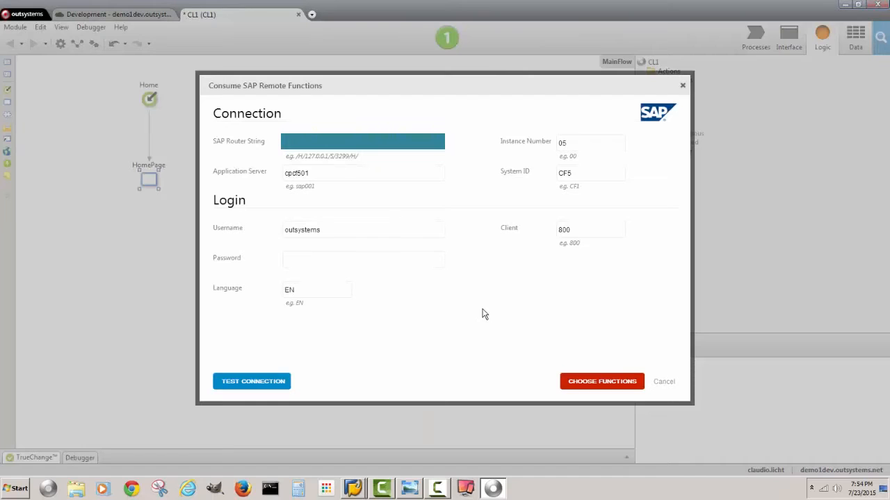
pyautogui.write('•')
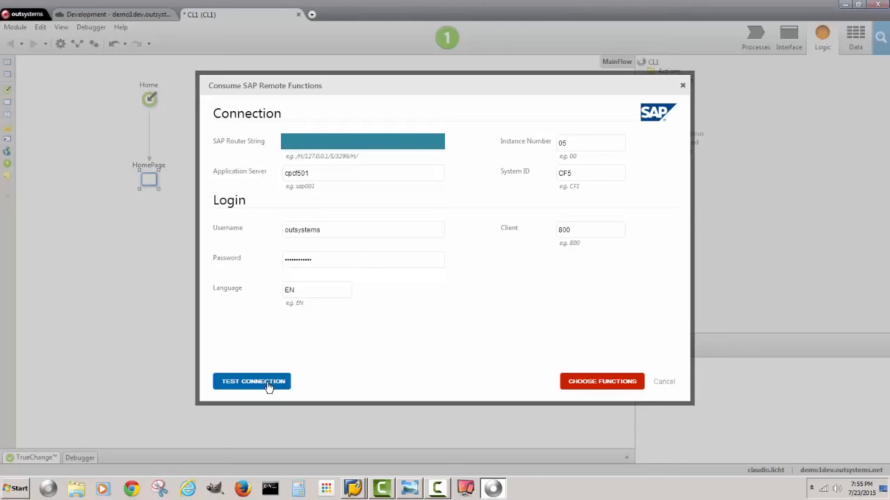
pyautogui.click(253, 381)
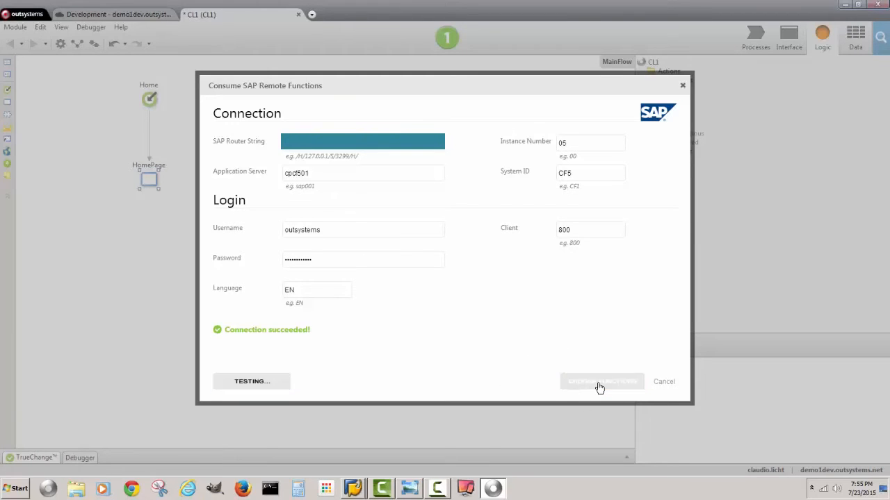
pyautogui.click(600, 381)
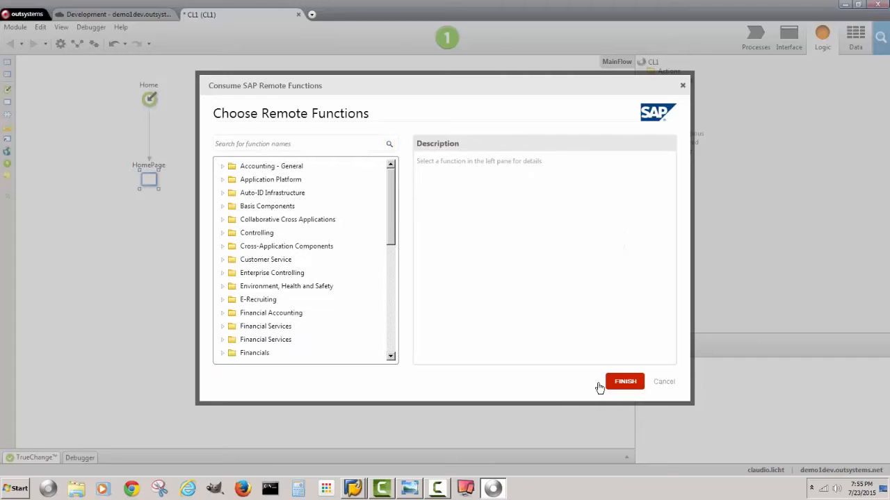
pyautogui.moveTo(84, 389)
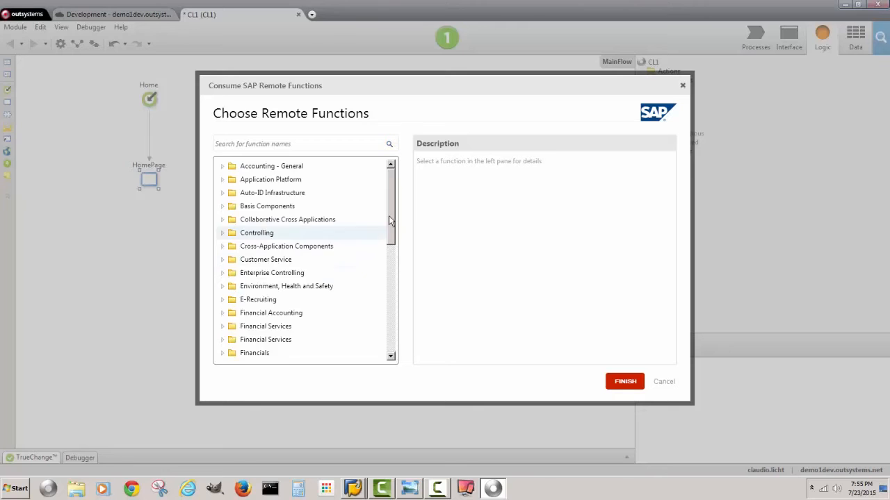
# Step: Expand Accounting - General > Accounting Billing and view BAPI_ACC_BILLING_CHECK's description and parameters
pyautogui.scroll(-3)
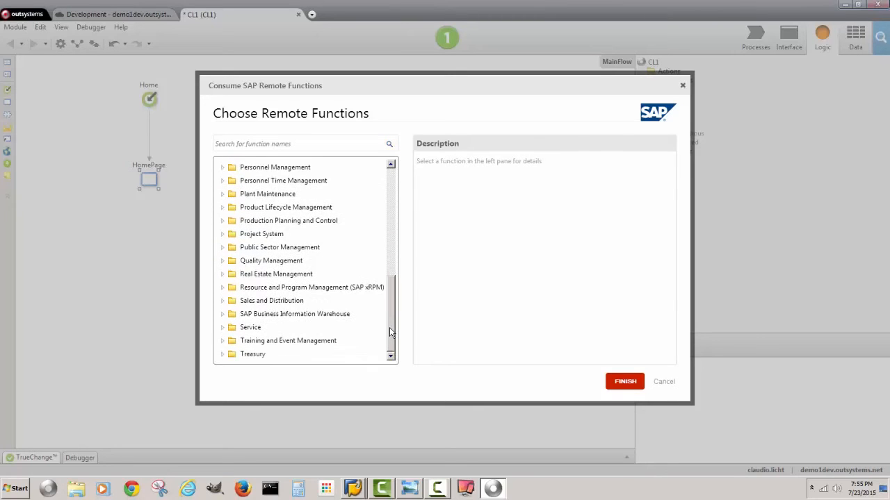
pyautogui.scroll(3)
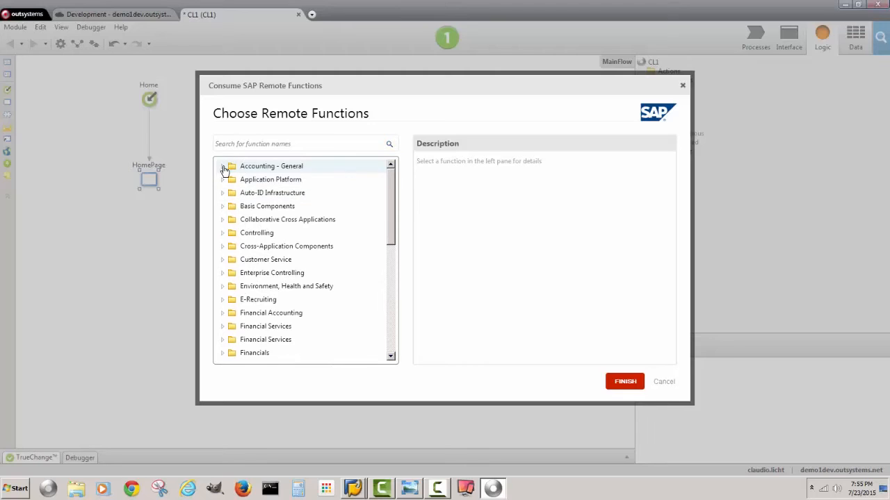
pyautogui.click(223, 165)
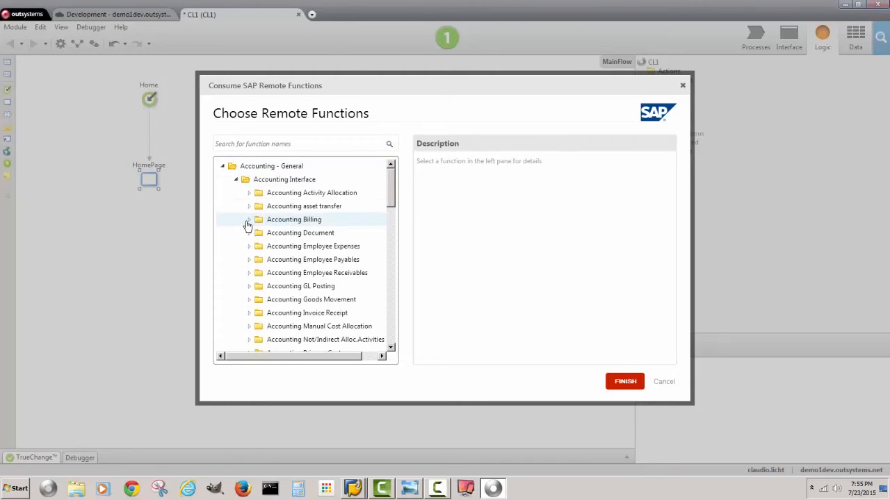
pyautogui.click(249, 220)
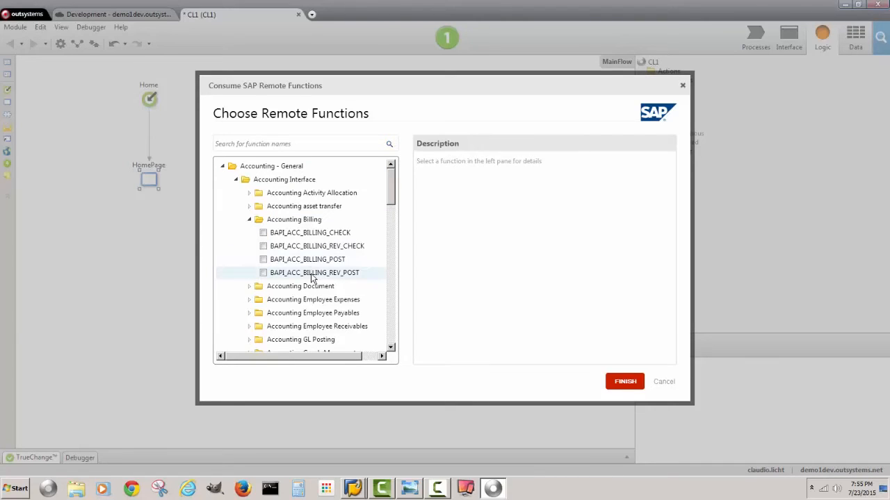
pyautogui.click(308, 233)
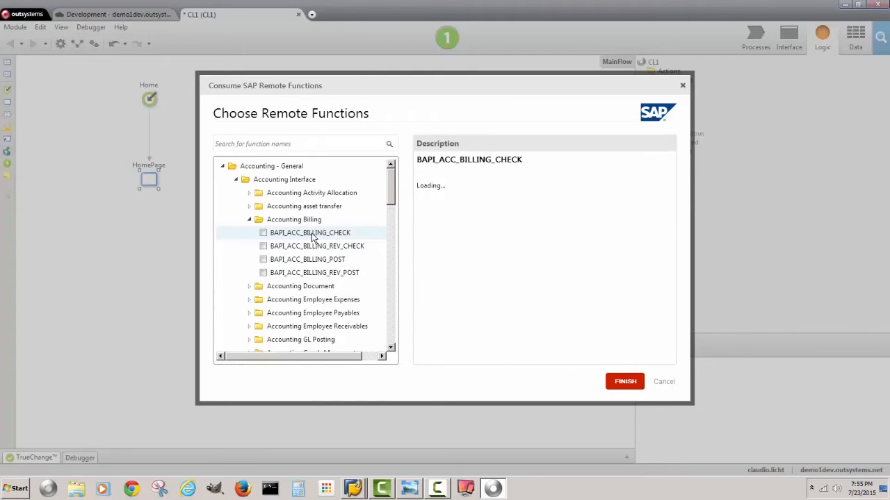
pyautogui.click(310, 232)
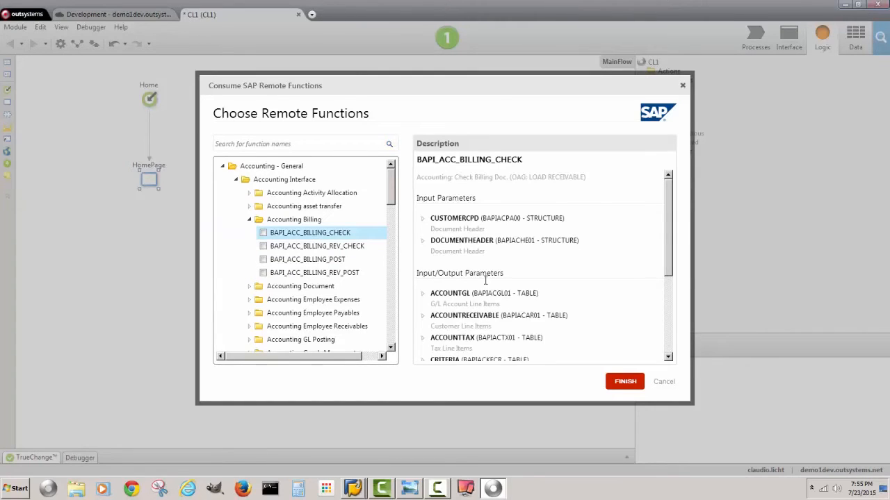
pyautogui.scroll(-3)
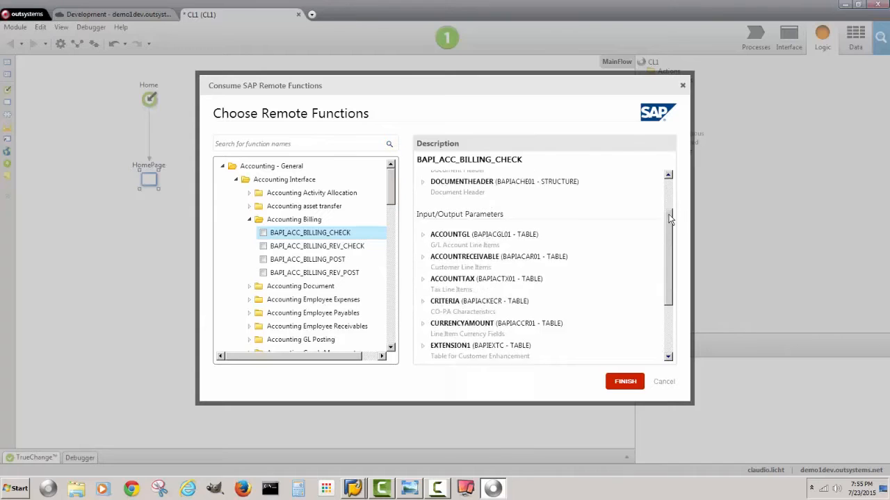
pyautogui.scroll(3)
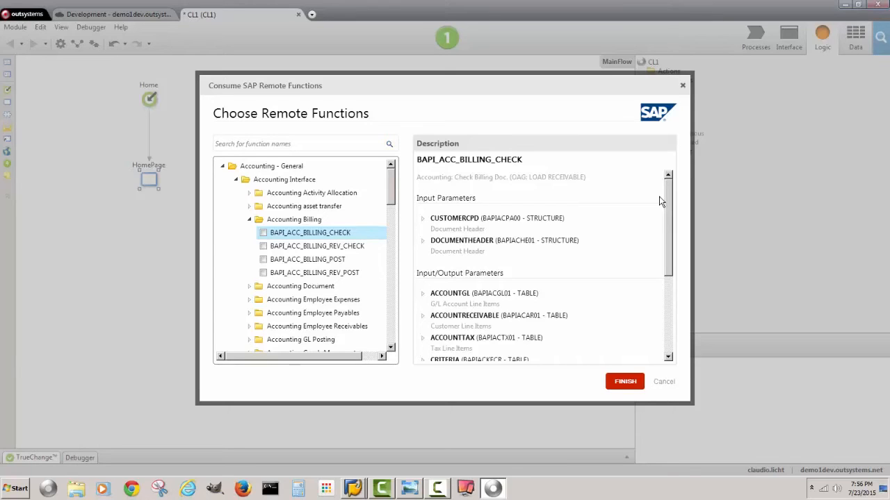
pyautogui.moveTo(281, 144)
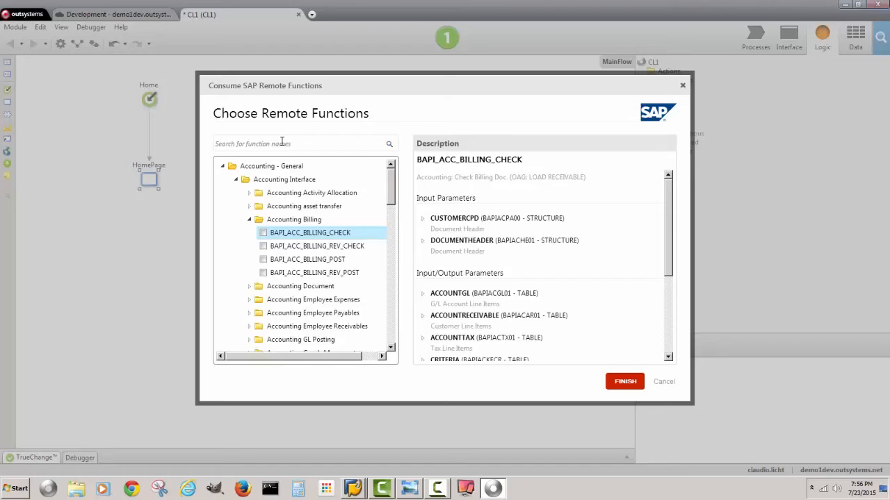
# Step: Search for get_customer, tick /SAPXCQM/GET_CUSTOMERS and finish importing it
pyautogui.write('get')
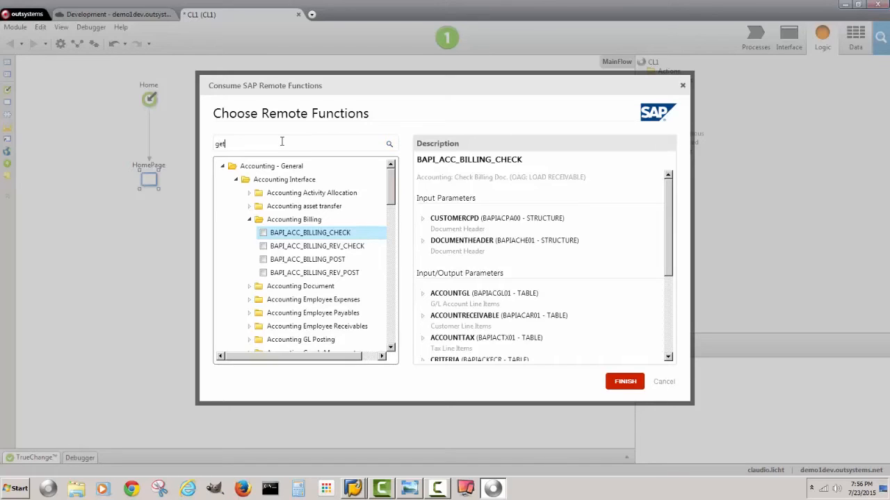
pyautogui.write('_customers')
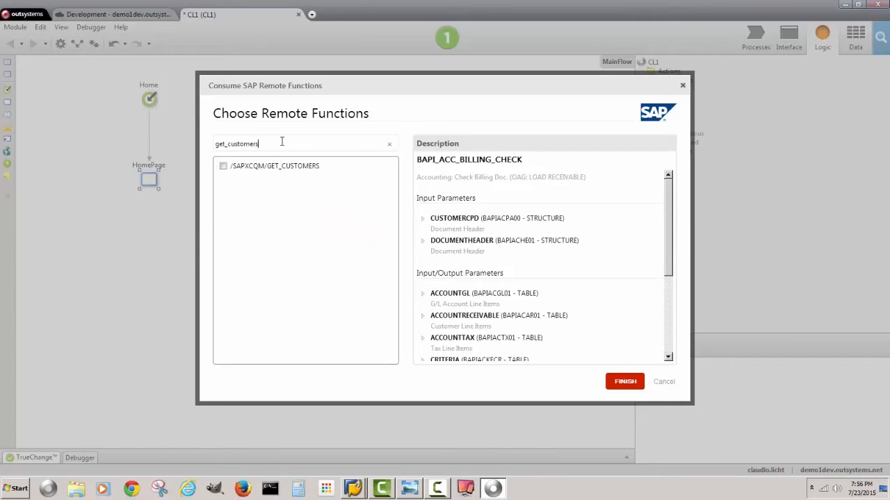
pyautogui.click(222, 166)
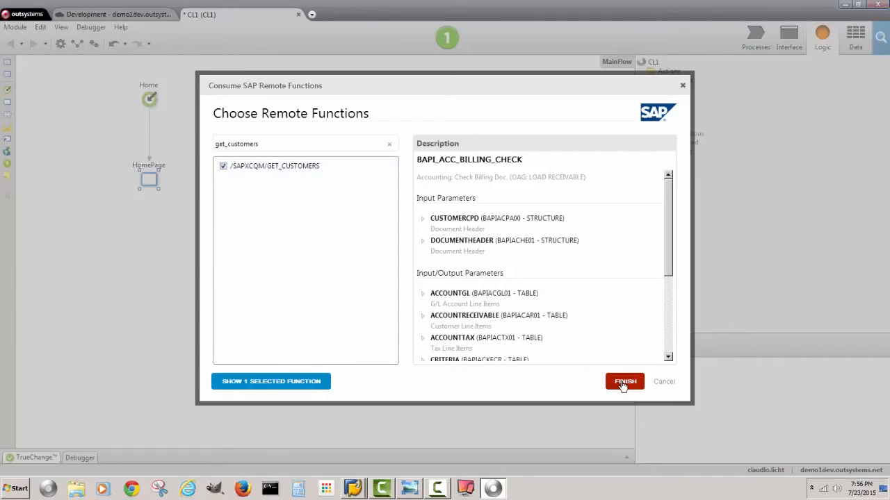
pyautogui.click(623, 381)
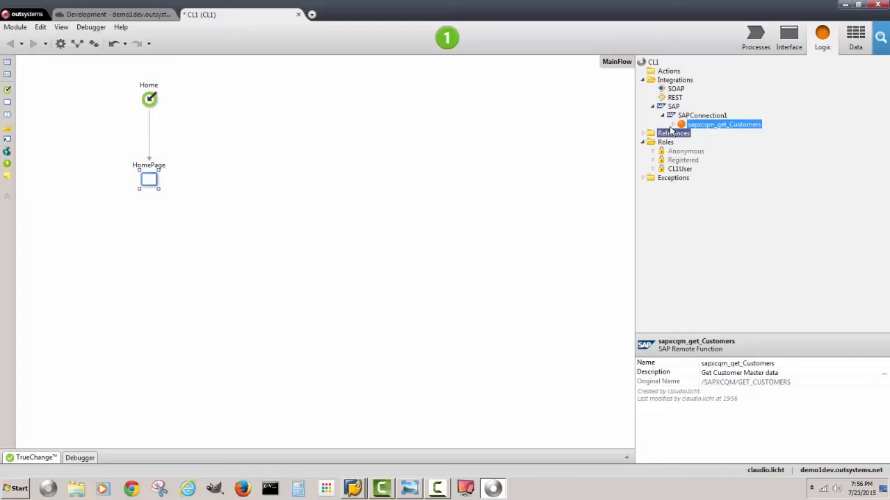
# Step: Inspect the imported function's T_Customer_Out parameter and expand the Data tab's Structures folder
pyautogui.click(671, 124)
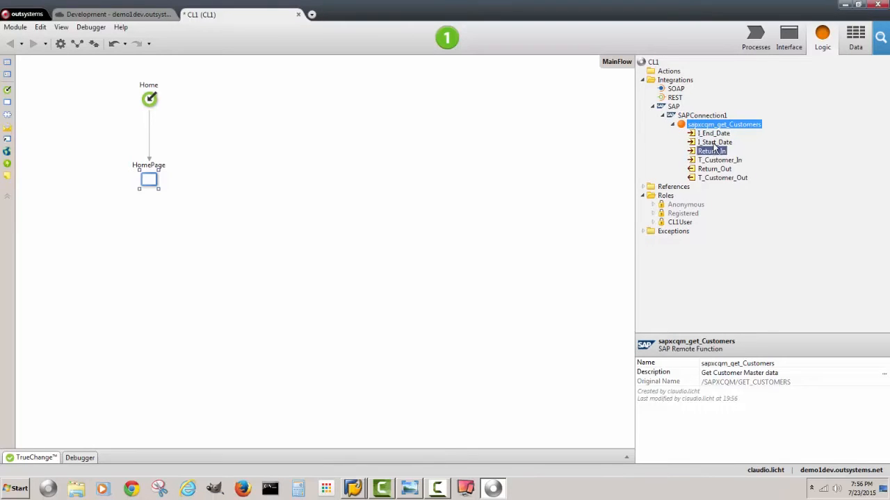
pyautogui.click(722, 178)
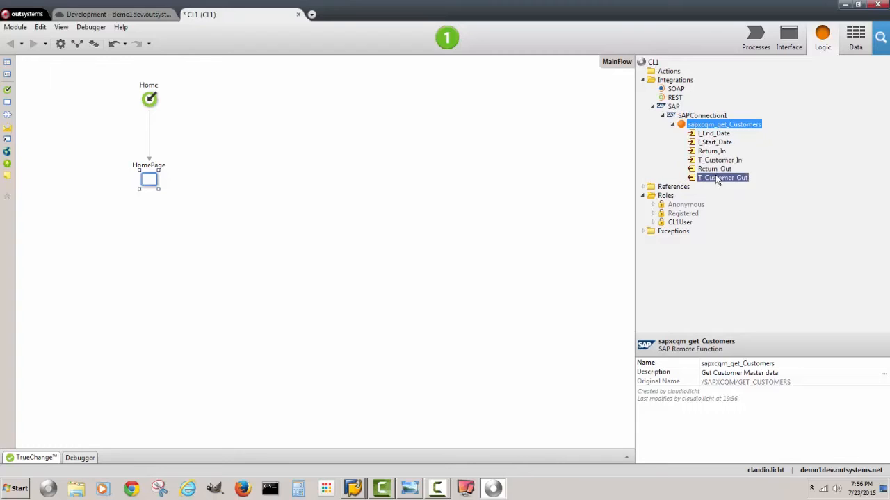
pyautogui.click(855, 36)
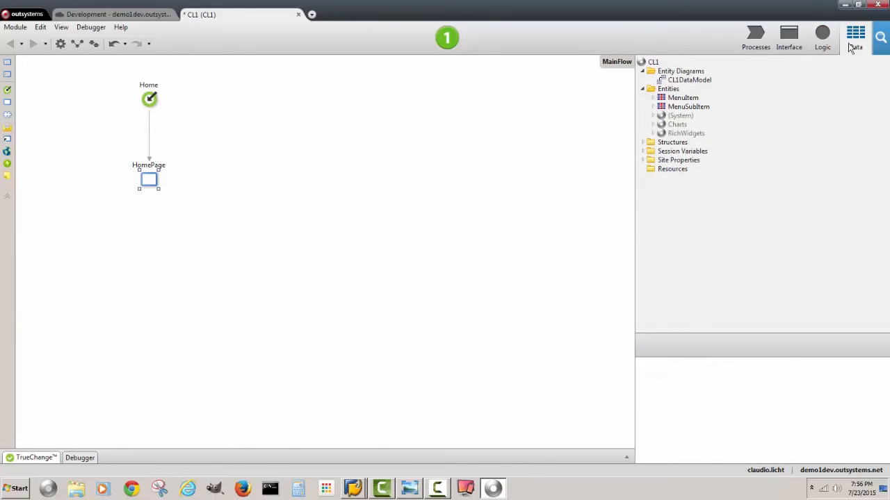
pyautogui.click(642, 142)
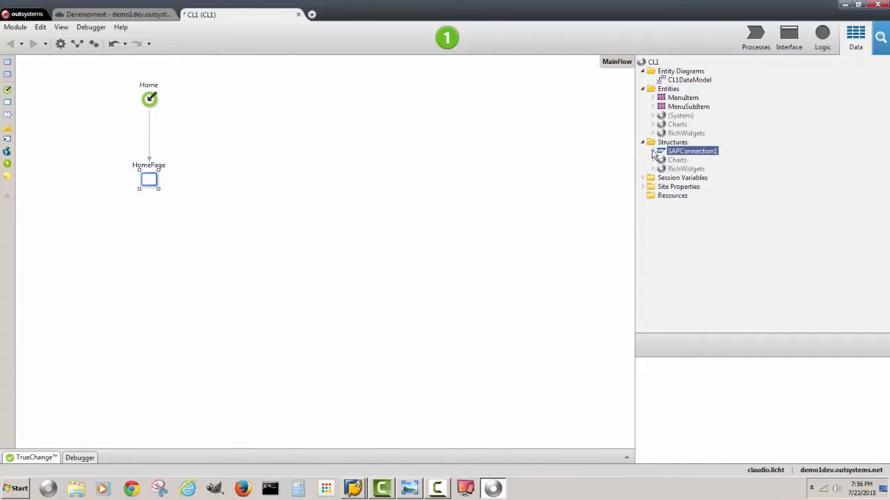
# Step: Review SAPConnection1's BAPIRETURN and T_Customer structures, then return to the Interface screens
pyautogui.click(653, 150)
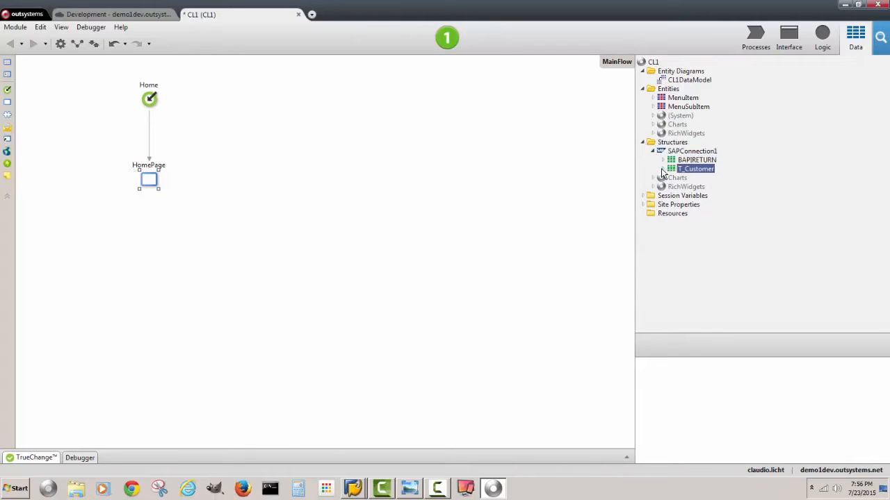
pyautogui.click(662, 159)
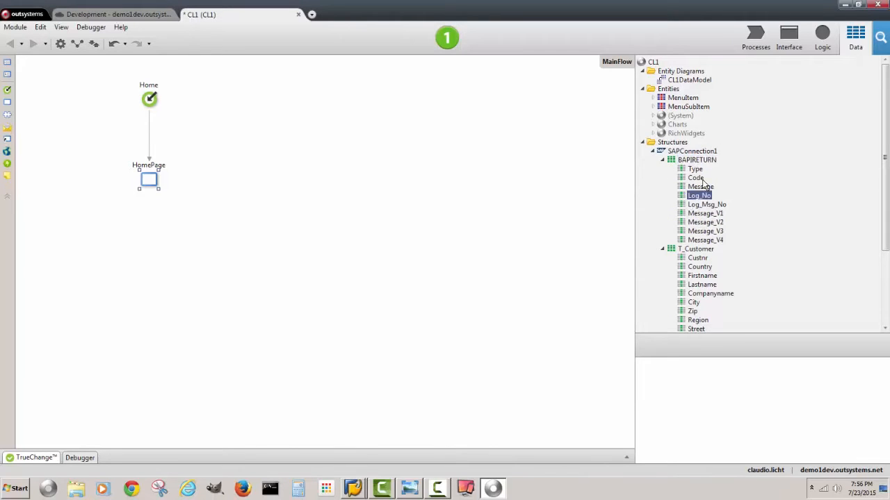
pyautogui.click(673, 159)
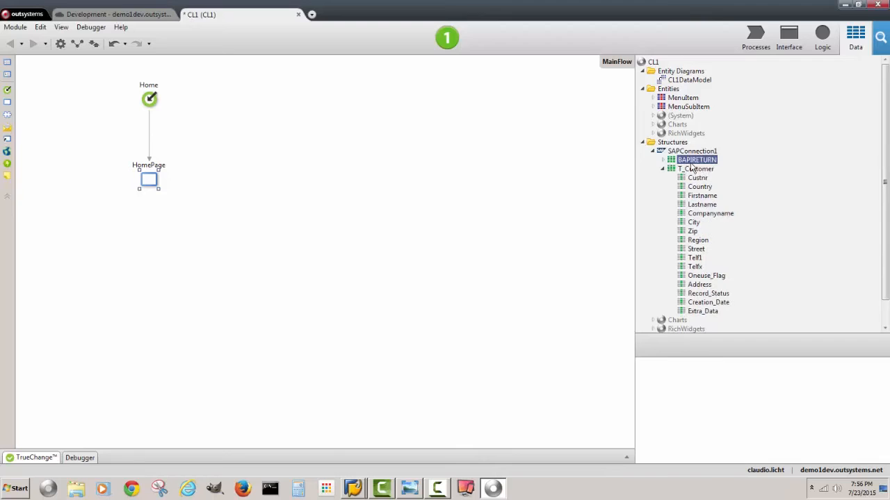
pyautogui.click(662, 169)
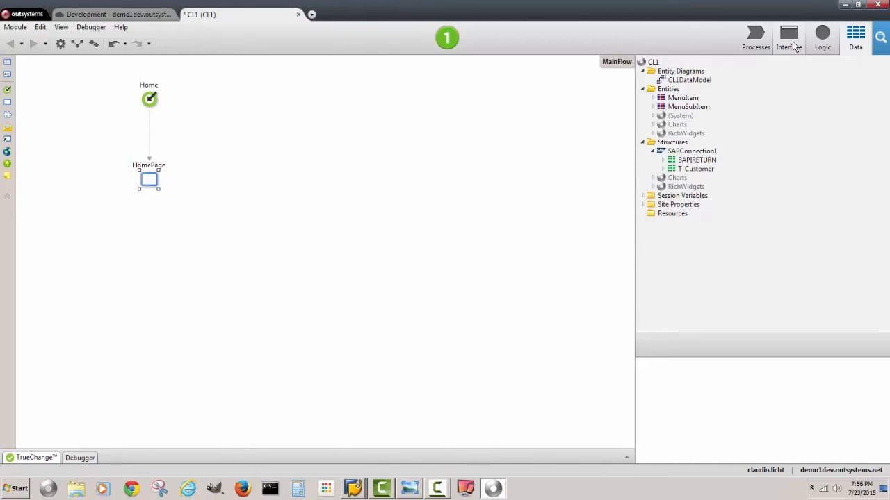
pyautogui.click(788, 36)
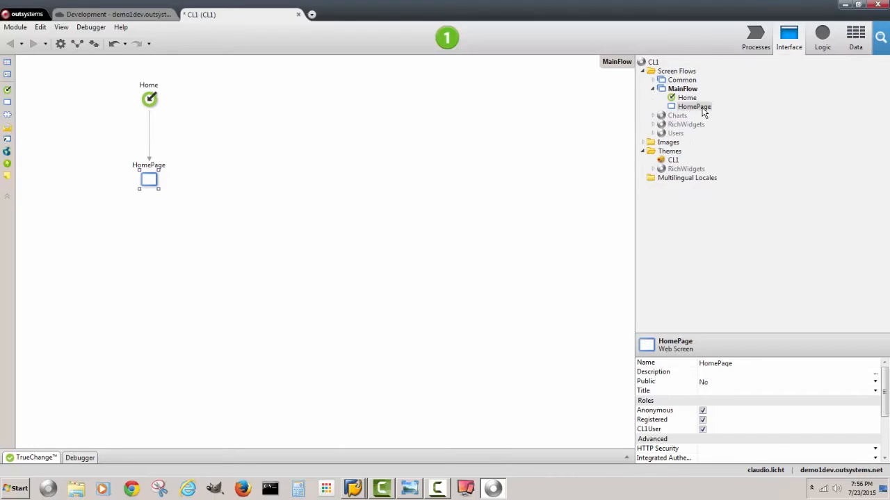
# Step: Add a Preparation to HomePage and drop sapxcqm_get_Customers into its flow between Start and End
pyautogui.rightClick(692, 107)
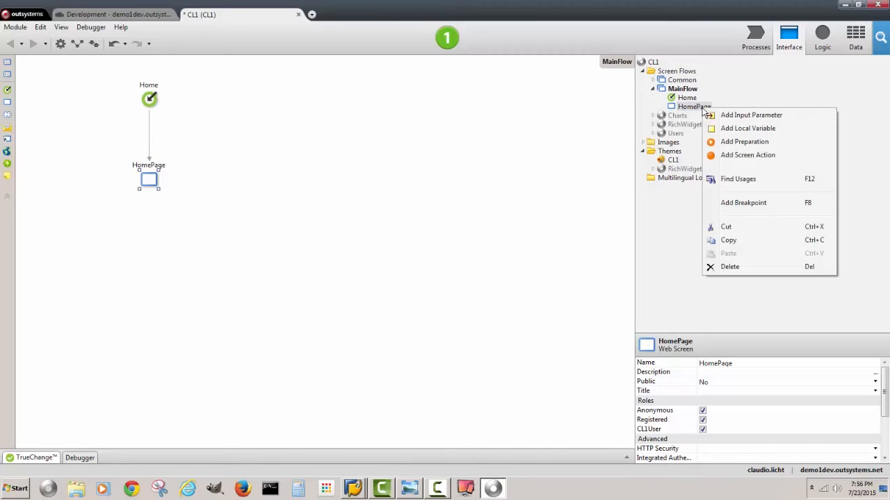
pyautogui.moveTo(744, 142)
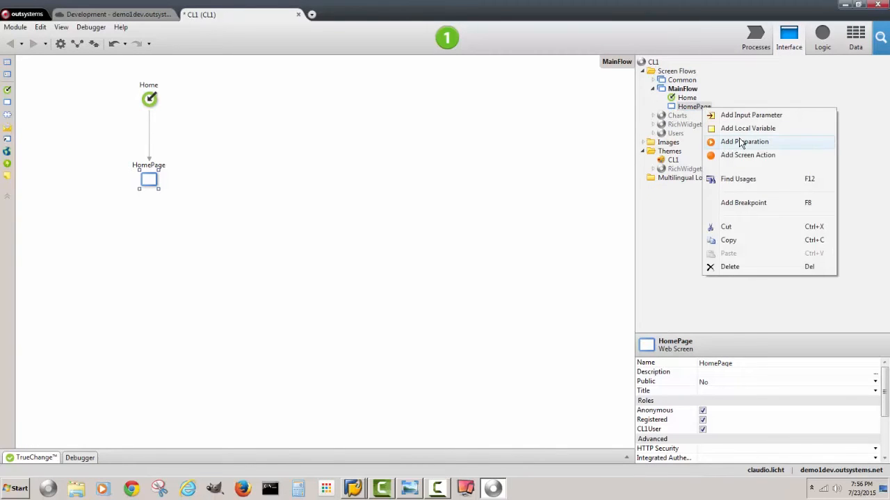
pyautogui.click(743, 142)
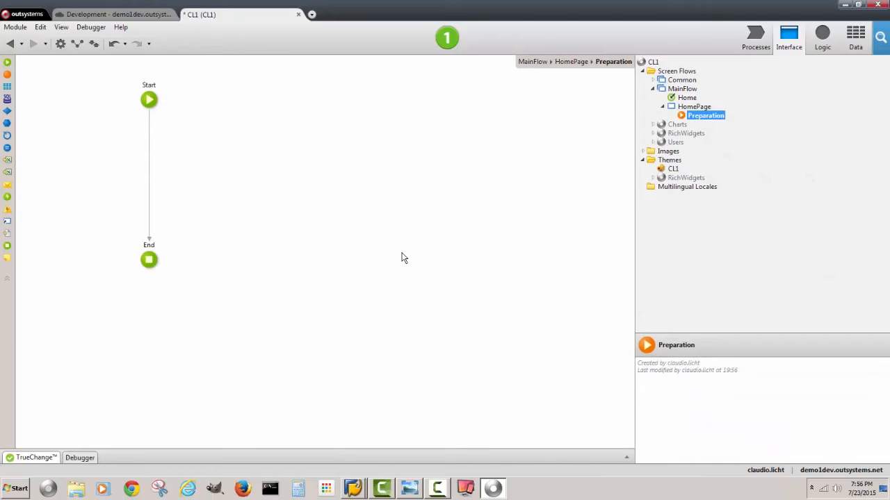
pyautogui.click(823, 37)
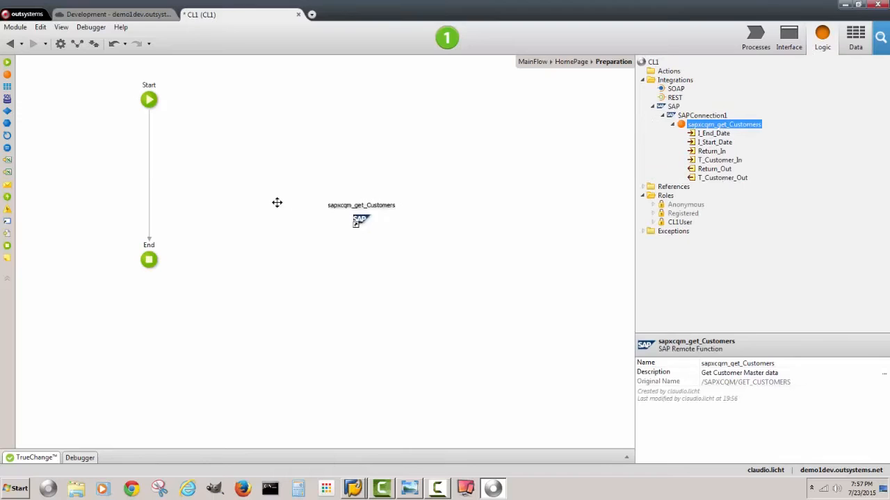
pyautogui.moveTo(362, 221); pyautogui.dragTo(149, 172)
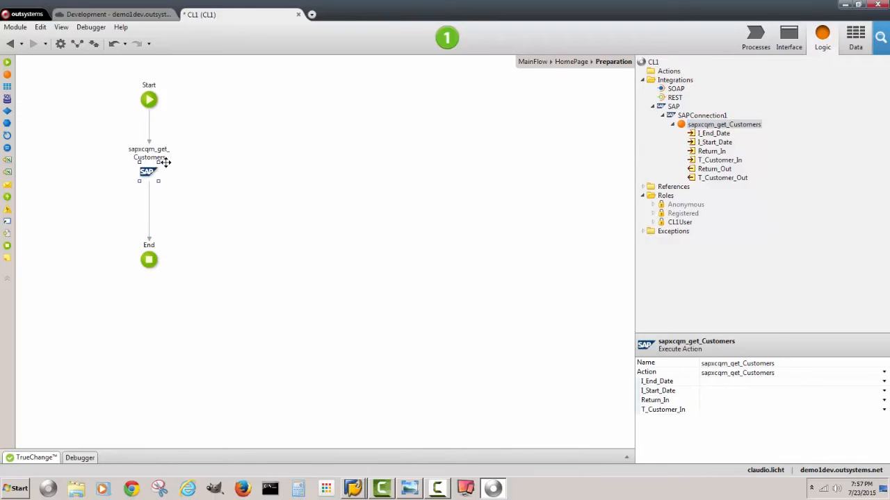
pyautogui.click(789, 36)
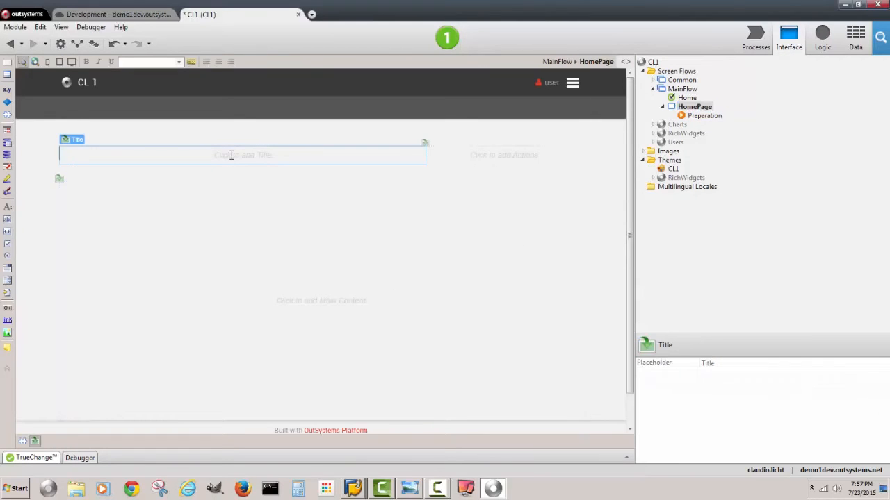
# Step: Set the HomePage title to 'List of SAP customers'
pyautogui.write('List of')
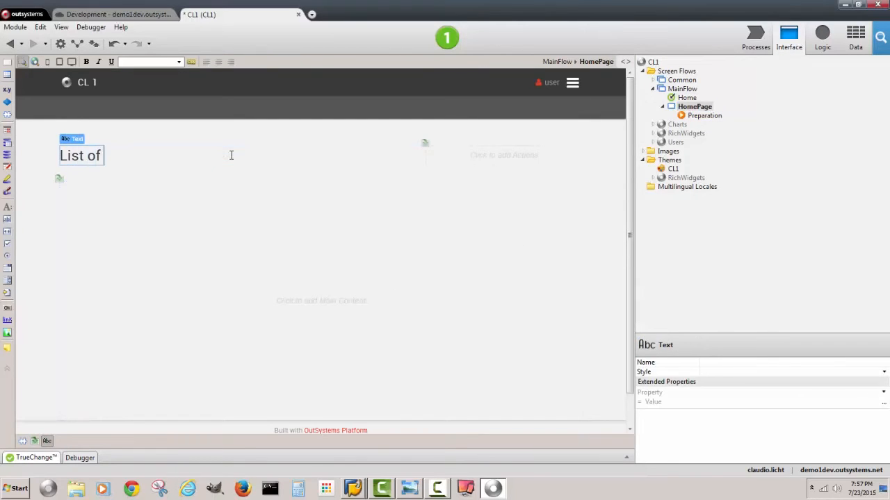
pyautogui.write('SA')
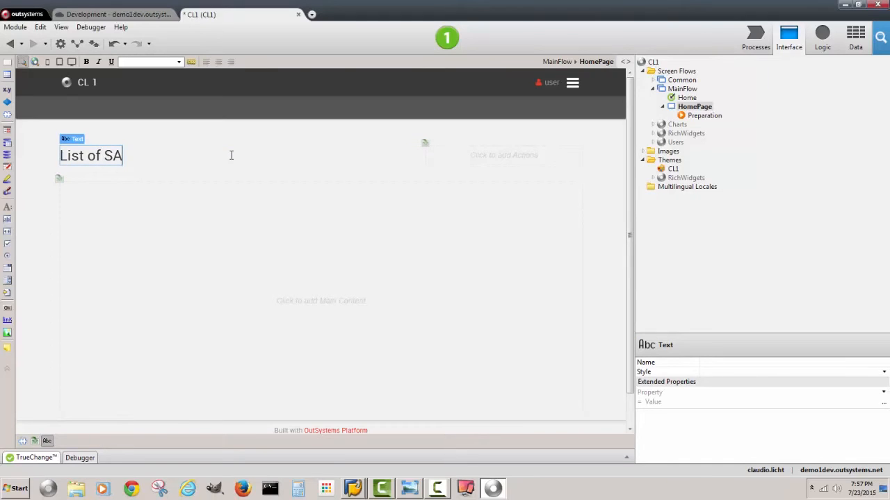
pyautogui.write('P cus')
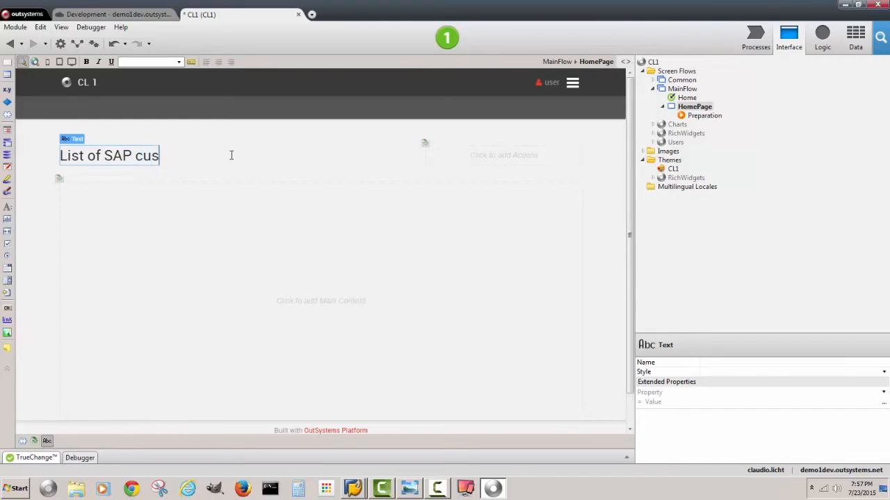
pyautogui.write('tomers')
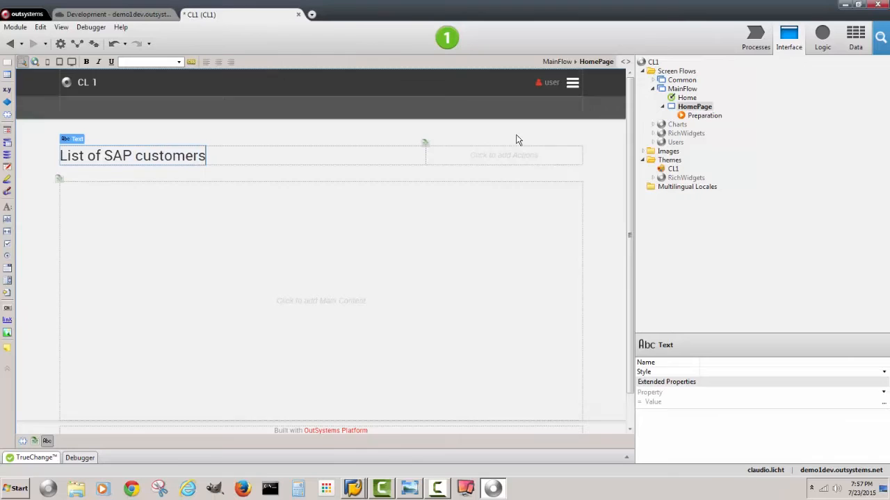
# Step: Add an expression beside the title with value CurrDate() from Built-in Date & Time functions
pyautogui.click(503, 156)
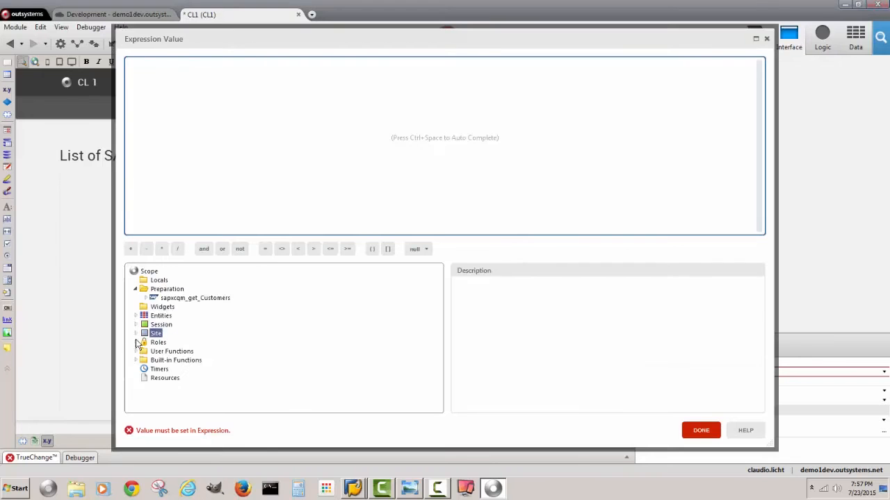
pyautogui.click(136, 360)
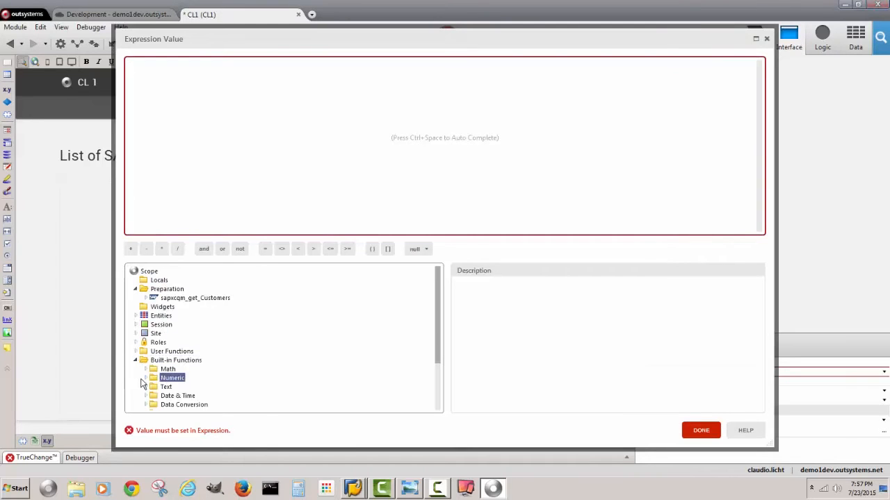
pyautogui.click(146, 395)
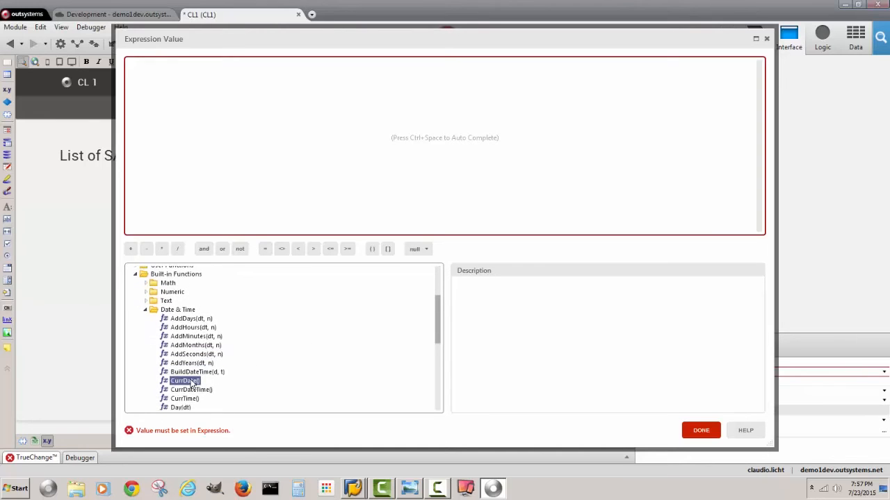
pyautogui.doubleClick(183, 381)
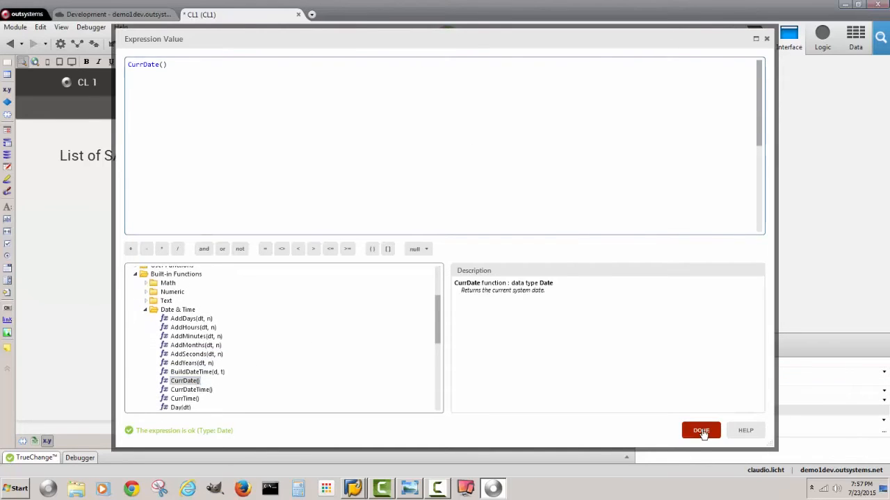
pyautogui.click(701, 431)
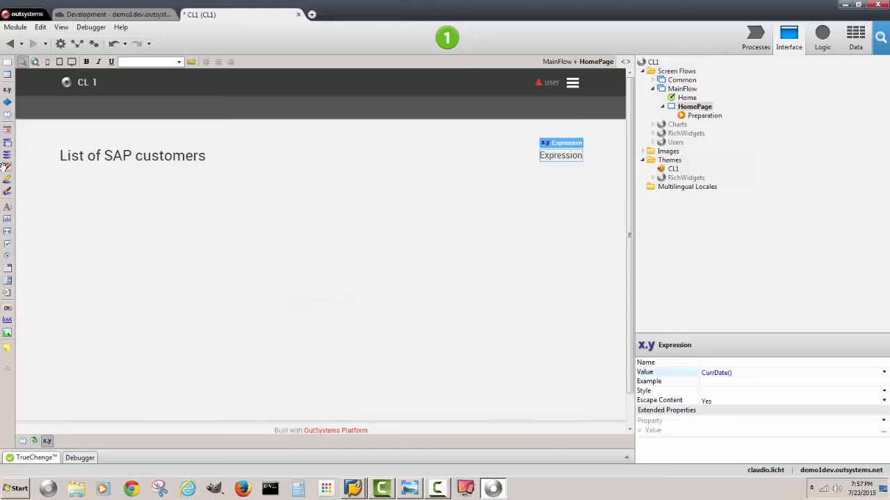
# Step: Add a Table Records widget with Source Record List sapxcqm_get_Customers.T_Customer_Out
pyautogui.click(560, 142)
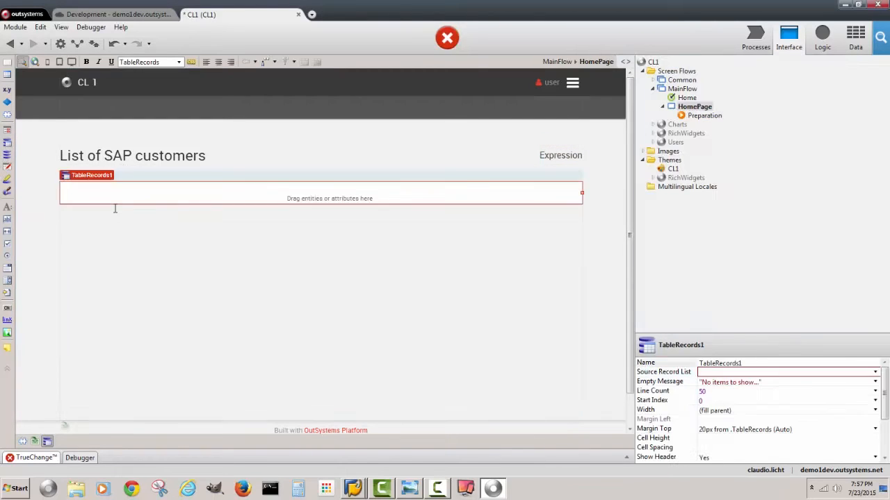
pyautogui.moveTo(118, 196)
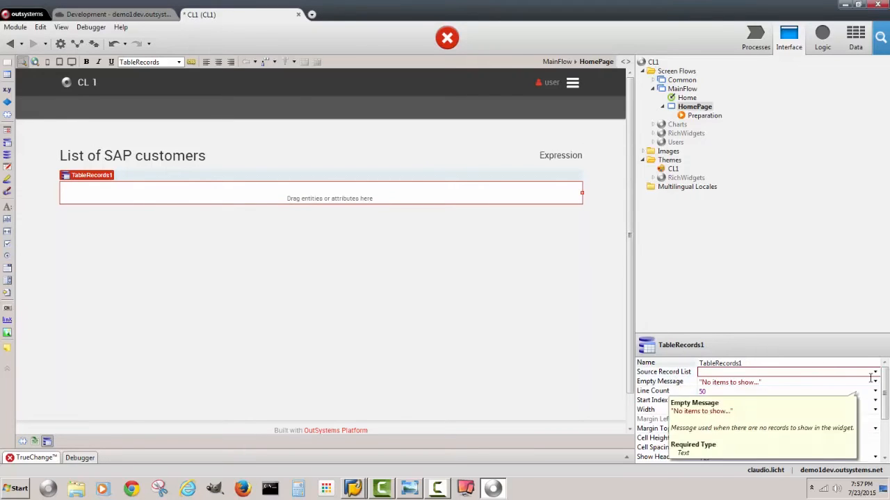
pyautogui.click(873, 373)
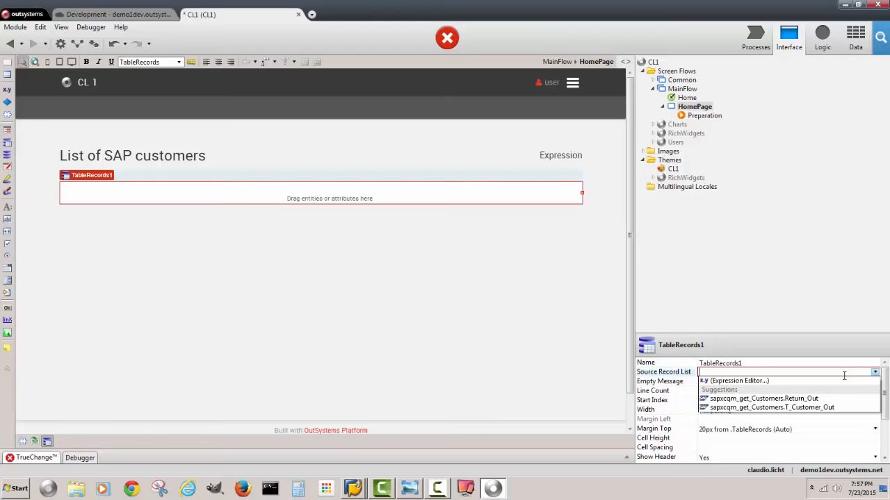
pyautogui.moveTo(842, 381)
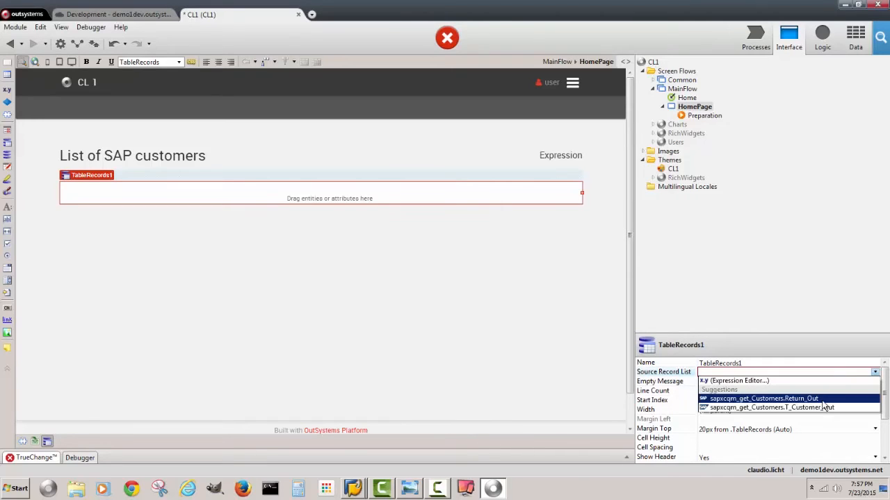
pyautogui.click(770, 408)
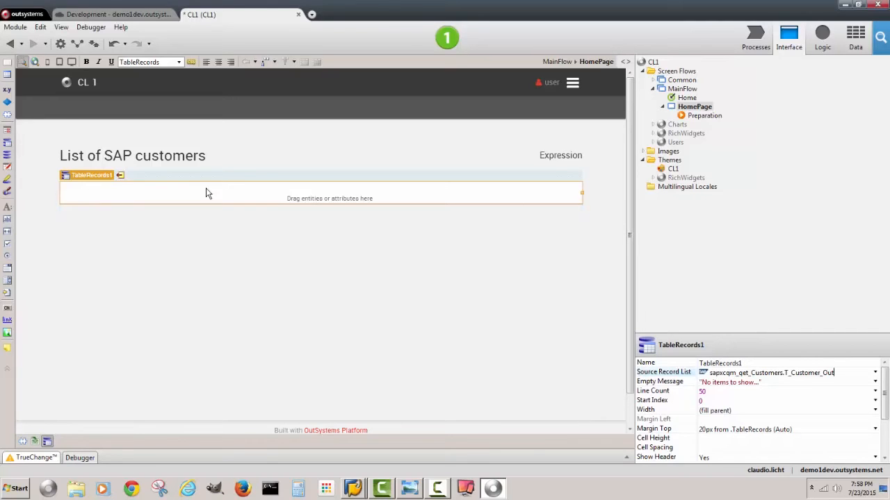
# Step: Drag T_Customer's customer number, country, company name and last name attributes into the table as columns
pyautogui.click(856, 35)
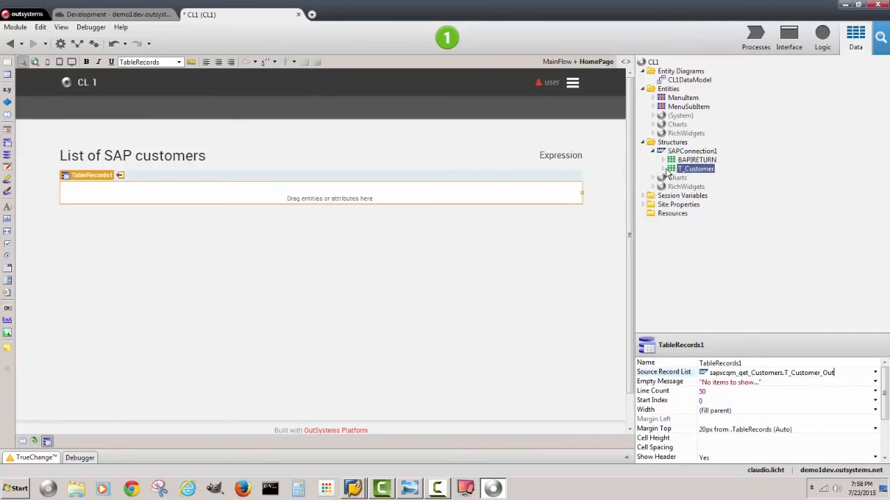
pyautogui.click(665, 169)
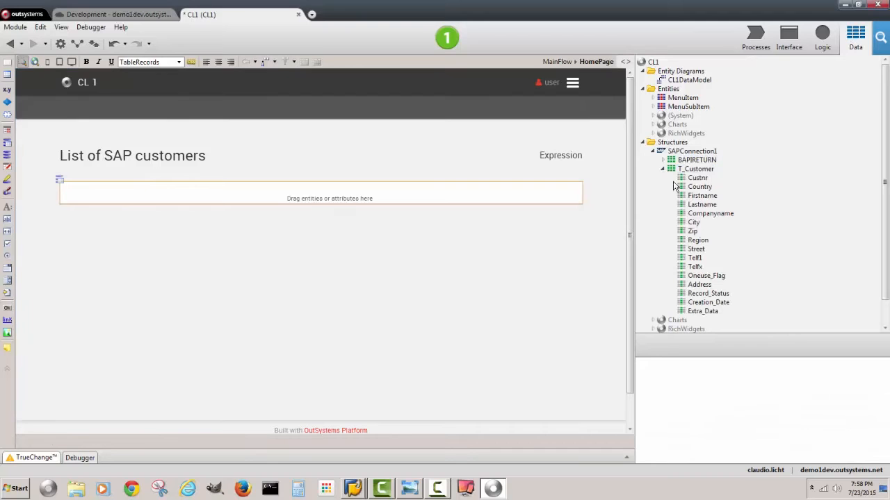
pyautogui.click(698, 178)
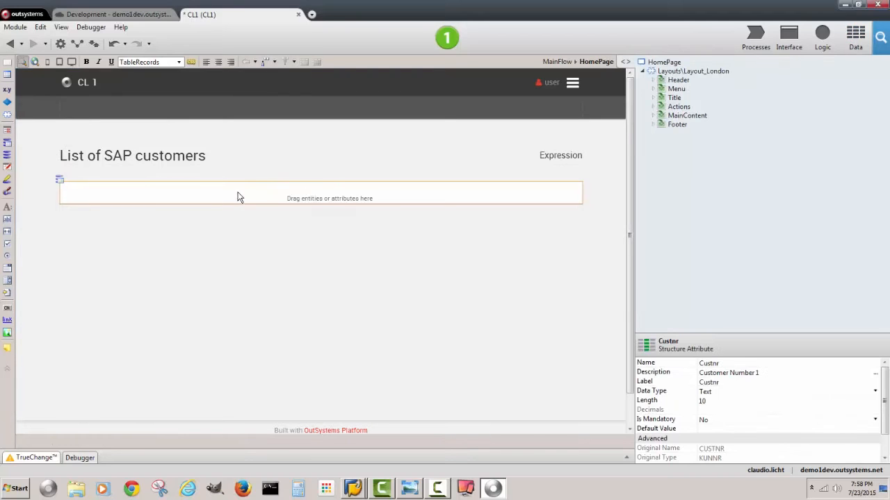
pyautogui.moveTo(699, 186); pyautogui.dragTo(415, 214)
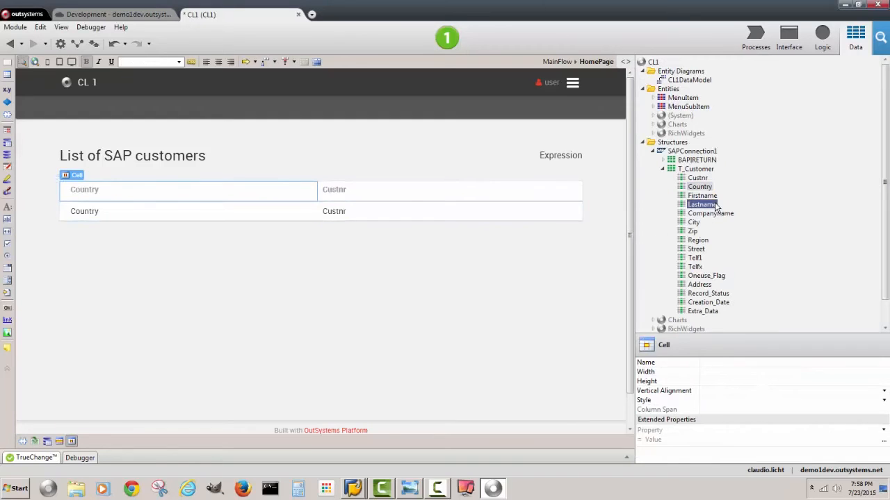
pyautogui.moveTo(710, 214); pyautogui.dragTo(487, 198)
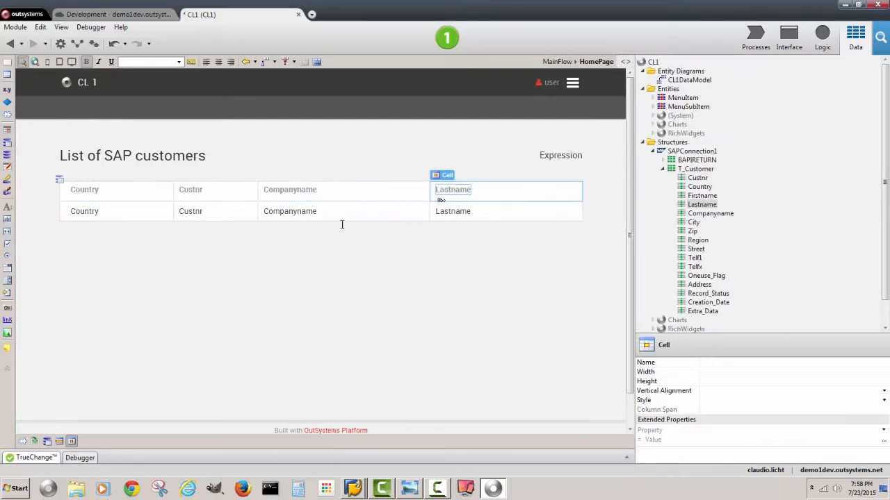
# Step: Rename the column headings to Customer # and Company Name
pyautogui.click(191, 189)
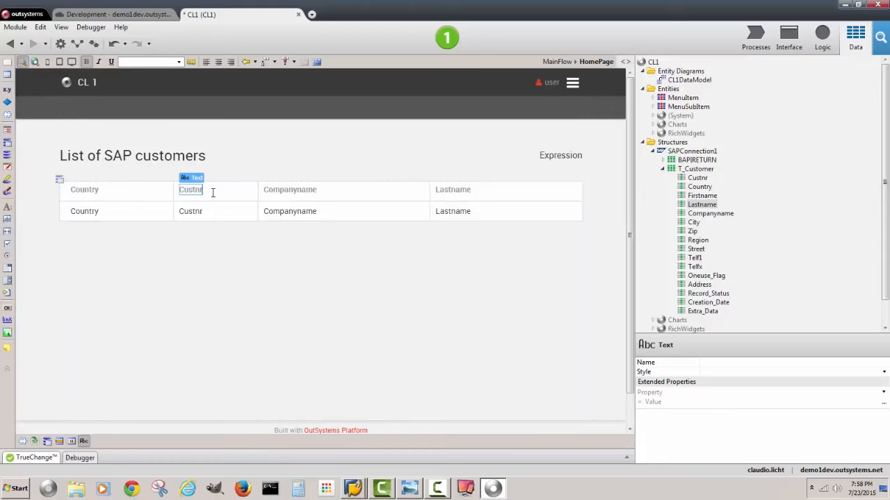
pyautogui.write('Customer #')
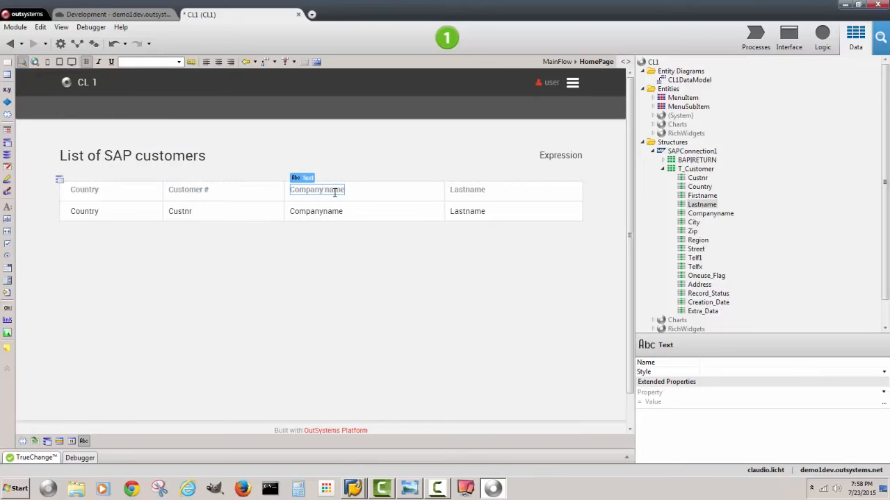
pyautogui.write('Company Name')
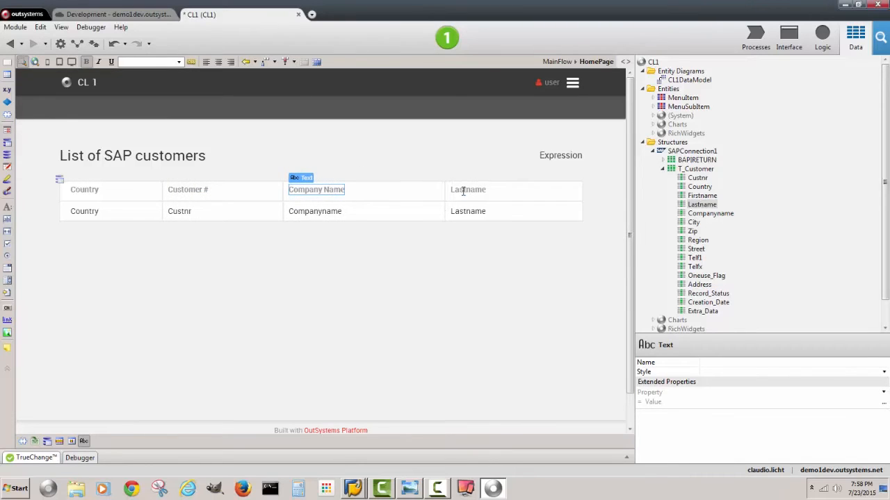
pyautogui.click(188, 189)
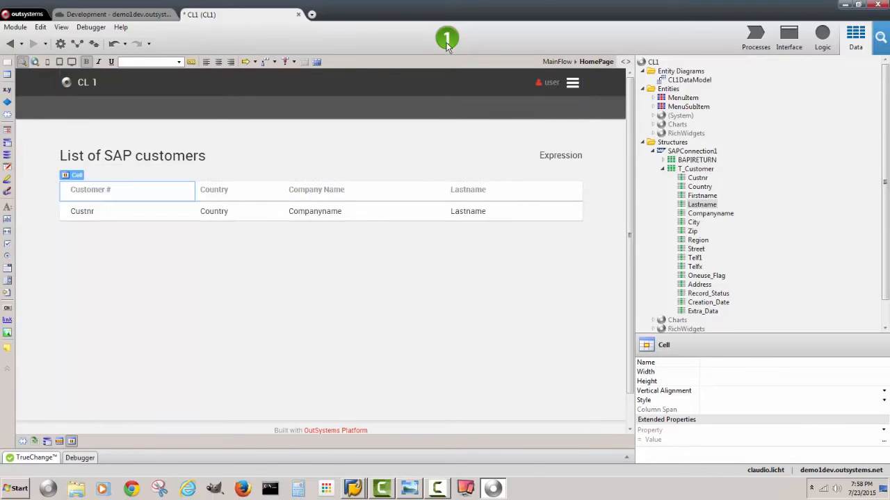
# Step: Publish the CL1 app and view its SAP customer list in Chrome, then on the mirrored iPad
pyautogui.click(448, 38)
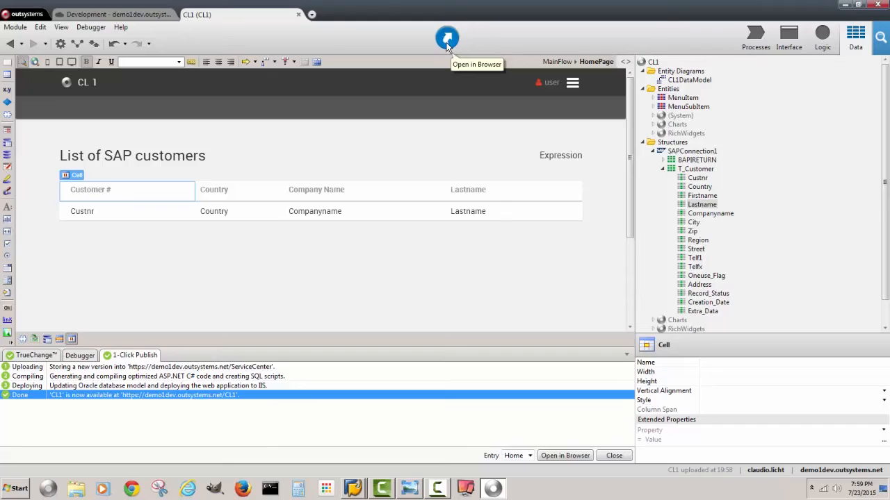
pyautogui.click(448, 39)
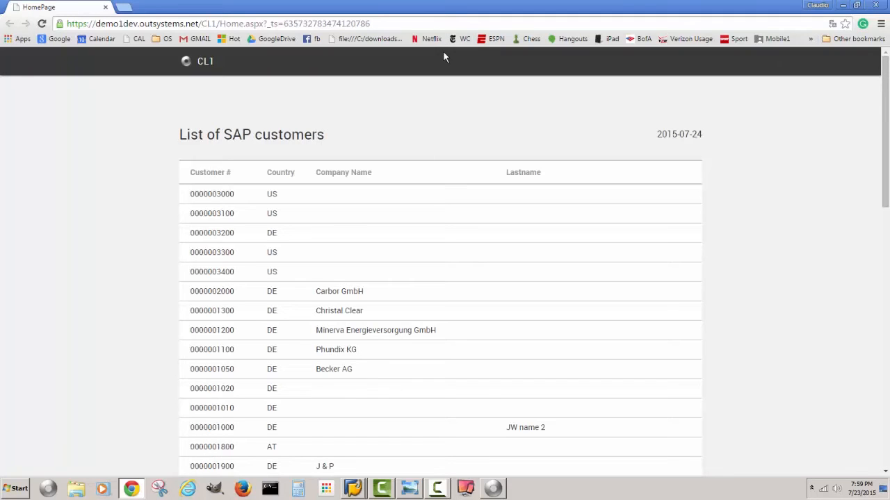
pyautogui.moveTo(625, 120)
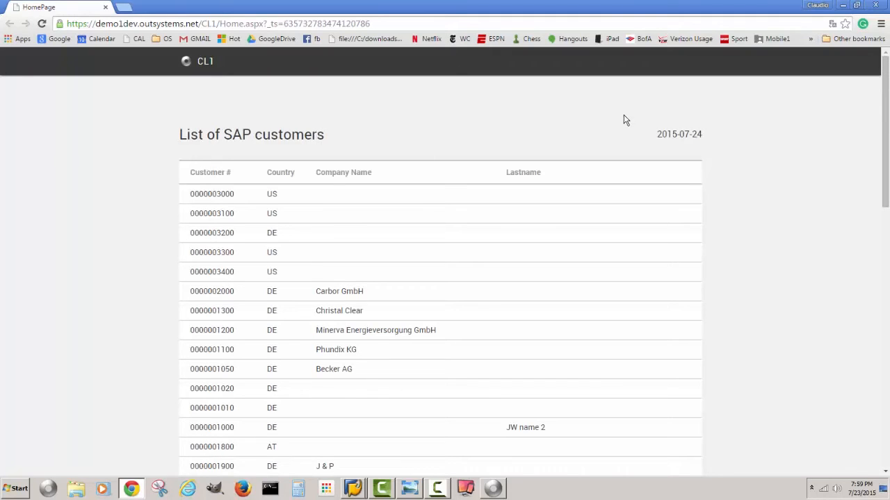
pyautogui.moveTo(827, 406)
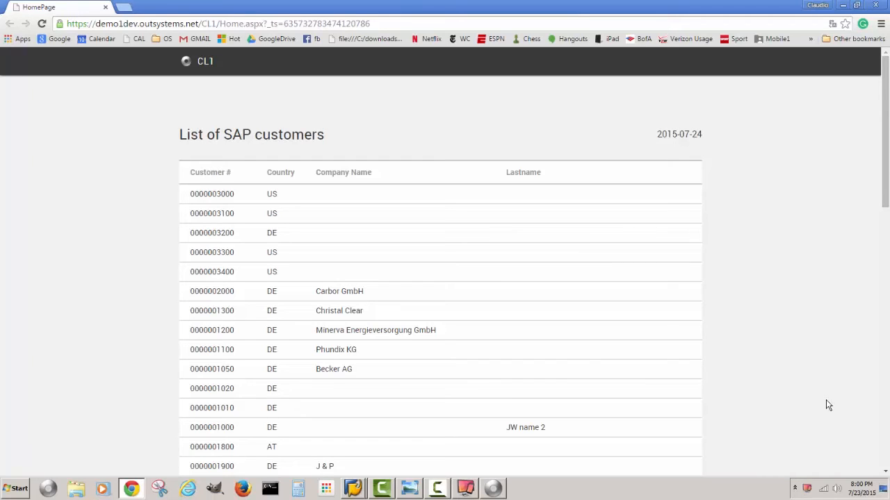
pyautogui.moveTo(471, 482)
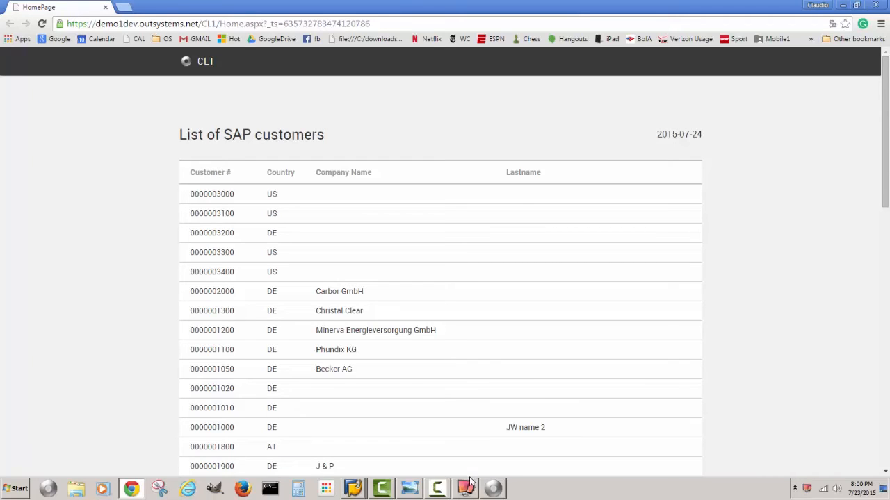
pyautogui.click(464, 488)
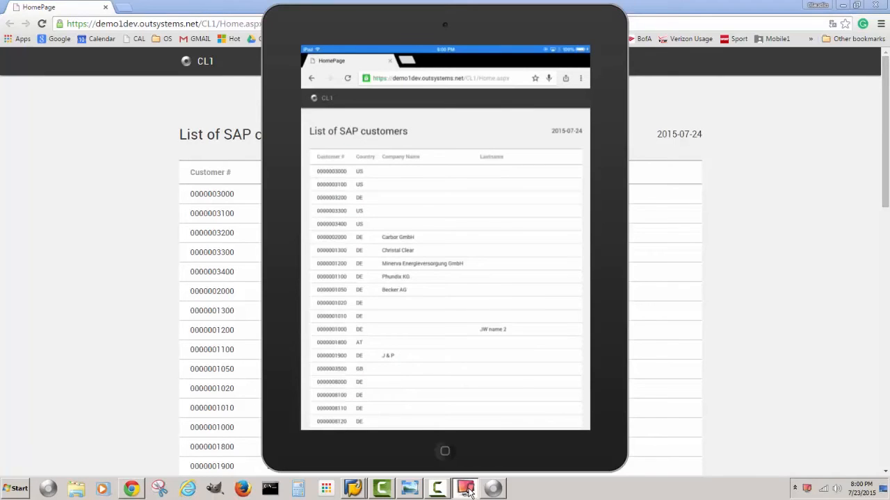
pyautogui.moveTo(465, 422)
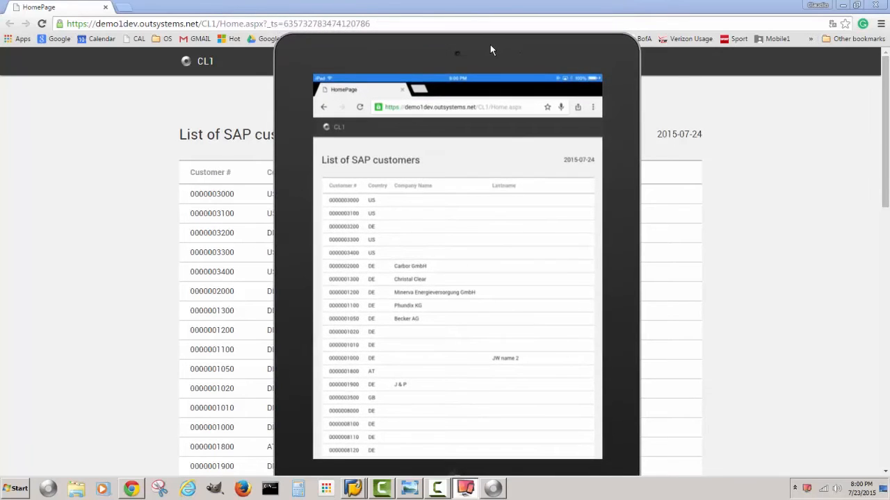
# Step: Review the customer list on the mirrored iPad and return to Service Studio
pyautogui.scroll(-3)
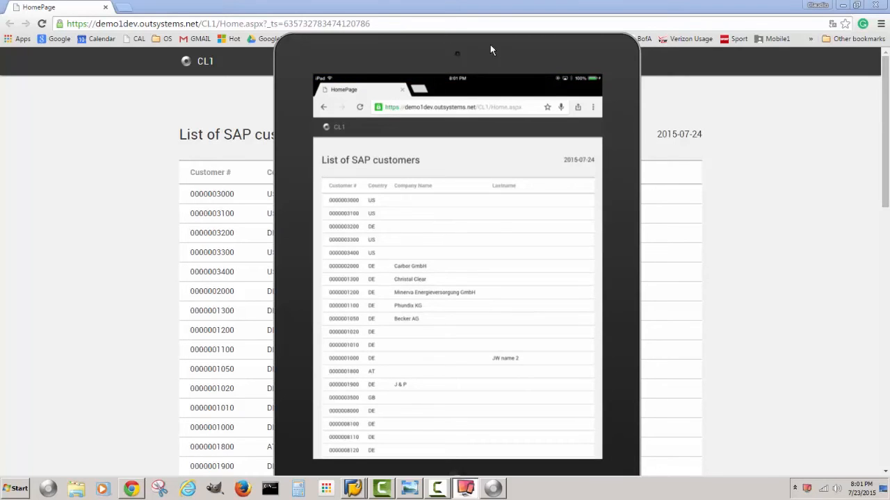
pyautogui.moveTo(776, 222)
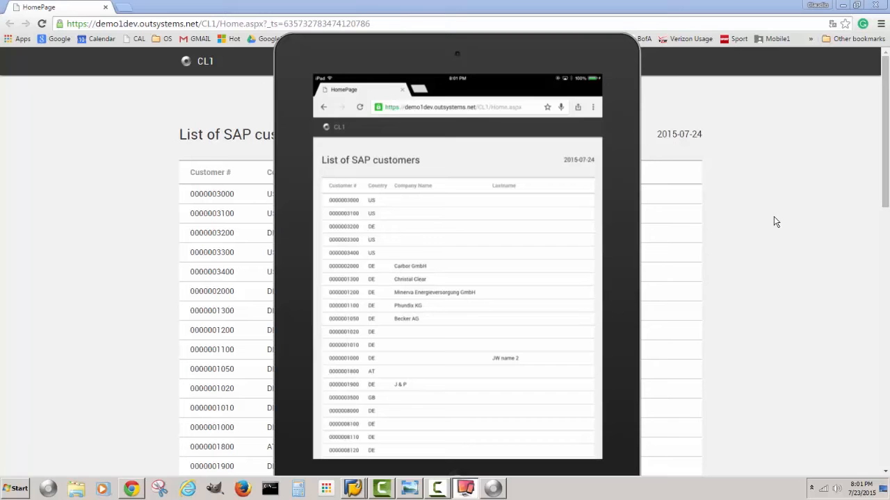
pyautogui.click(494, 488)
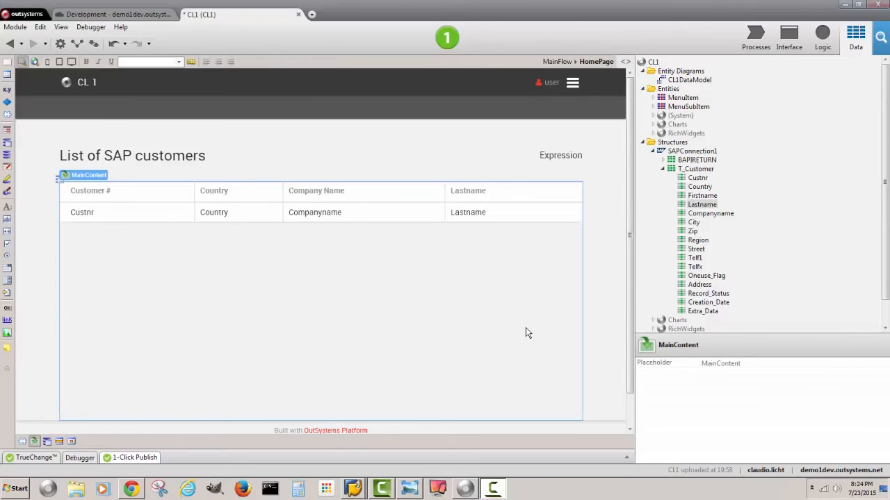
# Step: Rename the new MainFlow web screen to Customer_change, accessible to anonymous users
pyautogui.click(790, 37)
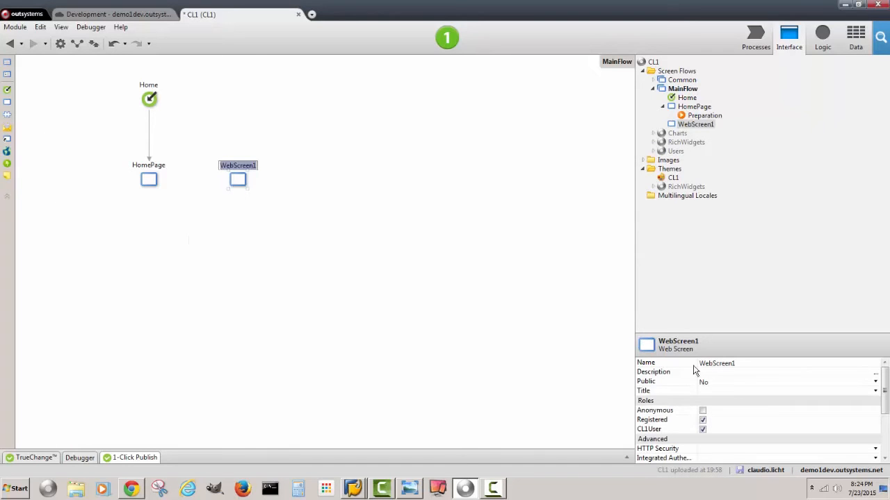
pyautogui.click(716, 363)
pyautogui.write('Customer_chang')
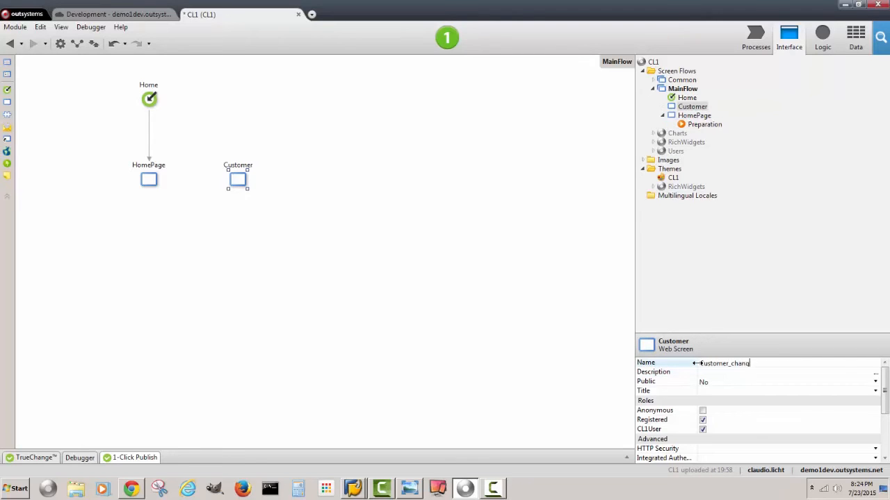
pyautogui.press('Return')
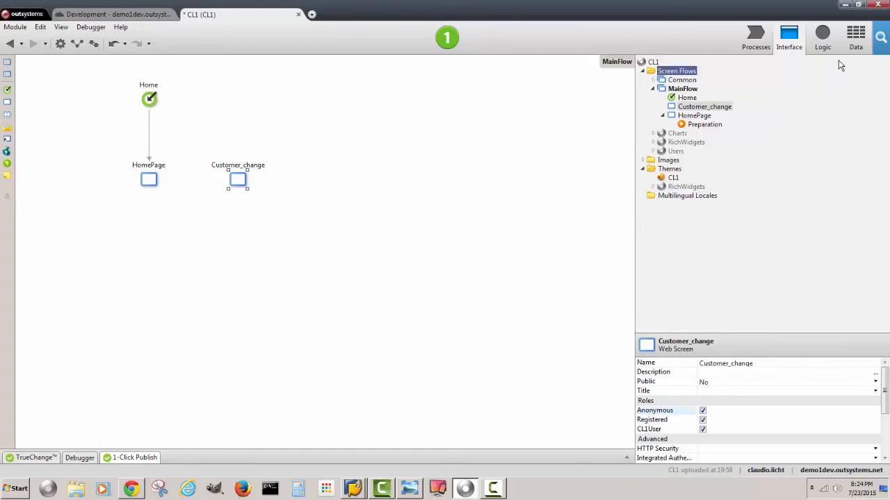
# Step: From SAPConnection1, search 'customer_getdetail' and select BAPI_CUSTOMER_GETDETAIL2 for import
pyautogui.rightClick(695, 114)
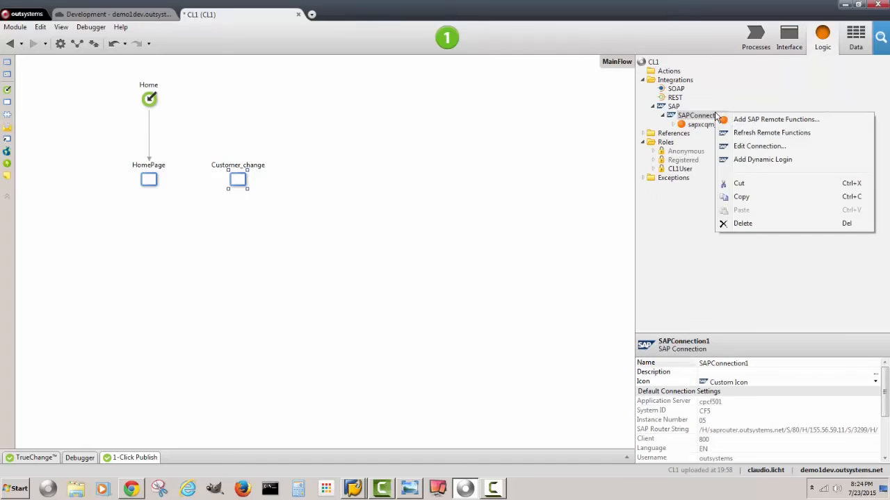
pyautogui.click(776, 119)
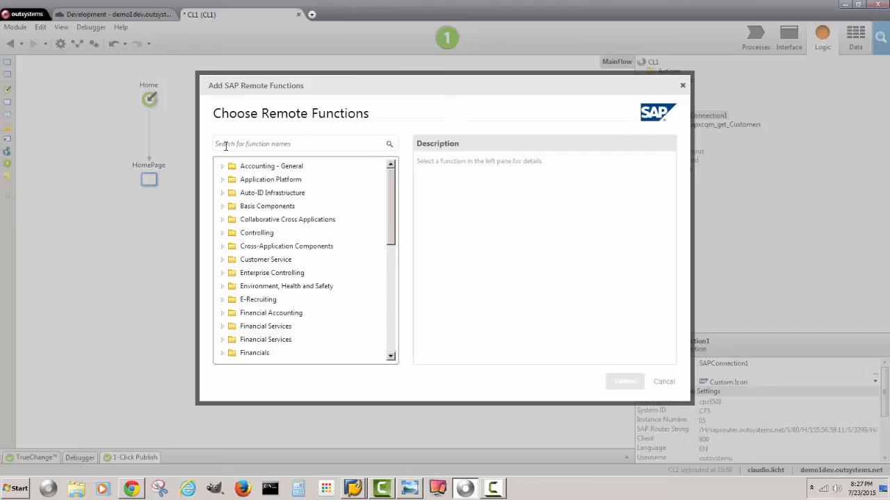
pyautogui.write('cus')
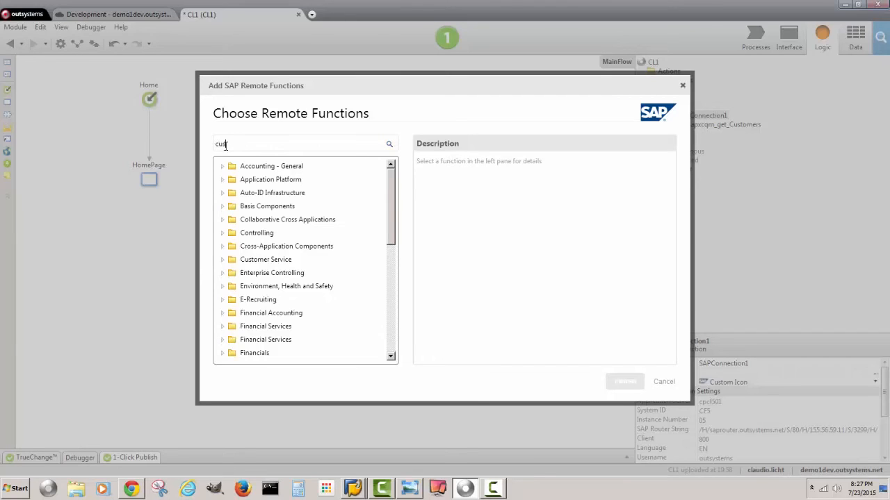
pyautogui.write('tomer')
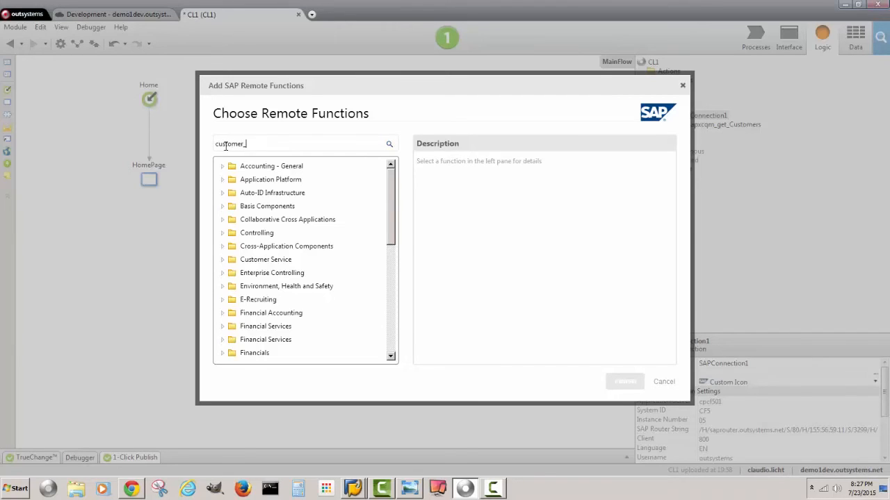
pyautogui.write('_getdetail')
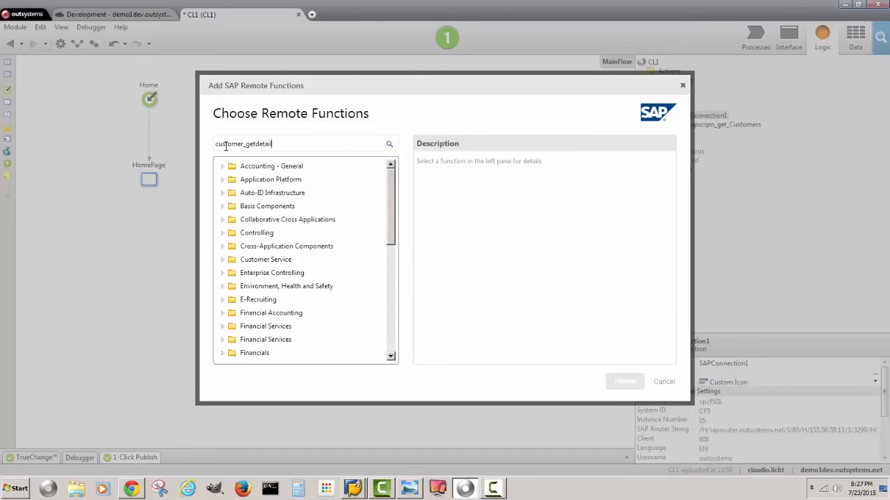
pyautogui.click(389, 143)
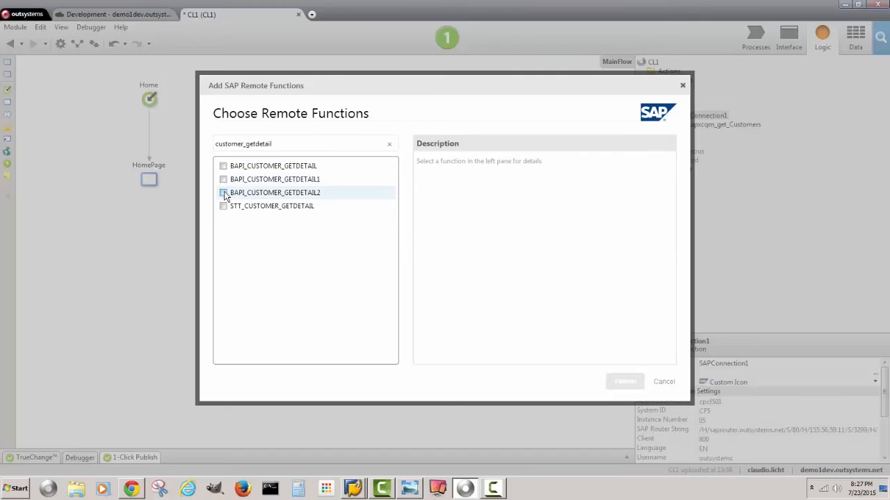
pyautogui.click(223, 192)
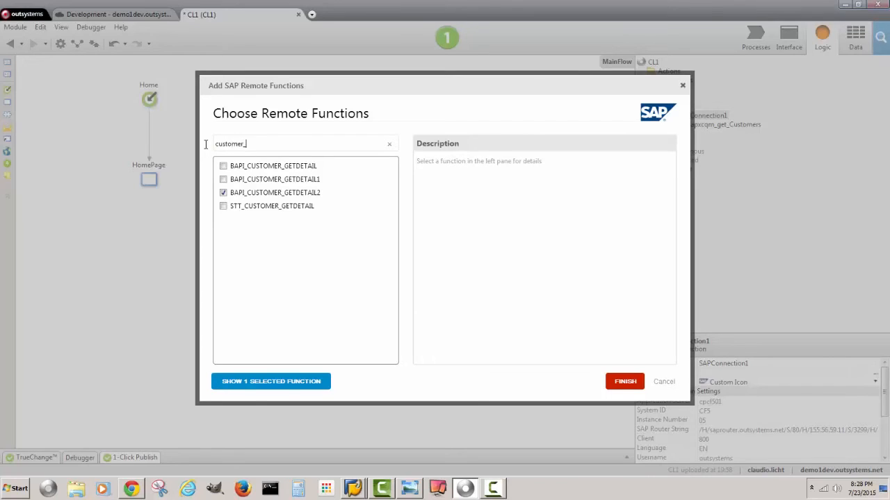
# Step: Search 'customer_change' and select BAPI_CUSTOMER_CHANGEFROMDATA for import
pyautogui.write('_change')
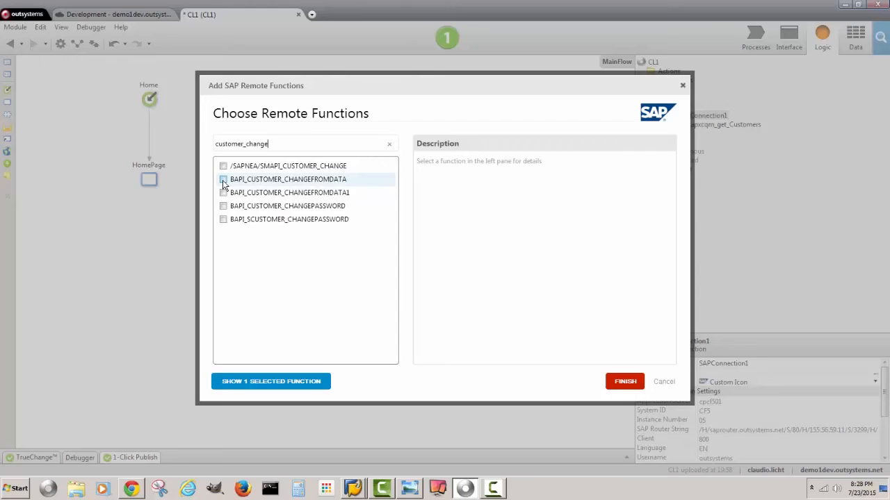
pyautogui.click(625, 381)
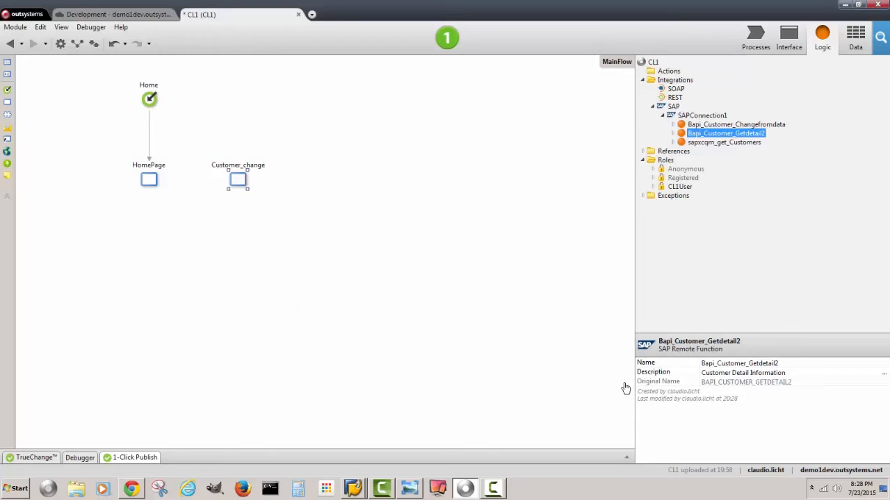
pyautogui.moveTo(281, 192)
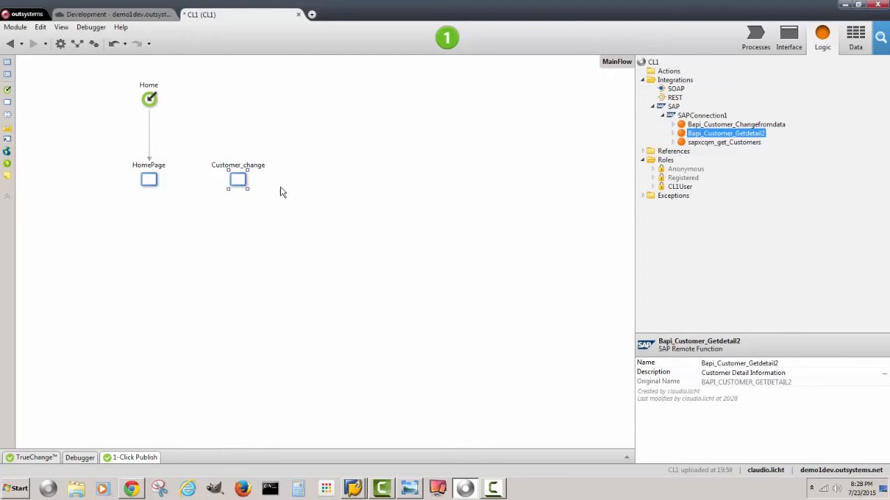
# Step: Add a Preparation to Customer_change and place a Bapi_Customer_Getdetail2 call between Start and End
pyautogui.doubleClick(238, 180)
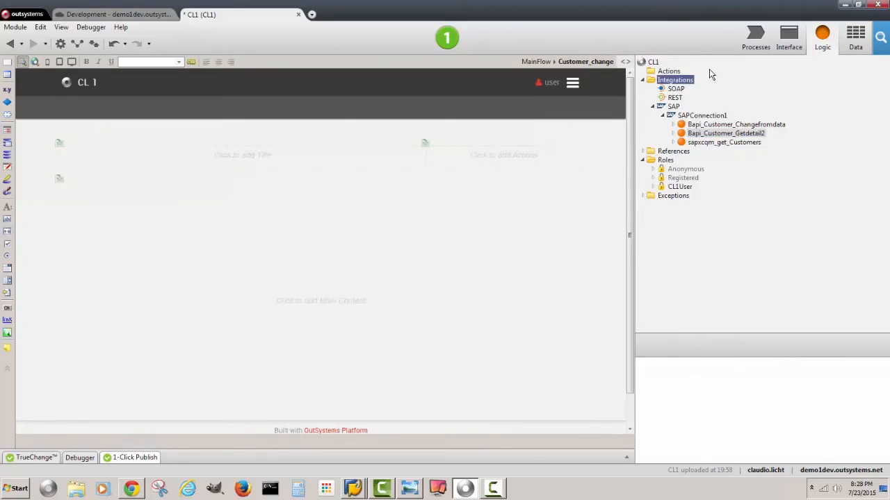
pyautogui.click(788, 34)
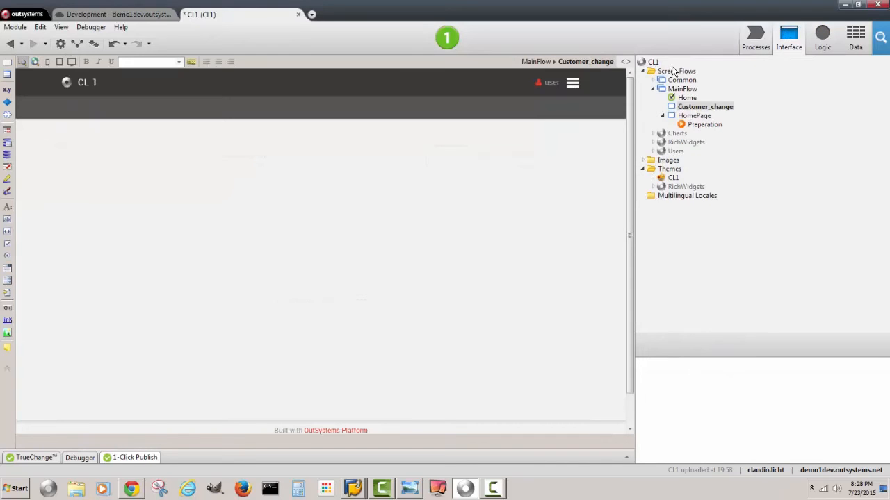
pyautogui.rightClick(704, 106)
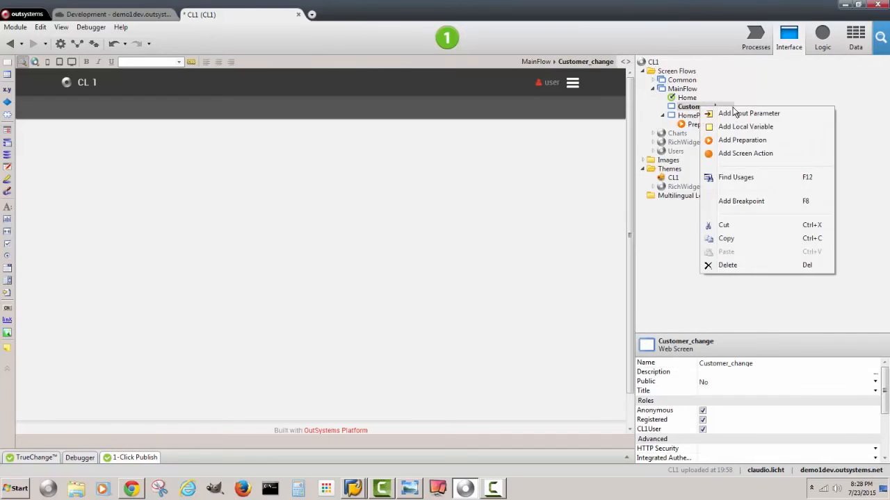
pyautogui.click(743, 139)
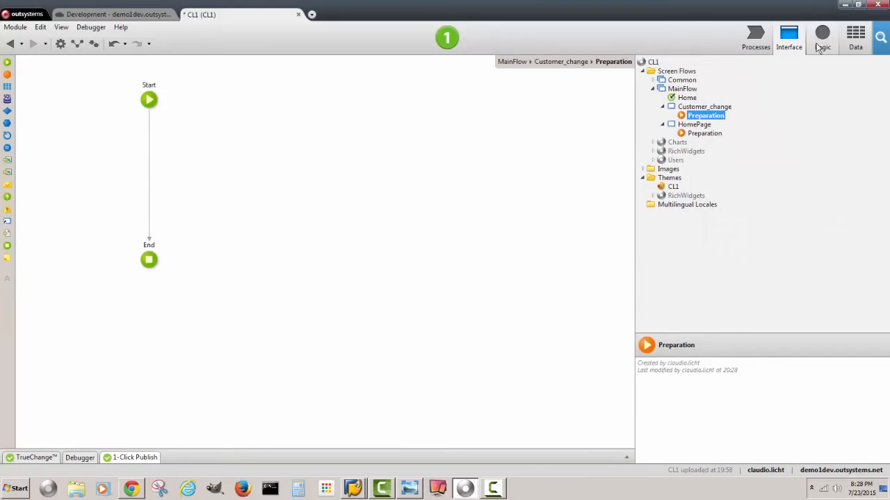
pyautogui.click(823, 37)
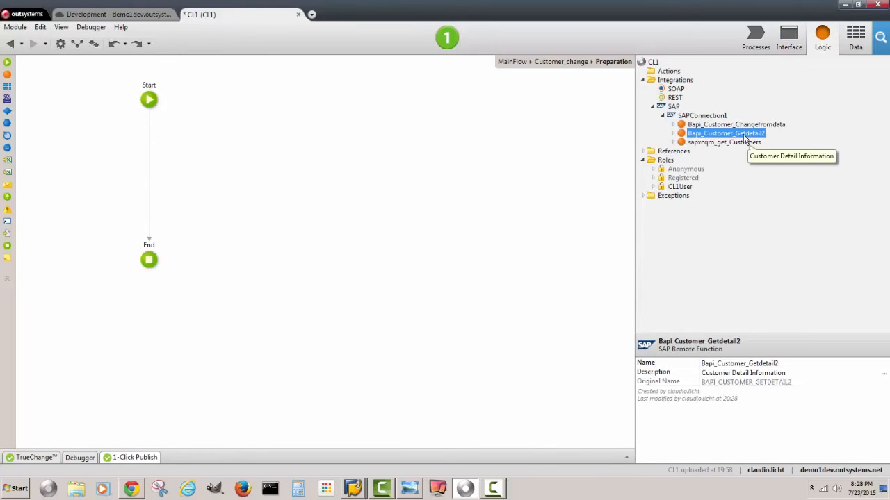
pyautogui.moveTo(726, 133); pyautogui.dragTo(148, 164)
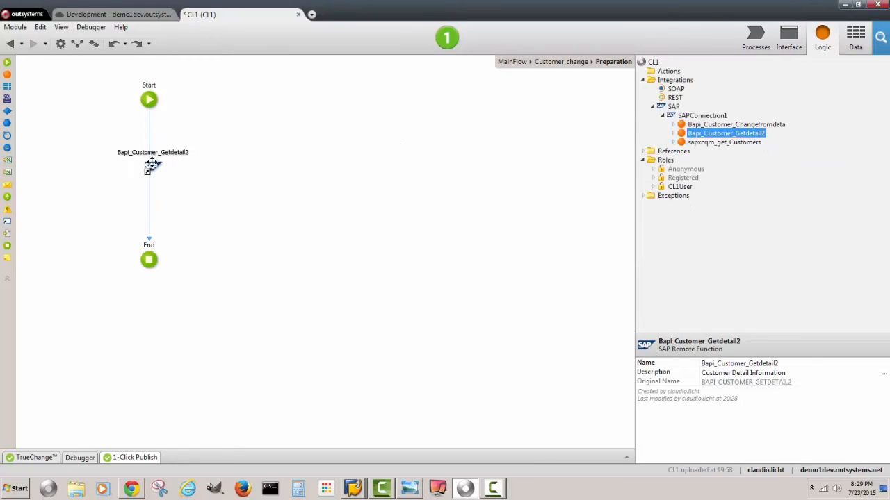
pyautogui.moveTo(726, 133); pyautogui.dragTo(149, 170)
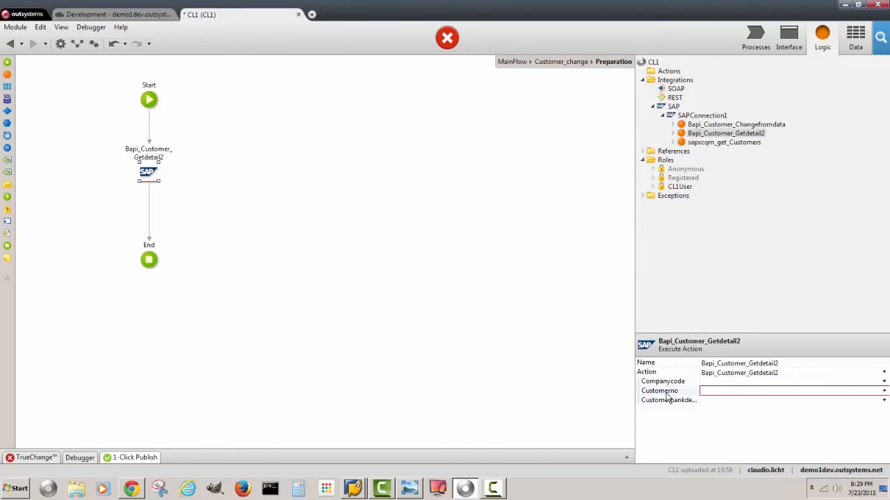
pyautogui.moveTo(781, 269)
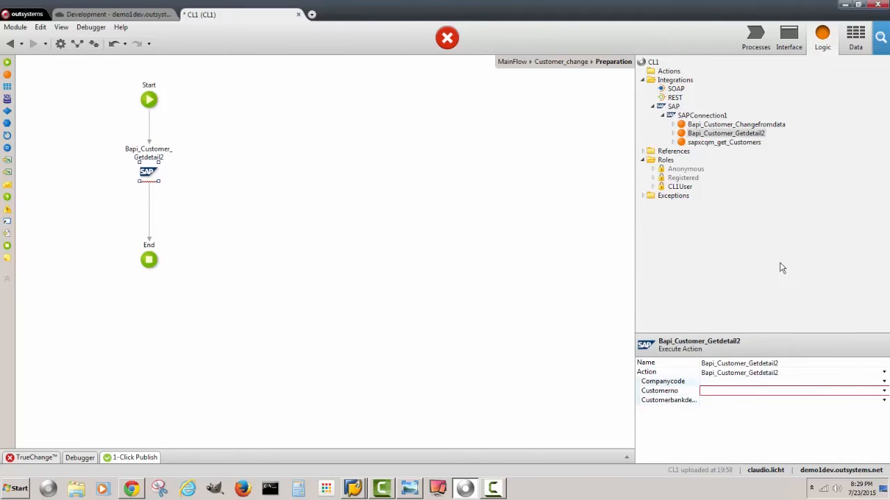
pyautogui.click(790, 35)
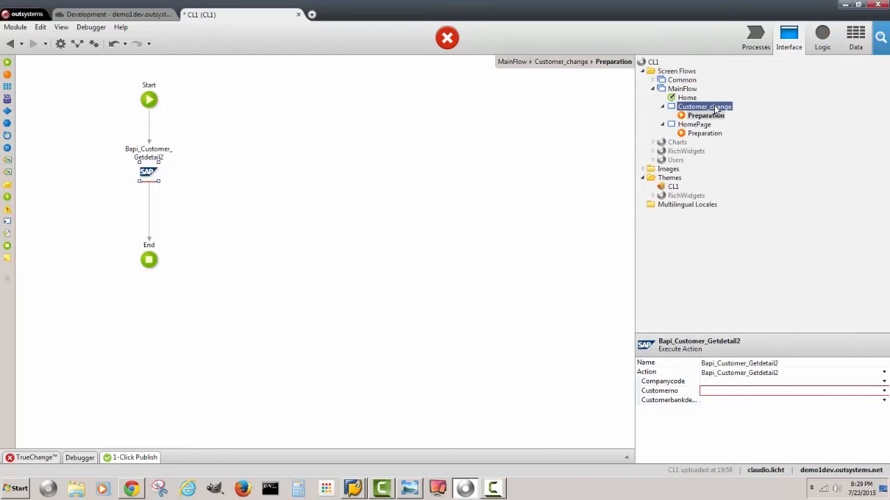
# Step: Add a customer_no input parameter to Customer_change and pass it as the Bapi call's Customerno
pyautogui.rightClick(703, 105)
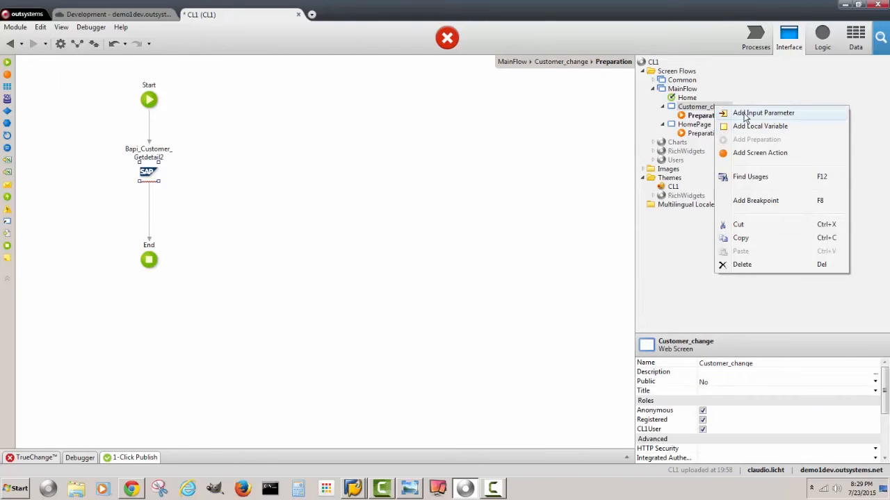
pyautogui.click(763, 113)
pyautogui.write('customer_no')
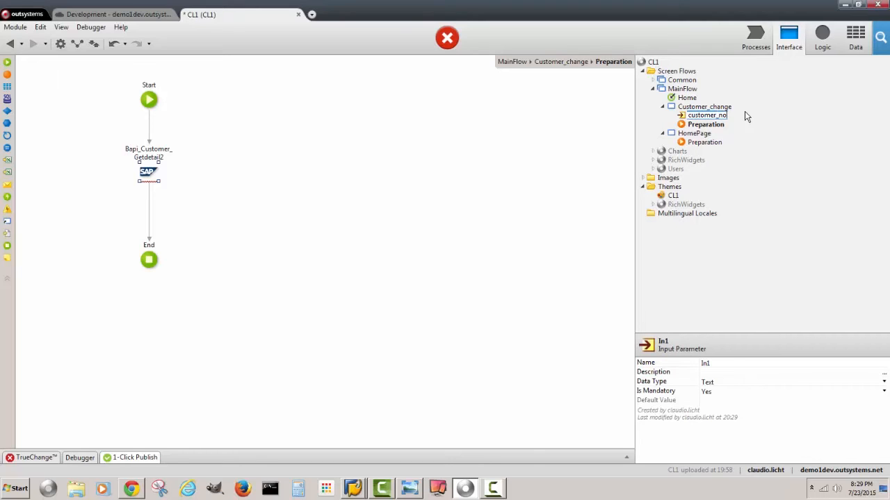
pyautogui.click(707, 115)
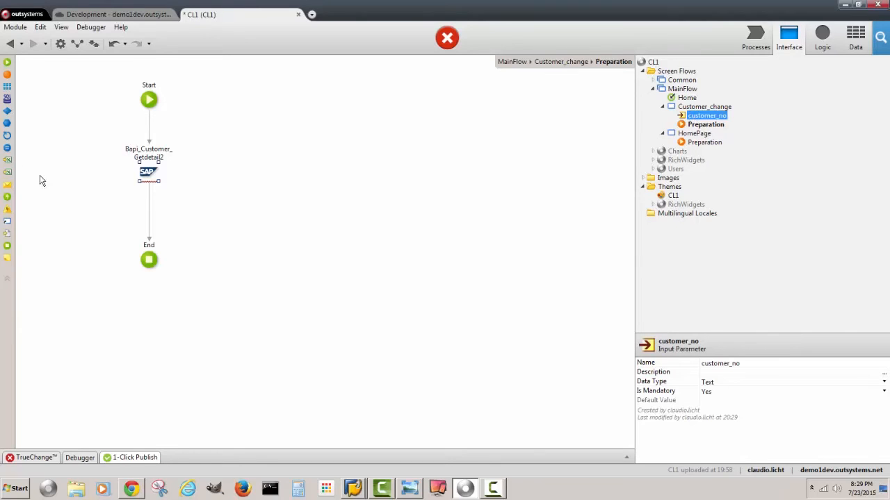
pyautogui.click(147, 173)
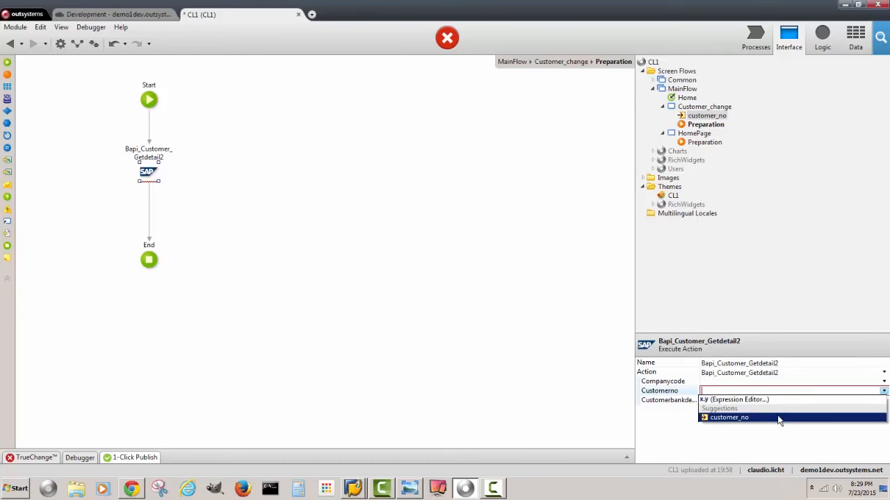
pyautogui.click(728, 417)
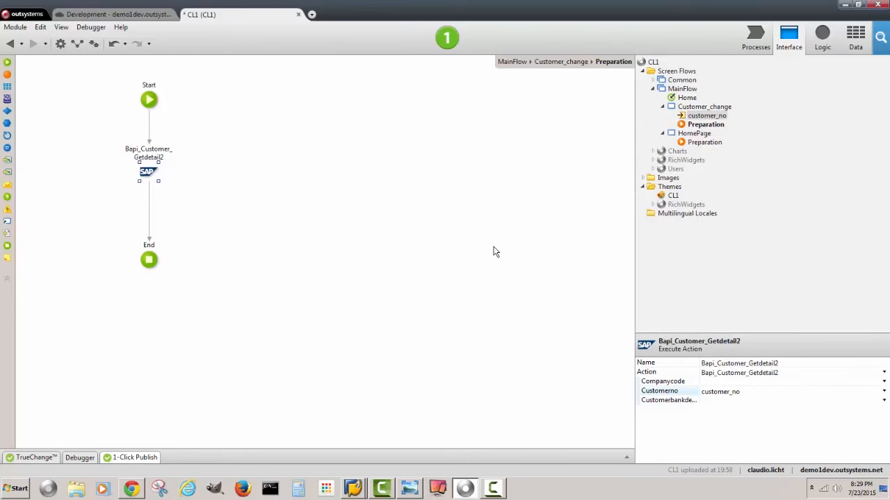
pyautogui.click(683, 89)
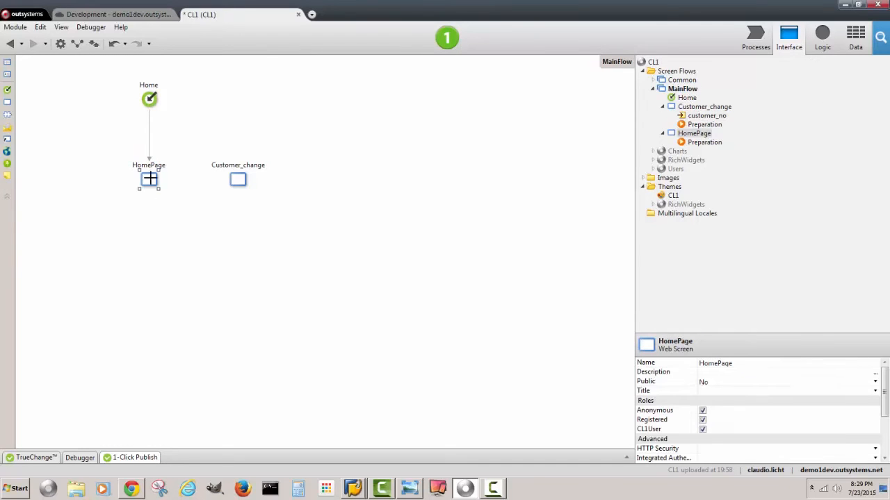
# Step: Link the HomePage Custnr value to the MainFlow Customer_change screen
pyautogui.doubleClick(149, 179)
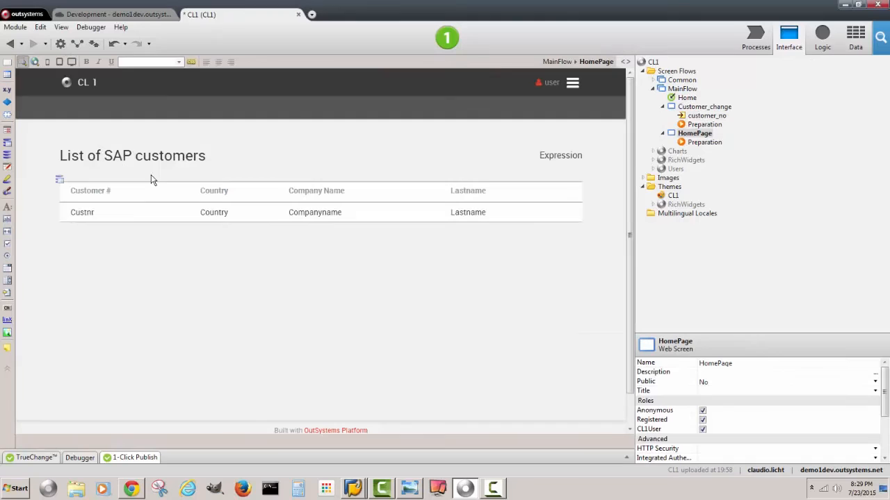
pyautogui.click(82, 211)
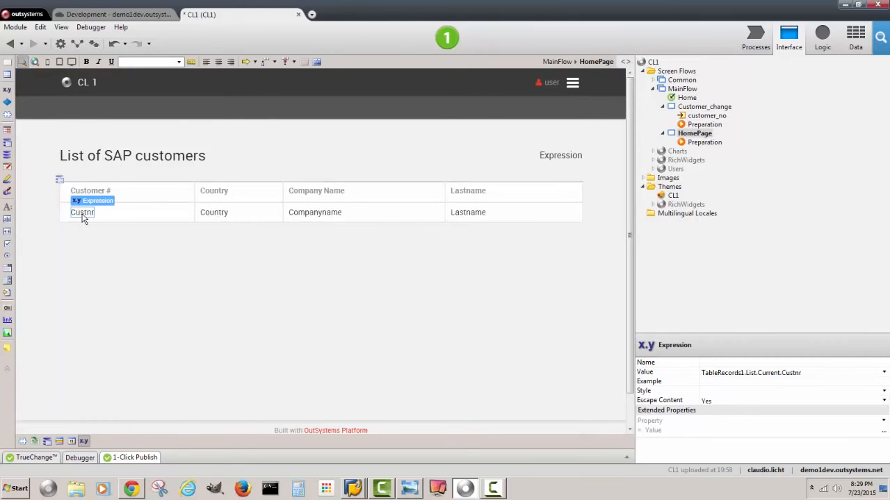
pyautogui.rightClick(82, 211)
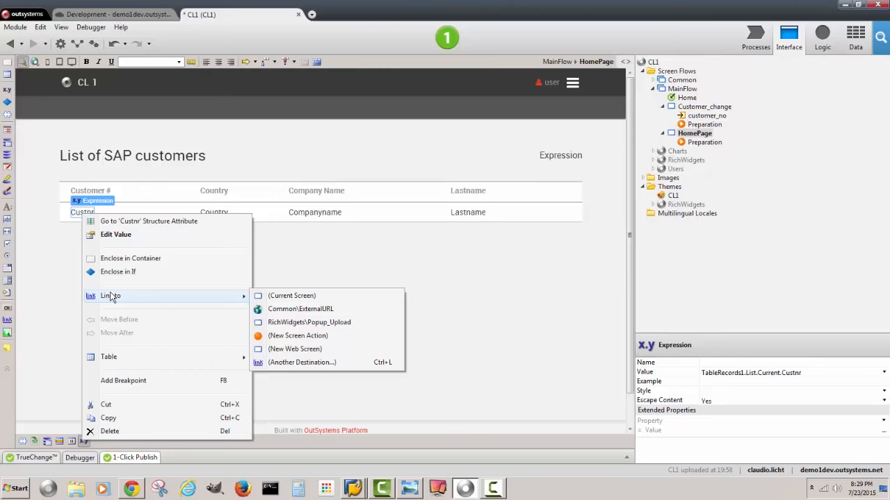
pyautogui.click(302, 361)
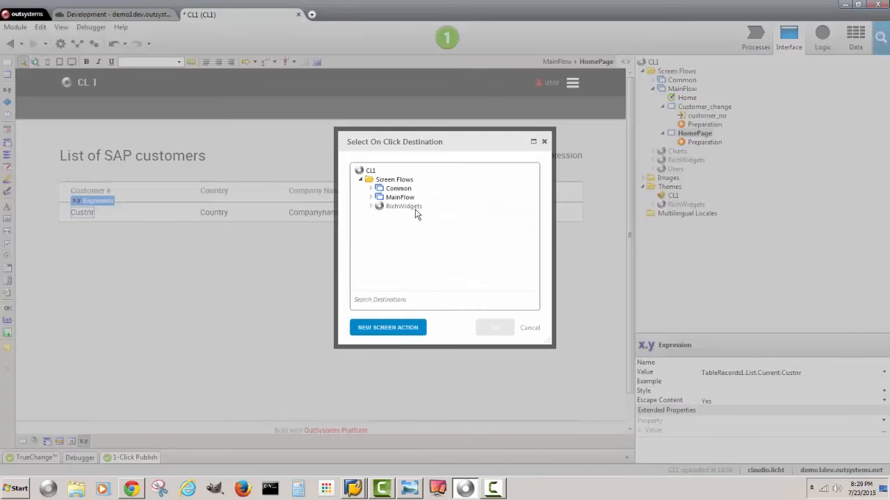
pyautogui.click(373, 198)
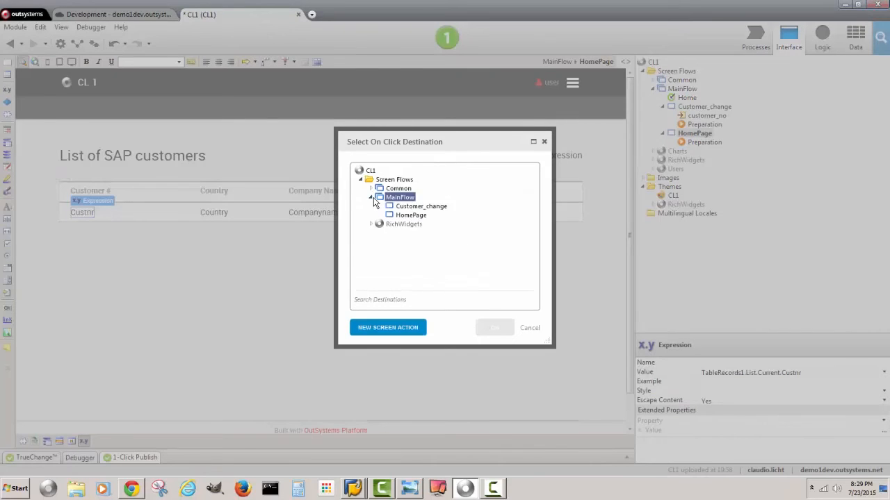
pyautogui.click(420, 205)
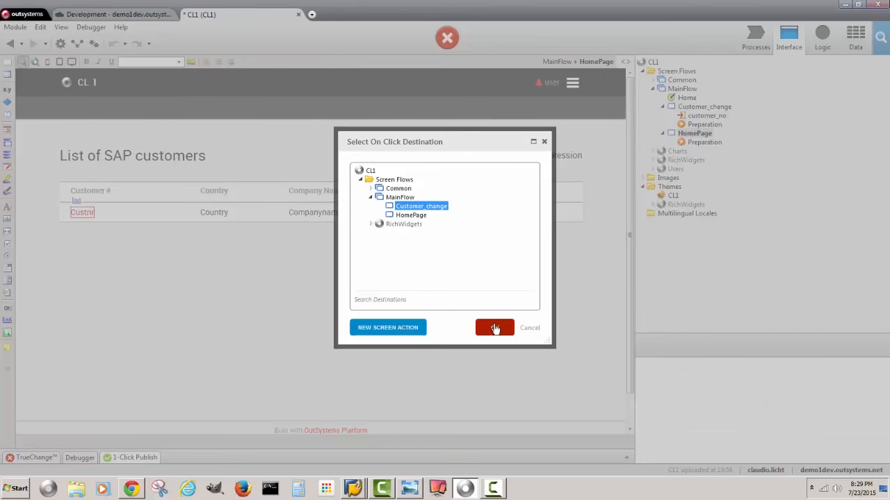
pyautogui.click(495, 328)
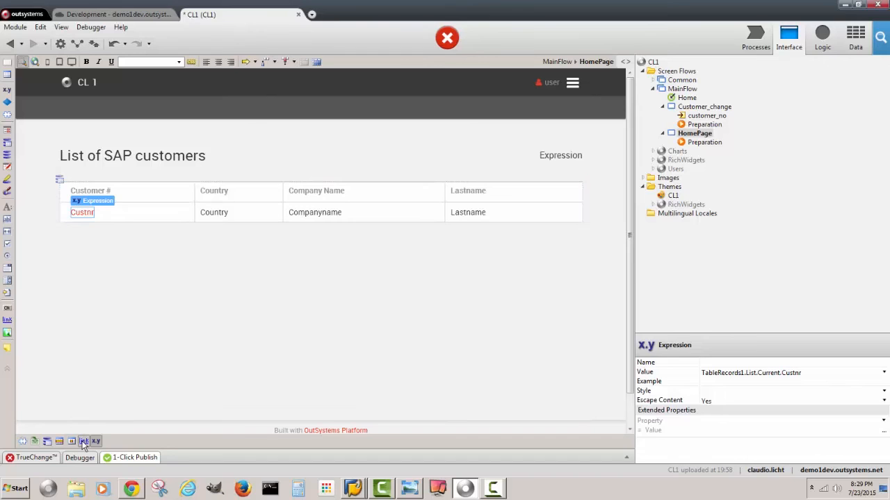
# Step: Set the link's customer_no argument to the row's Custnr value and return to MainFlow
pyautogui.click(84, 442)
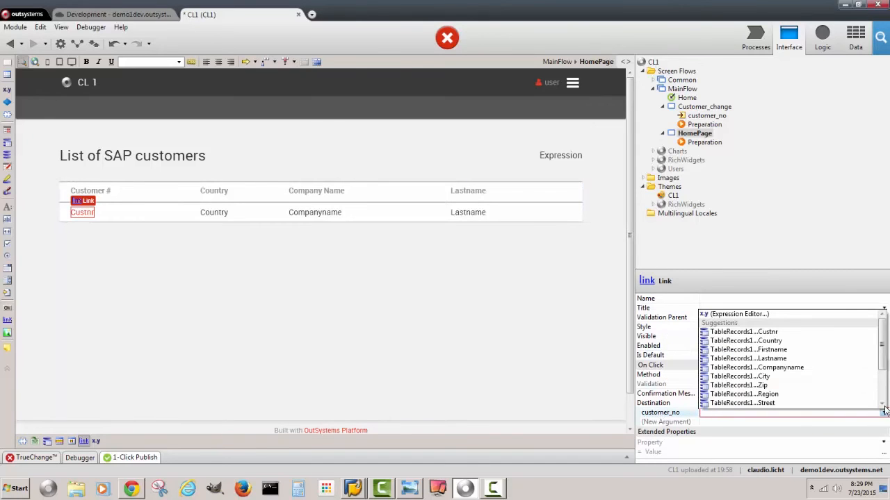
pyautogui.click(743, 331)
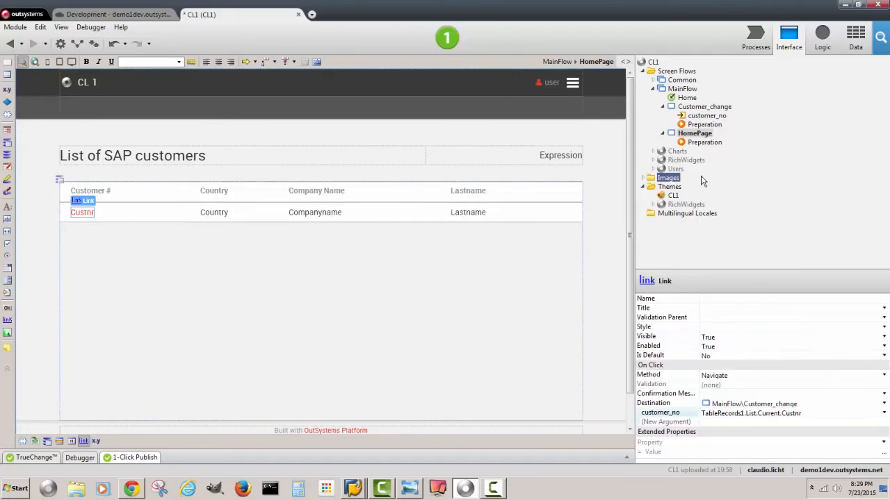
pyautogui.click(681, 89)
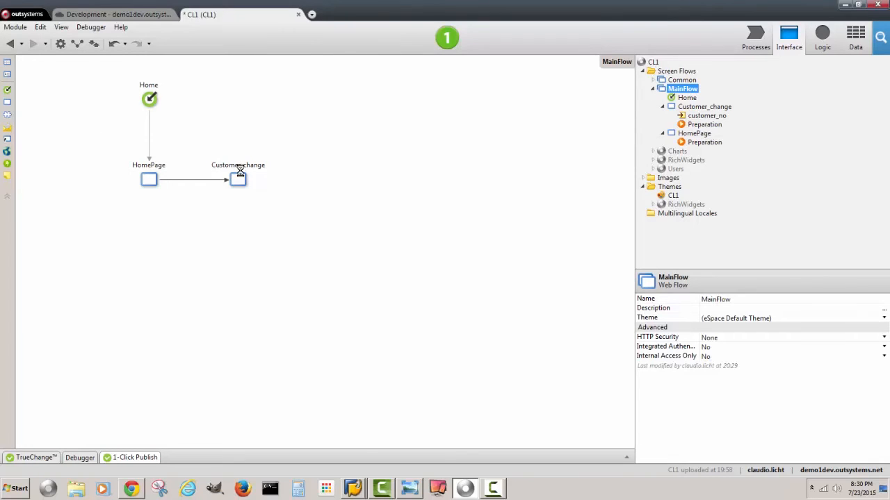
# Step: Set the Customer_change title to 'Information for:' followed by an expression
pyautogui.doubleClick(238, 178)
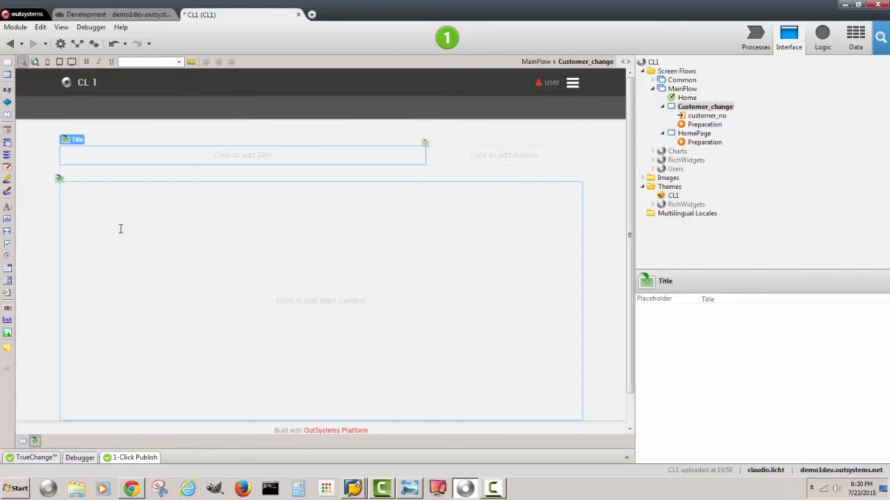
pyautogui.write('Informati')
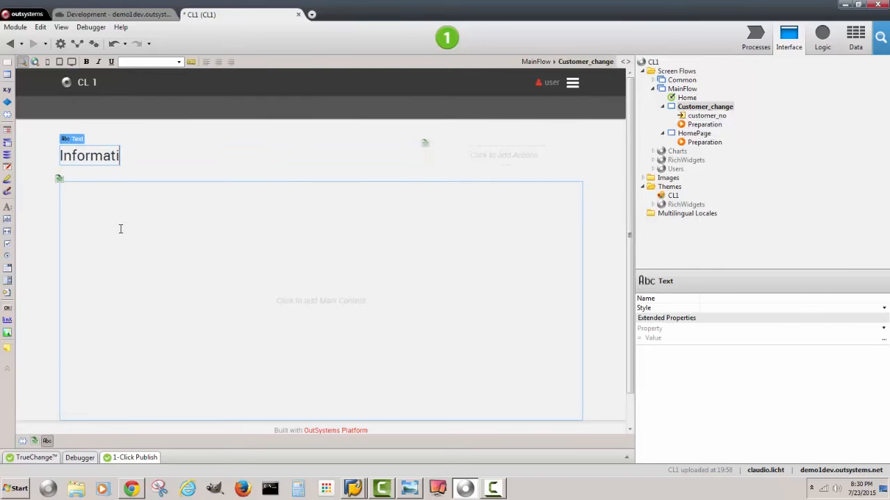
pyautogui.write('on for: Expression')
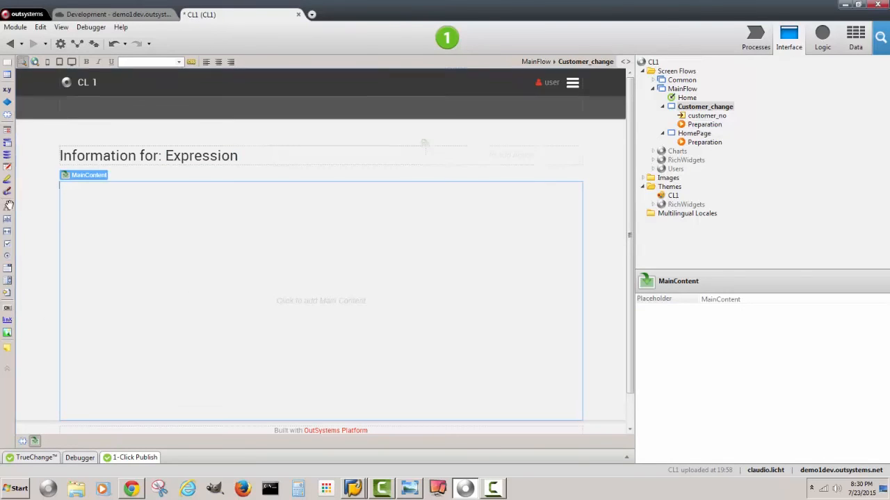
pyautogui.moveTo(8, 182)
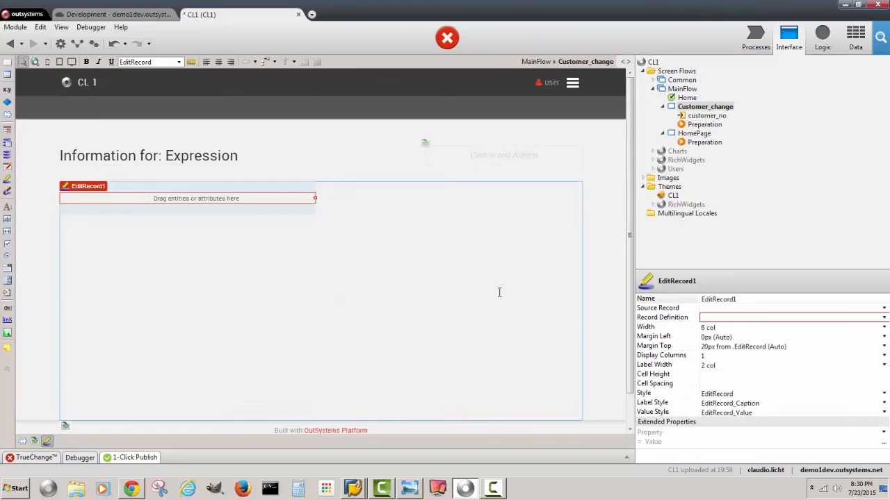
# Step: Bind EditRecord1 to Bapi_Customer_Getdetail2.Customeraddress and fill it with the Customeraddress fields
pyautogui.click(884, 309)
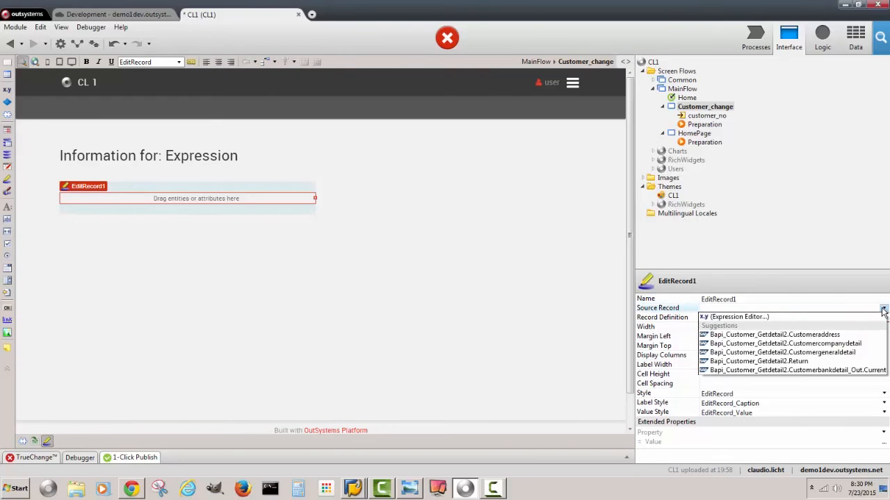
pyautogui.moveTo(772, 334)
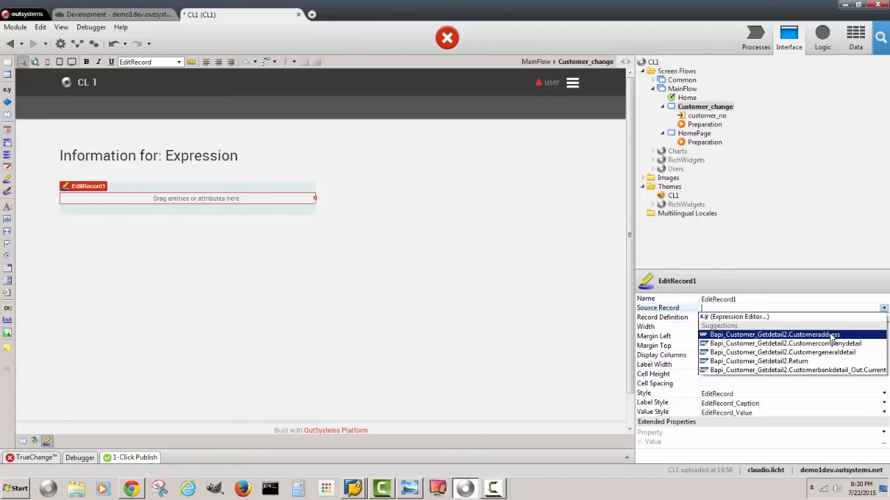
pyautogui.click(770, 334)
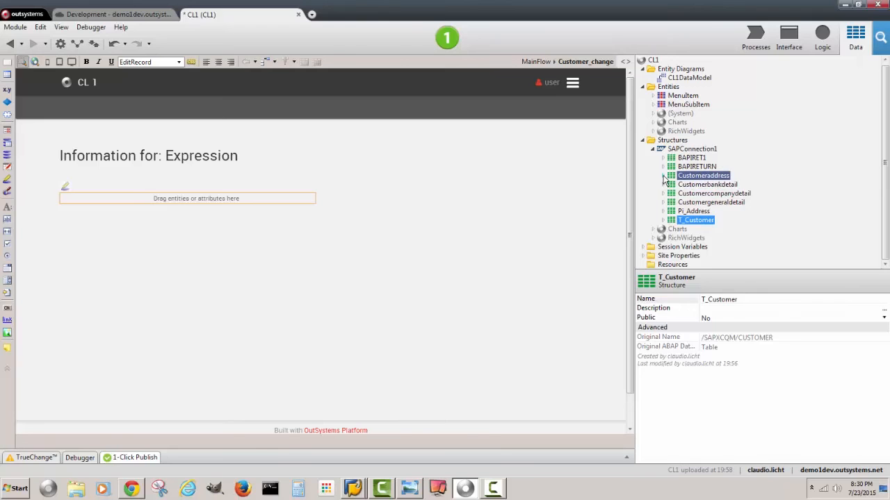
pyautogui.moveTo(704, 175); pyautogui.dragTo(406, 195)
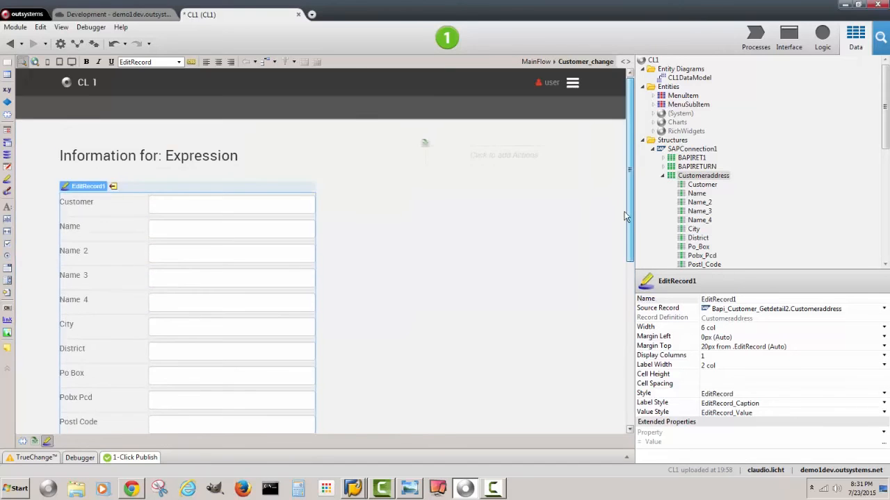
pyautogui.scroll(-3)
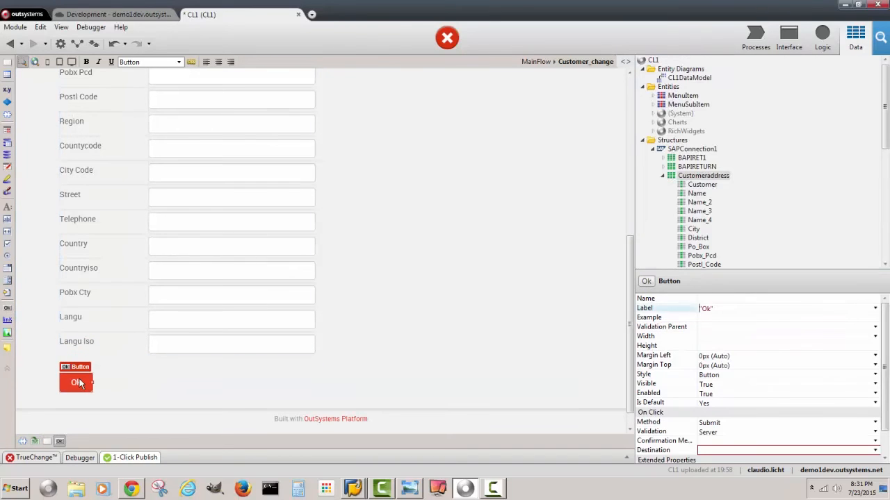
# Step: Relabel the form's Ok button to 'Update' and create its Update screen action
pyautogui.click(709, 308)
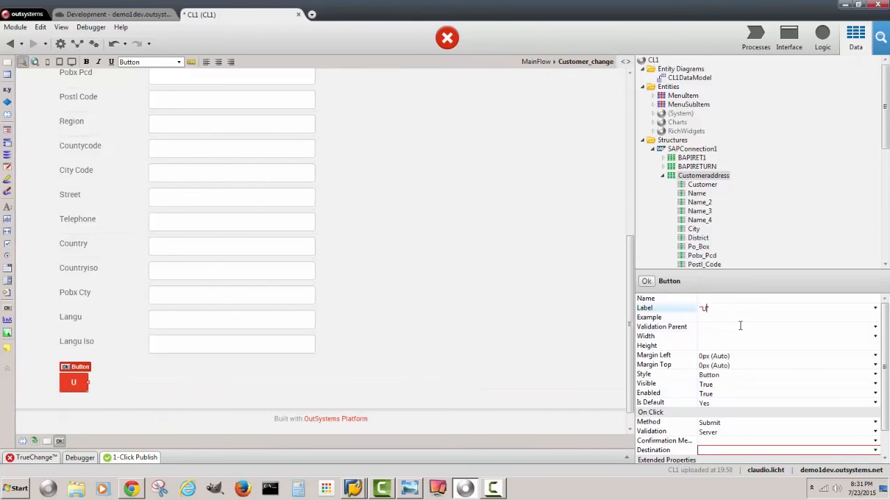
pyautogui.write('Update"')
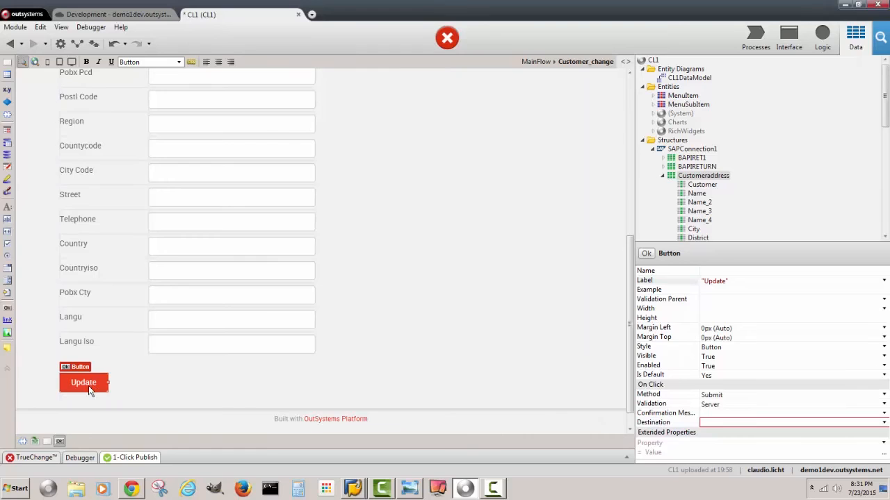
pyautogui.doubleClick(83, 382)
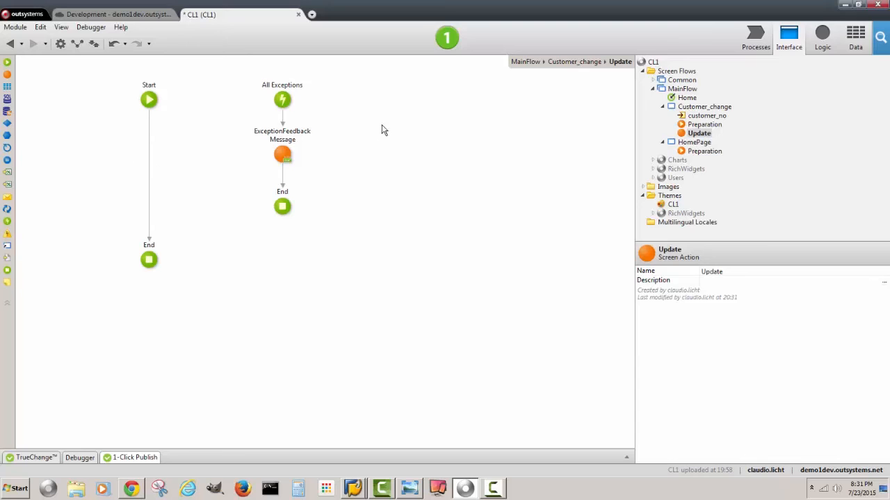
# Step: Add a Bapi_Customer_Changefromdata call to the Update flow with Customerno set to customer_no
pyautogui.click(823, 37)
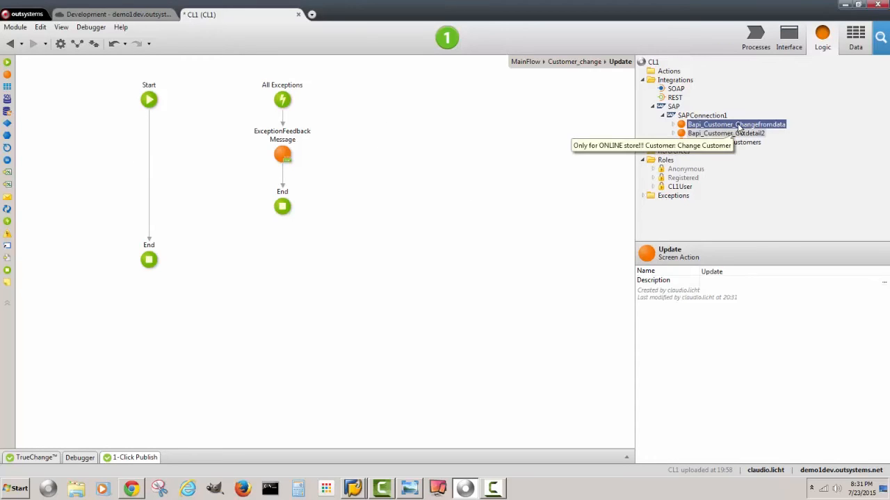
pyautogui.click(672, 125)
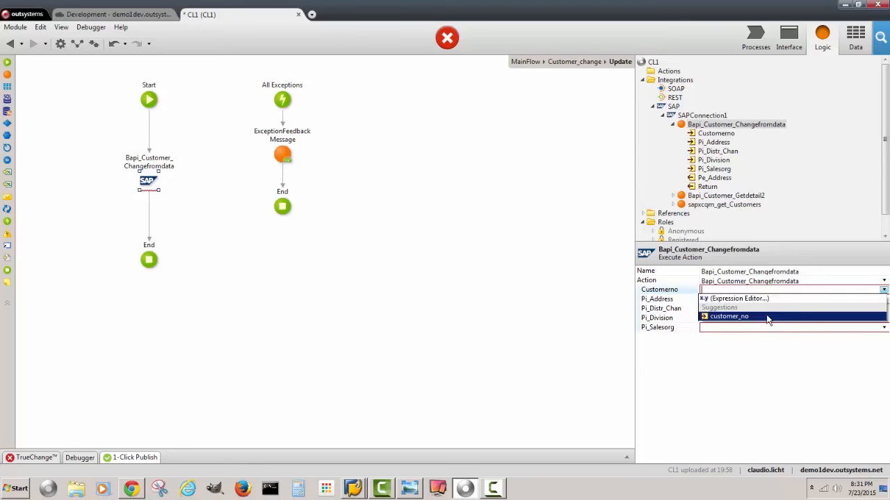
pyautogui.click(729, 317)
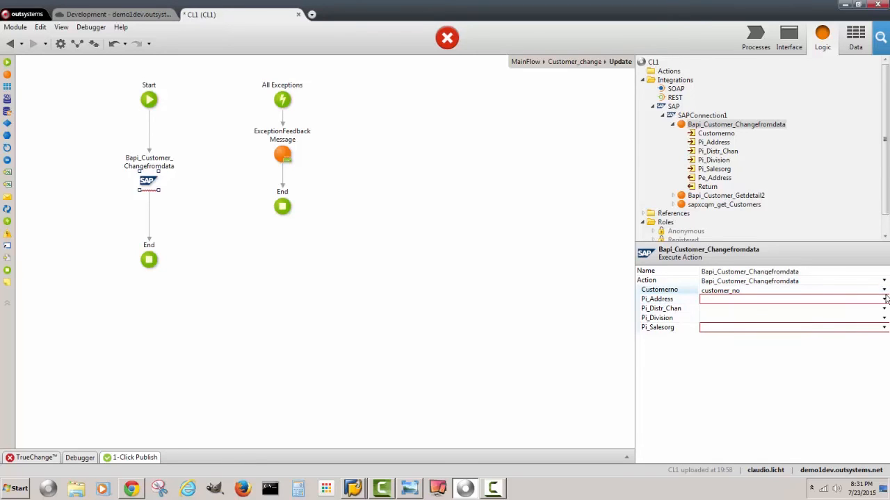
# Step: Set Pi_Address to EditRecord1.Record.Customeraddress via the Expression Editor and select the flow's End node
pyautogui.click(884, 299)
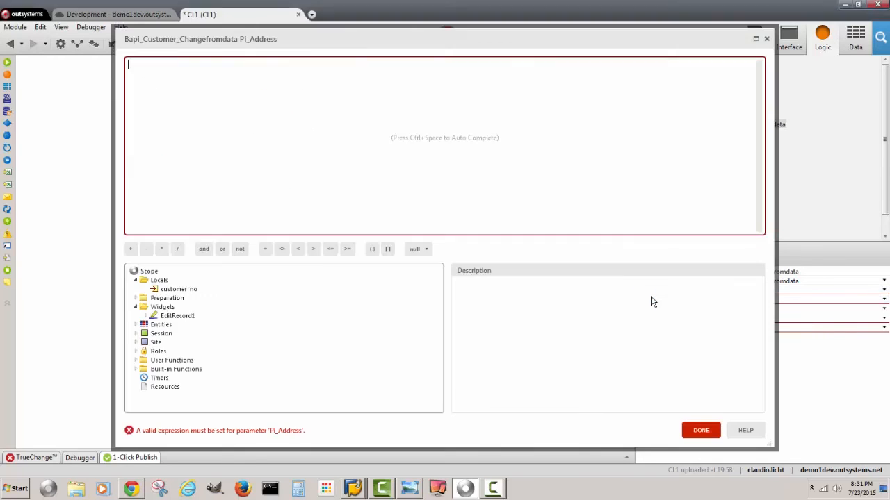
pyautogui.click(163, 307)
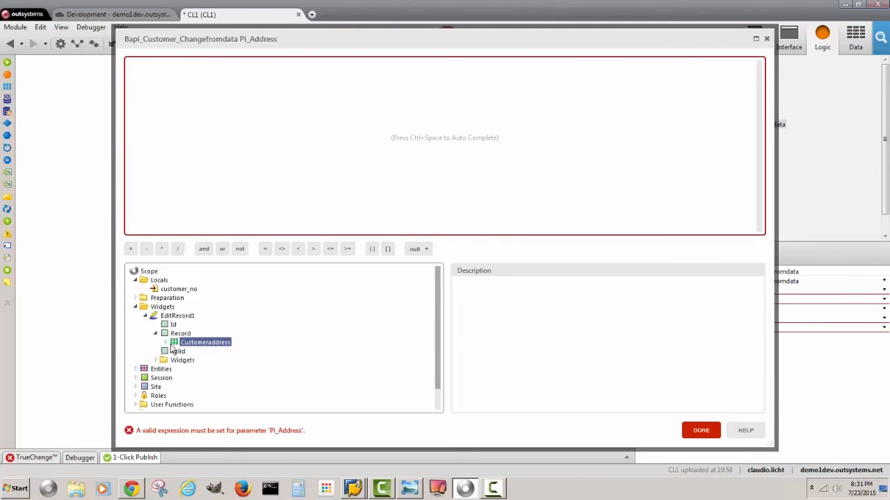
pyautogui.doubleClick(206, 342)
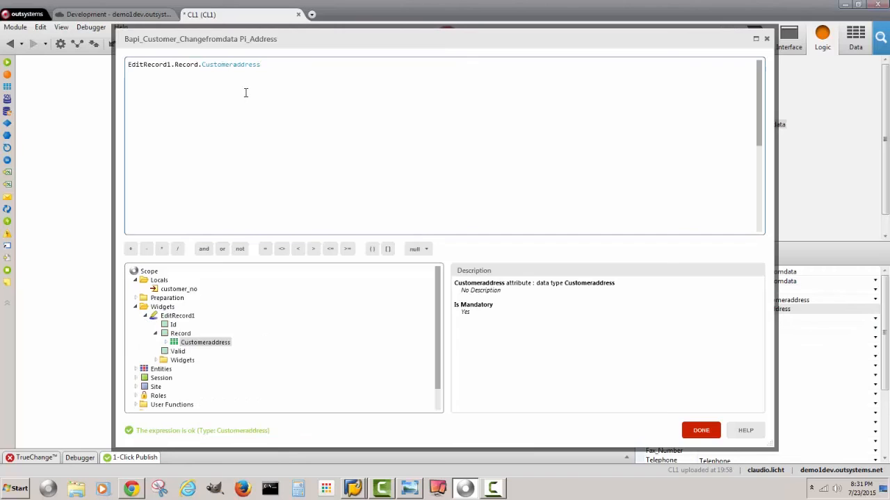
pyautogui.click(701, 431)
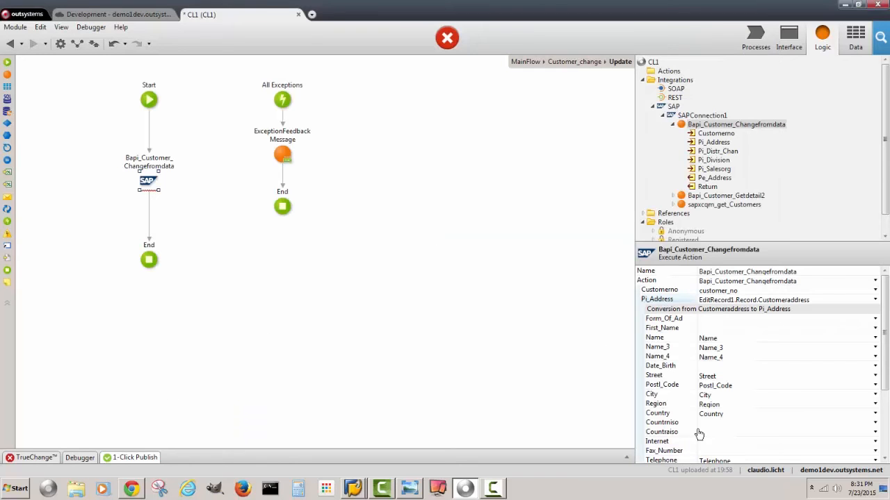
pyautogui.scroll(-3)
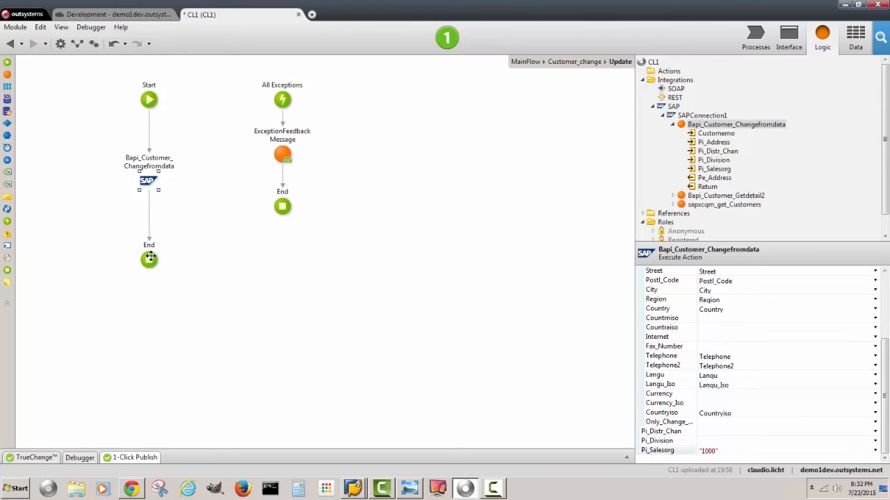
pyautogui.click(149, 260)
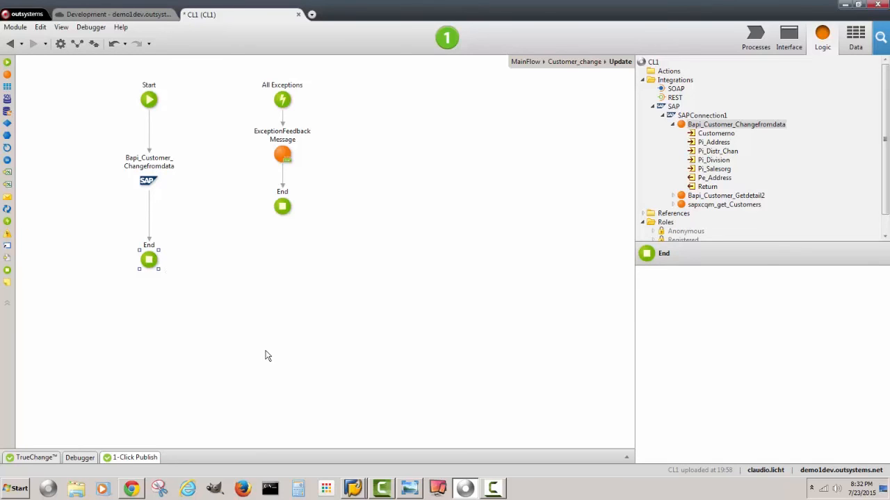
pyautogui.moveTo(10, 248)
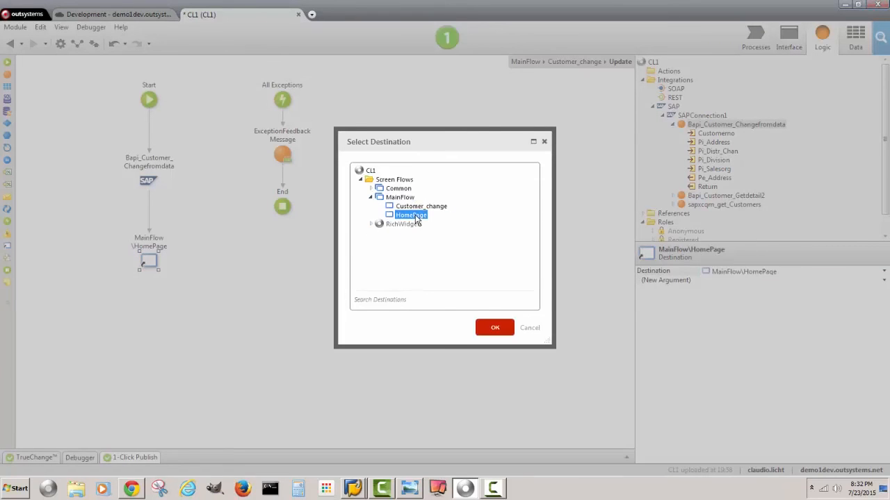
# Step: End the Update action at MainFlow\HomePage and publish CL1 with 1-Click Publish
pyautogui.click(495, 328)
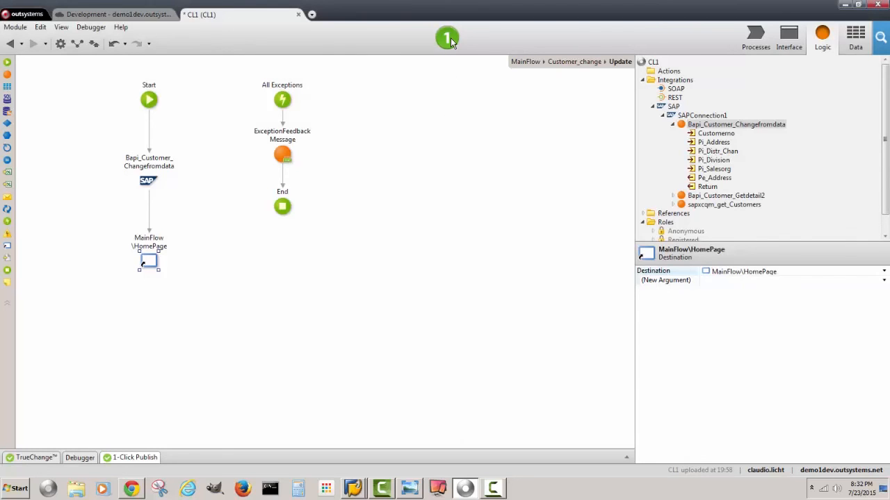
pyautogui.click(446, 36)
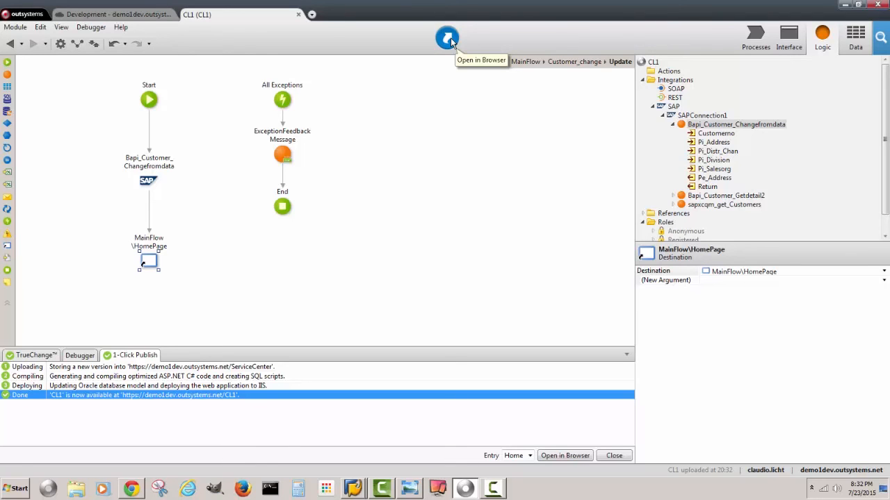
pyautogui.click(564, 456)
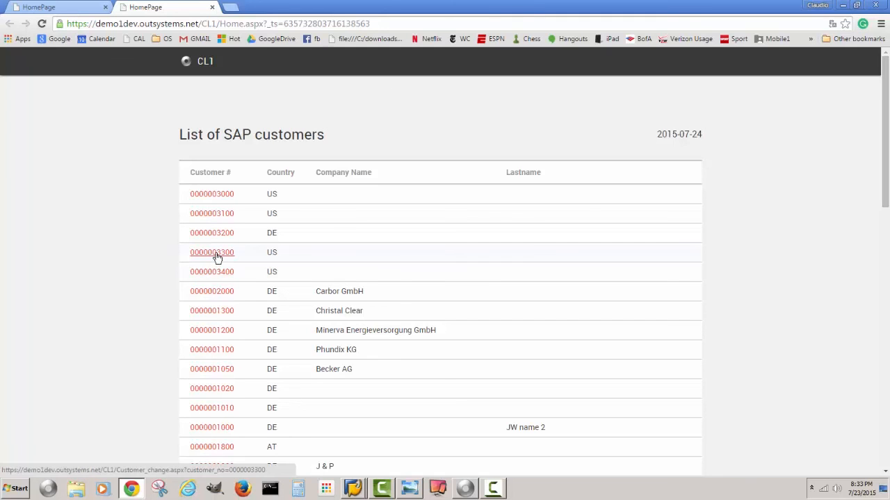
pyautogui.click(211, 253)
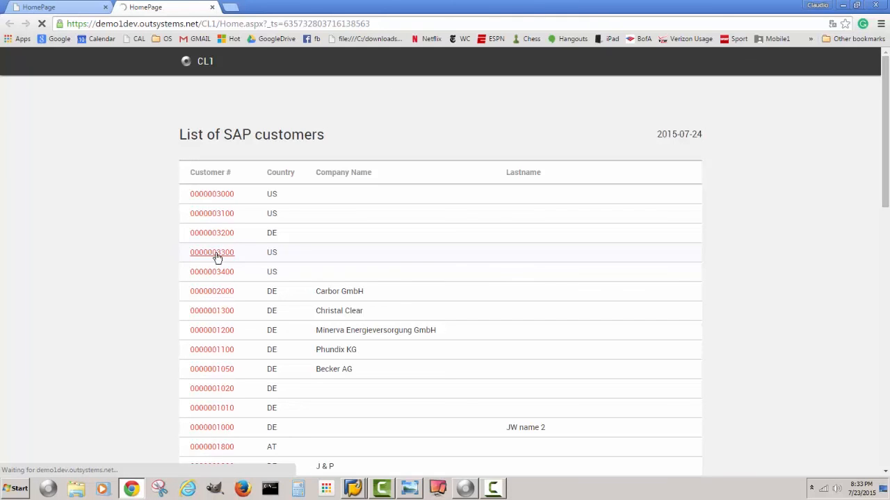
pyautogui.click(211, 253)
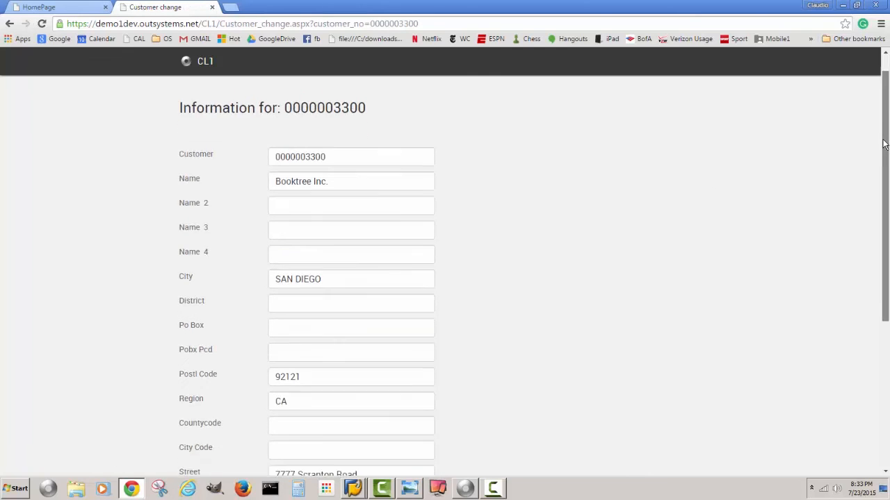
pyautogui.scroll(-3)
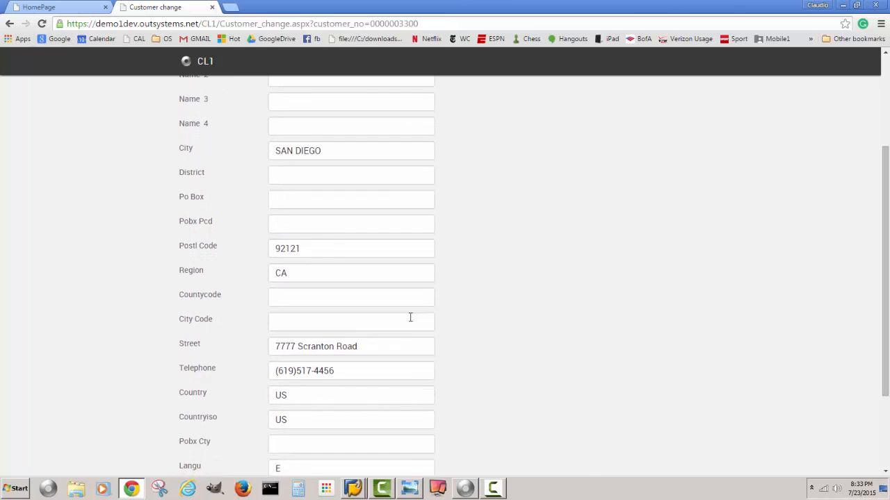
pyautogui.moveTo(810, 318)
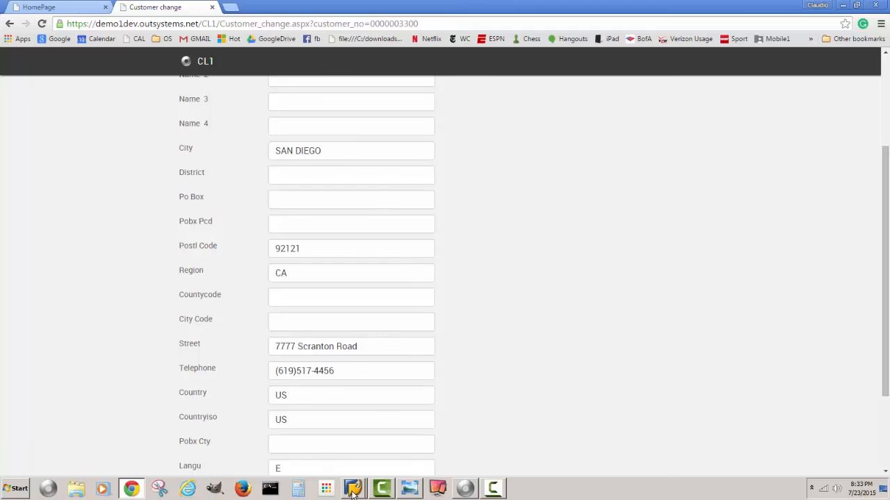
pyautogui.click(353, 488)
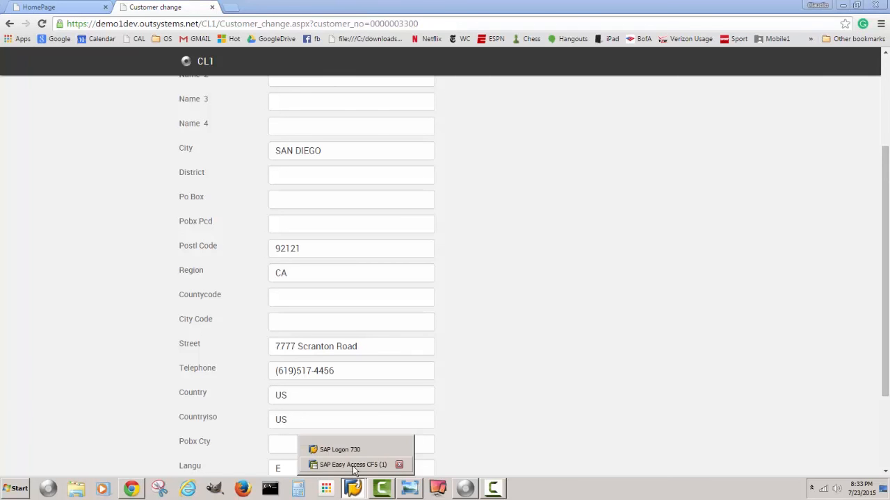
# Step: Run the XD02 Change Customer favorite for customer 3300 and view its general data, 7777 Scranton Road
pyautogui.click(353, 465)
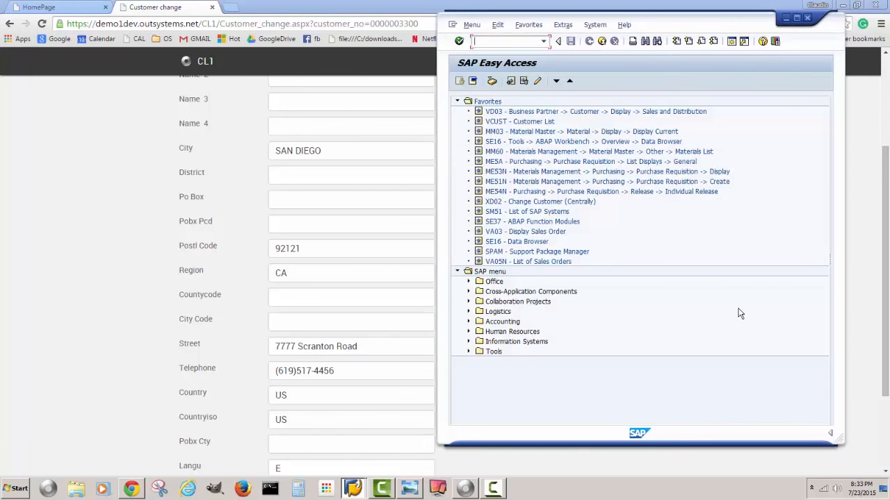
pyautogui.moveTo(581, 243)
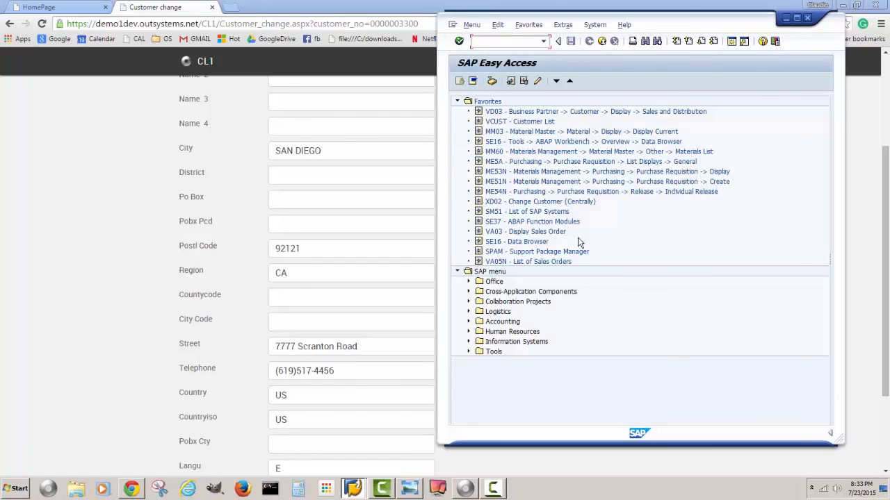
pyautogui.click(539, 202)
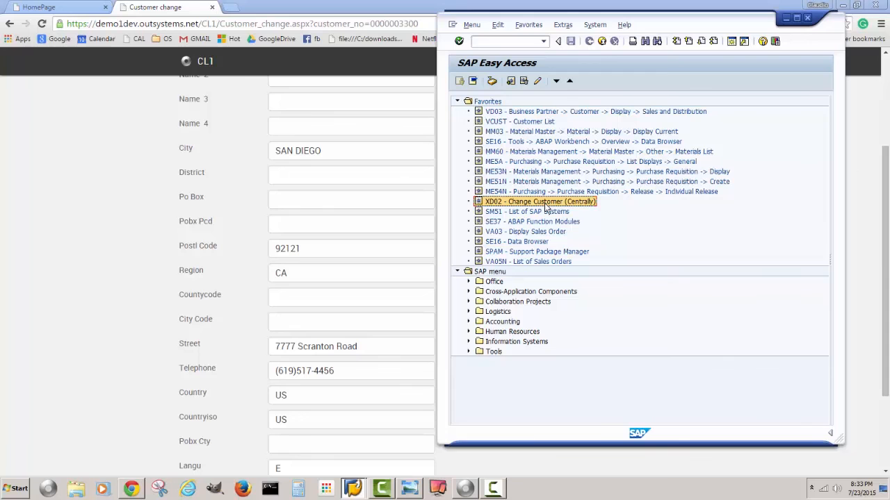
pyautogui.doubleClick(539, 200)
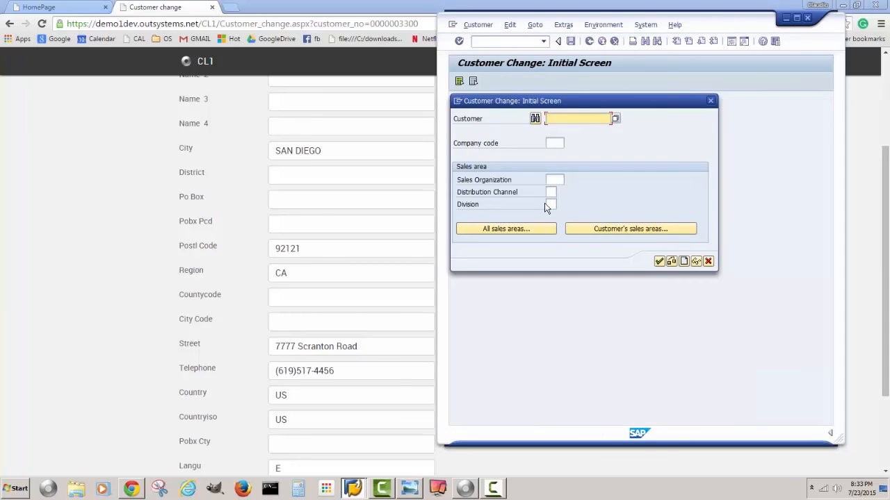
pyautogui.write('3')
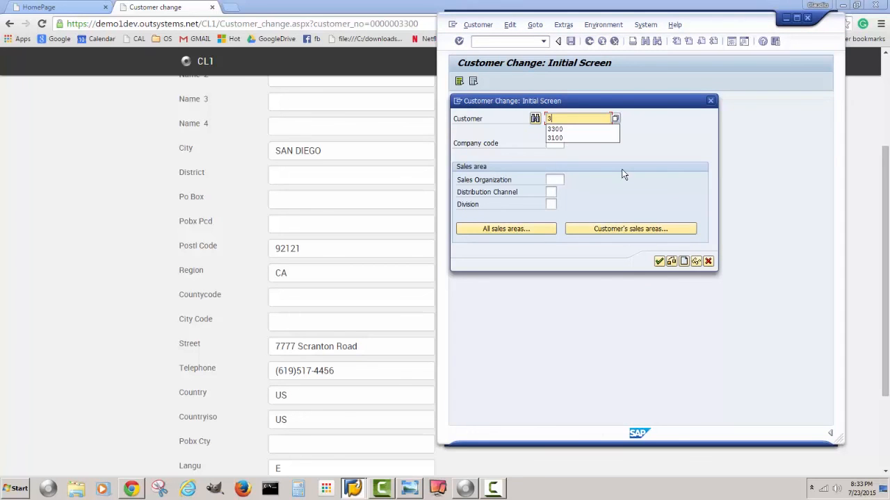
pyautogui.click(555, 128)
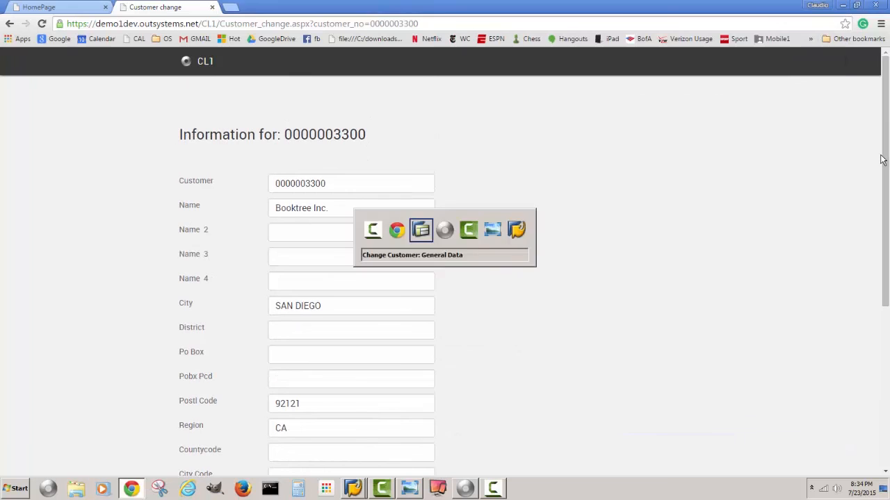
pyautogui.click(420, 229)
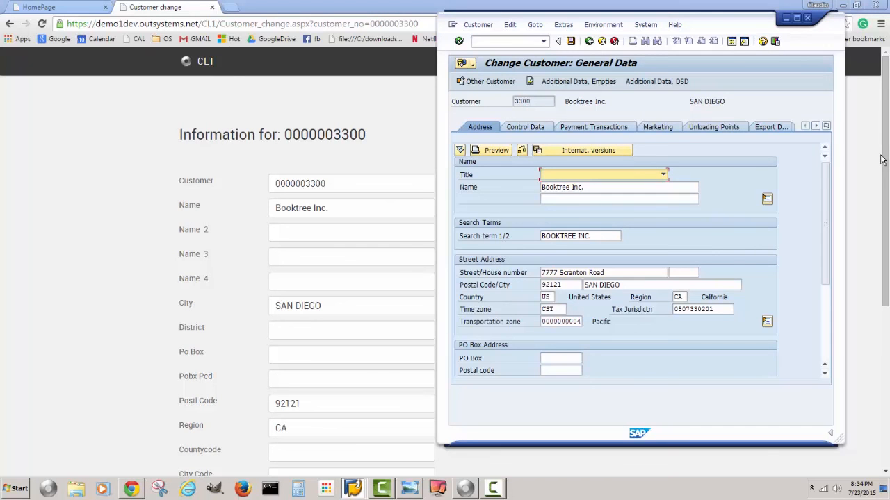
pyautogui.moveTo(597, 55)
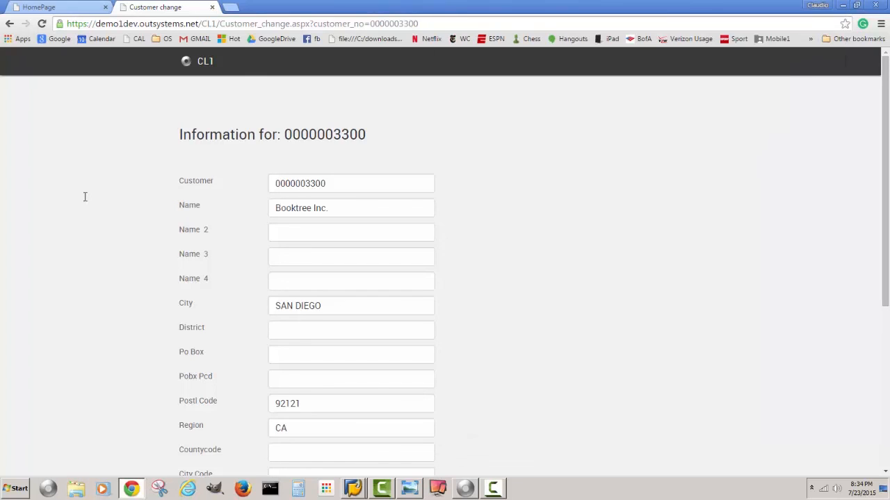
pyautogui.scroll(-3)
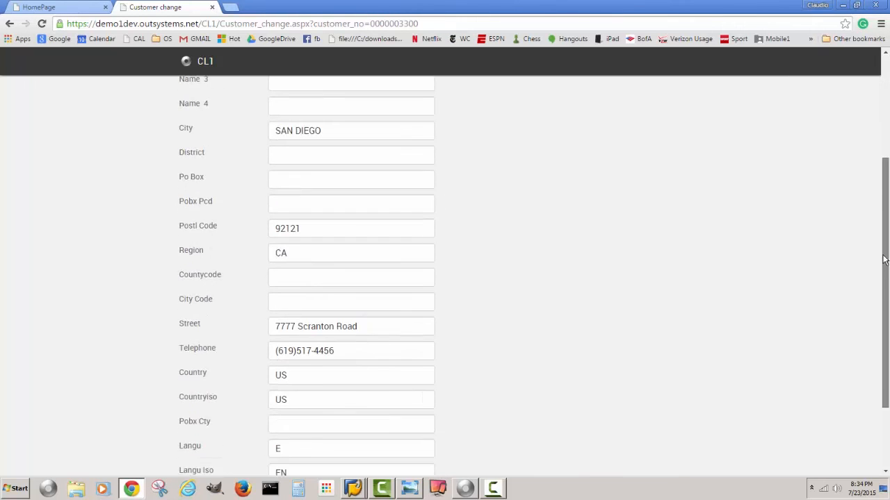
pyautogui.scroll(-3)
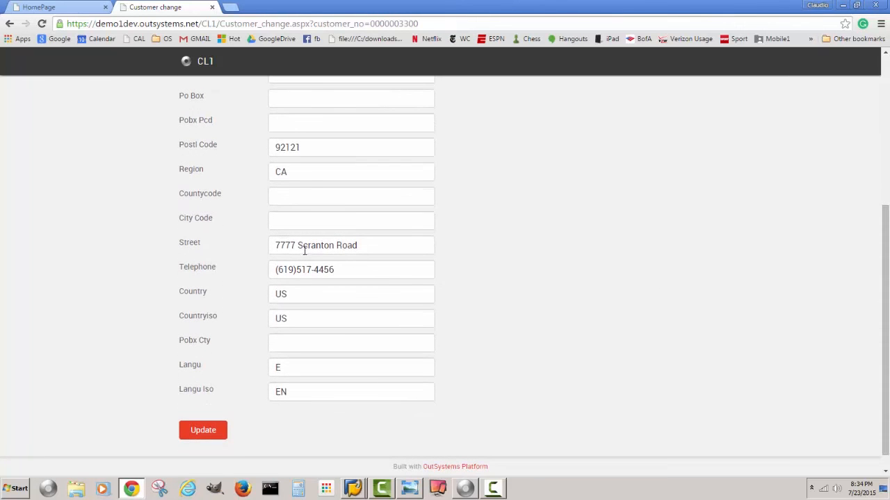
pyautogui.doubleClick(283, 244)
pyautogui.write('5555')
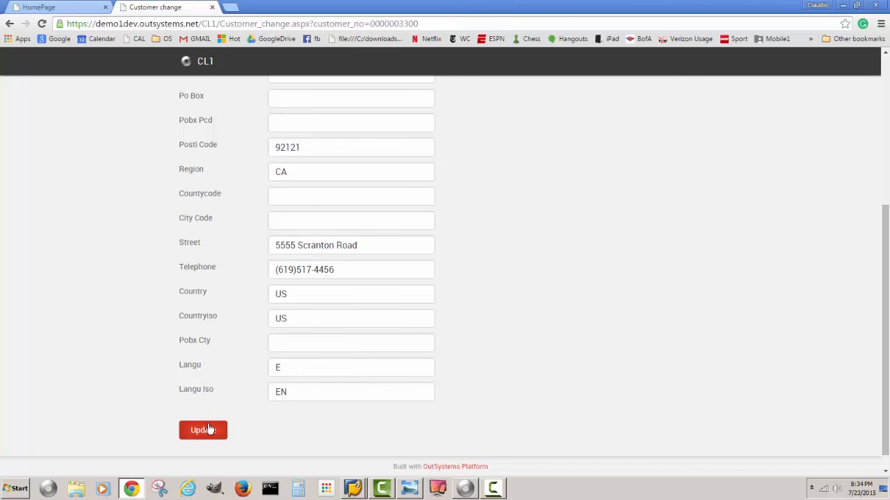
pyautogui.click(203, 431)
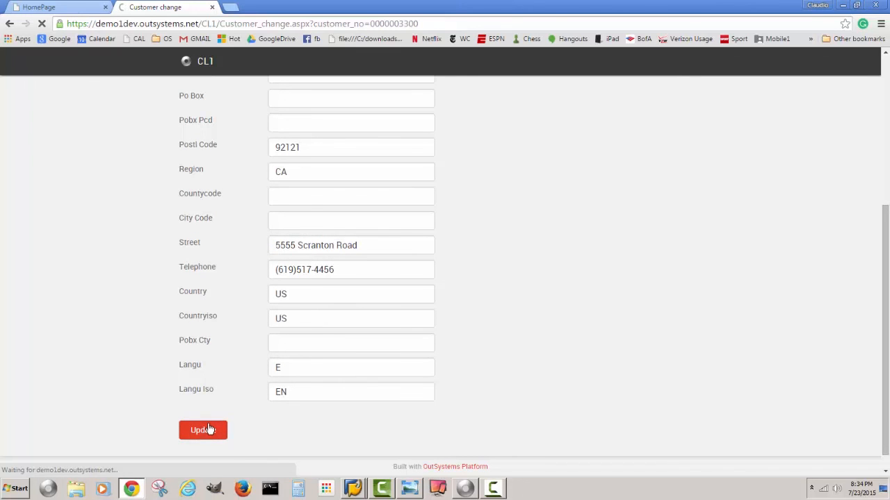
pyautogui.click(203, 429)
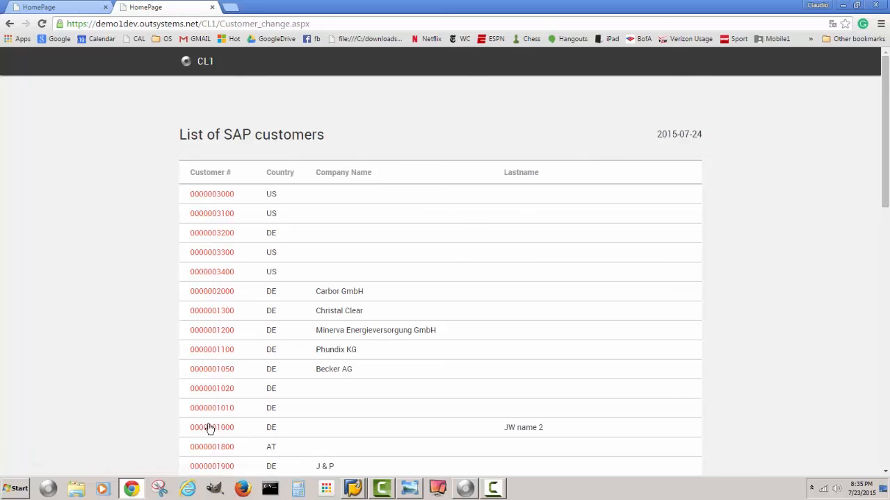
pyautogui.moveTo(212, 428)
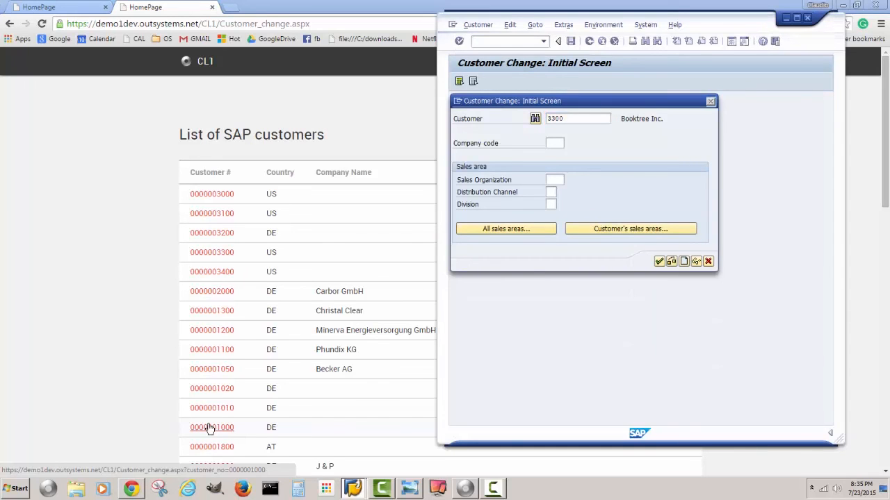
# Step: Reopen customer 3300's general data in XD02 to confirm the street reads 5555 Scranton Road
pyautogui.click(659, 261)
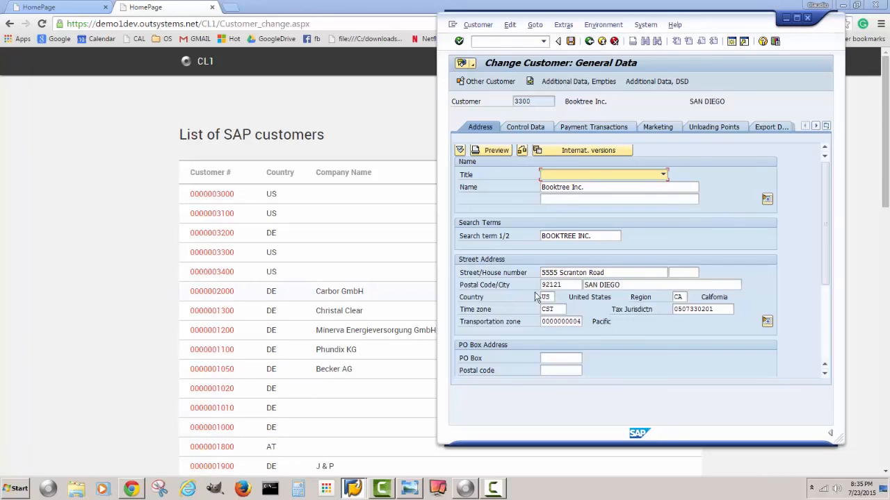
pyautogui.moveTo(640, 368)
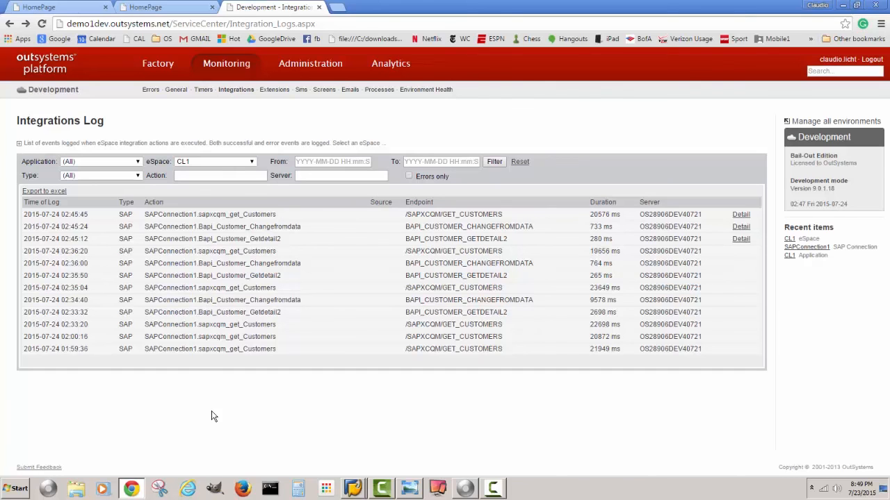
pyautogui.moveTo(623, 387)
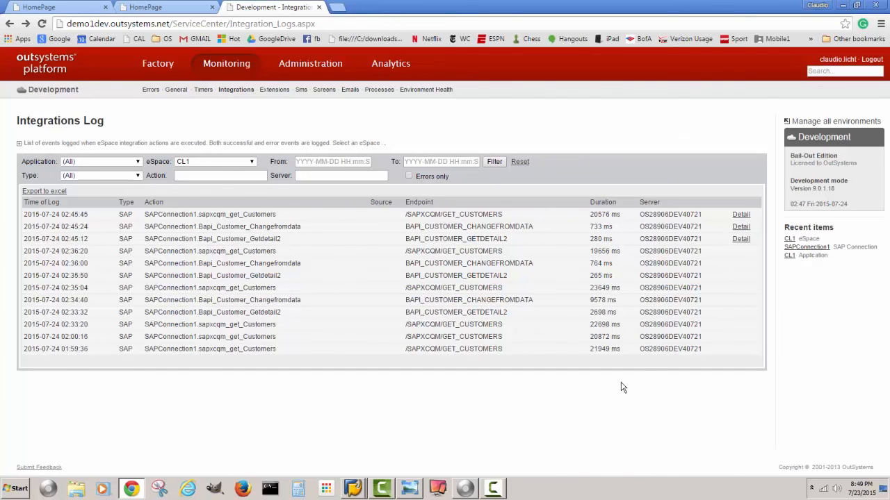
pyautogui.moveTo(372, 395)
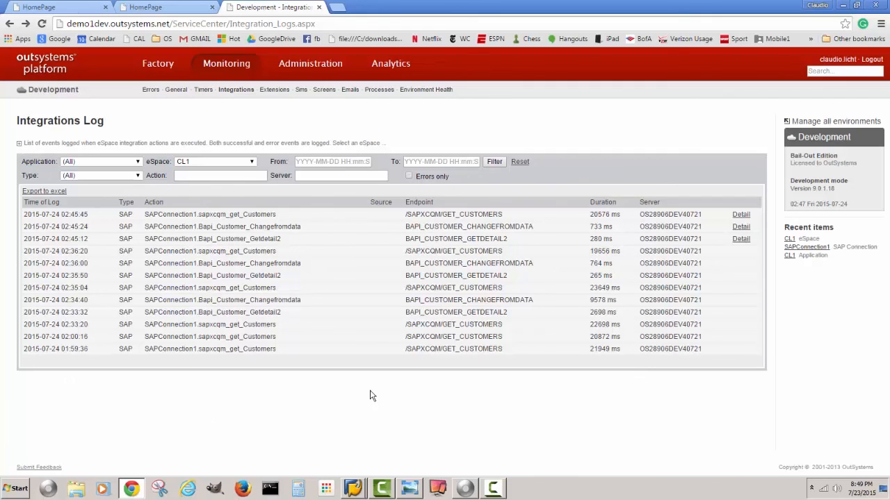
pyautogui.moveTo(582, 237)
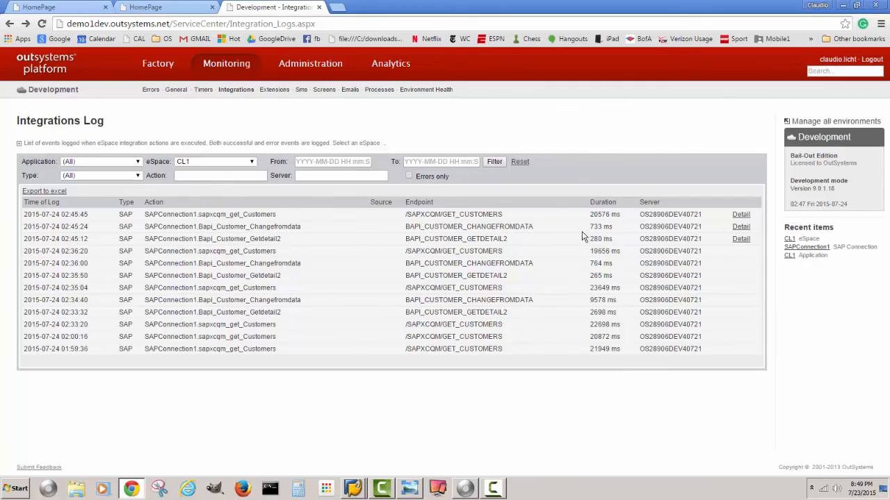
pyautogui.moveTo(673, 361)
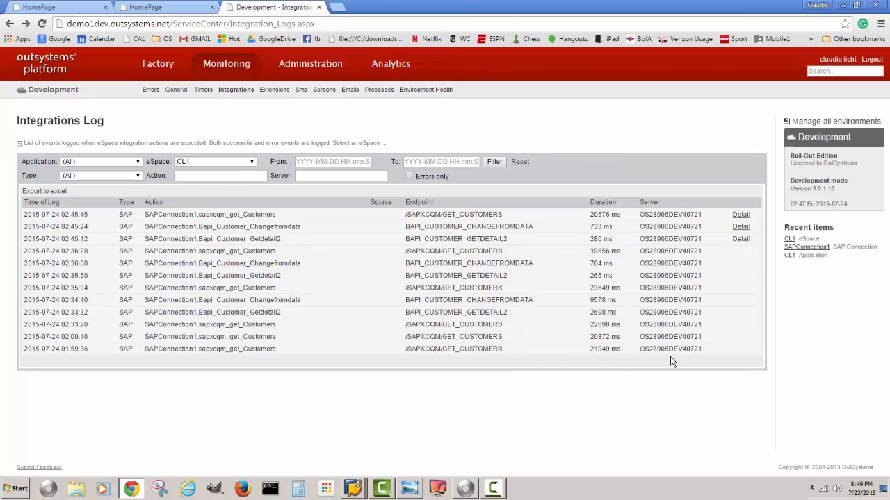
pyautogui.moveTo(295, 257)
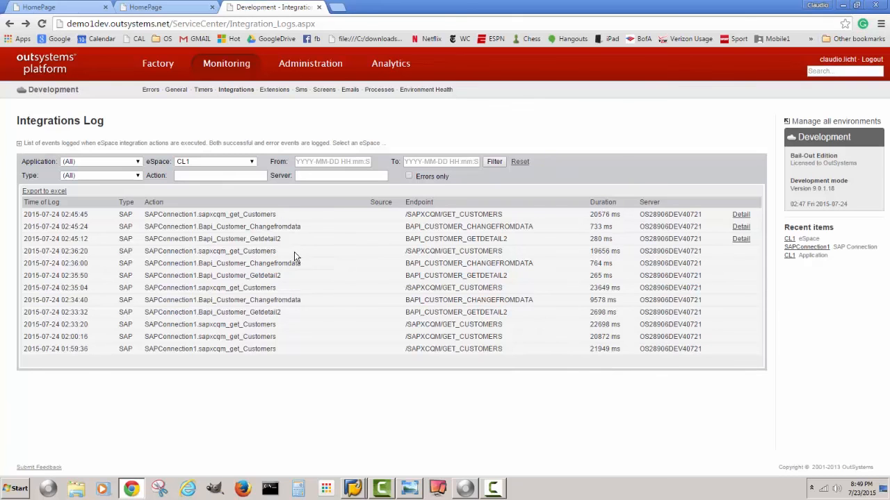
pyautogui.moveTo(270, 250)
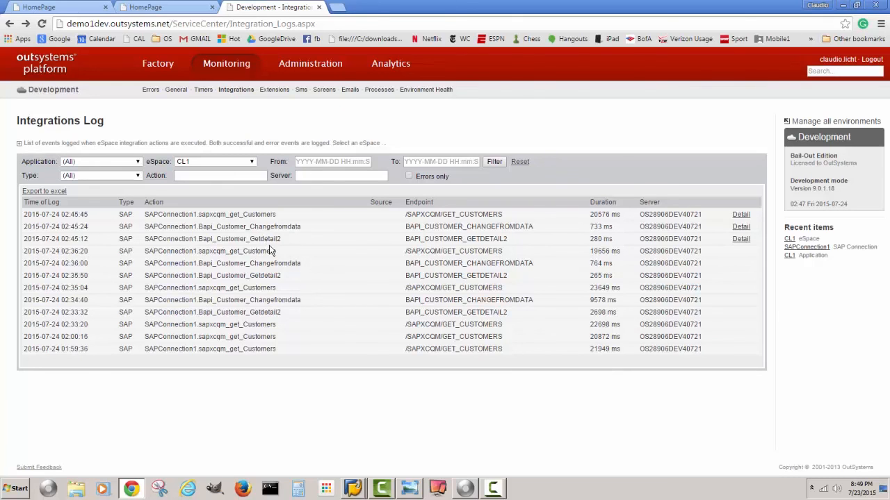
pyautogui.moveTo(736, 256)
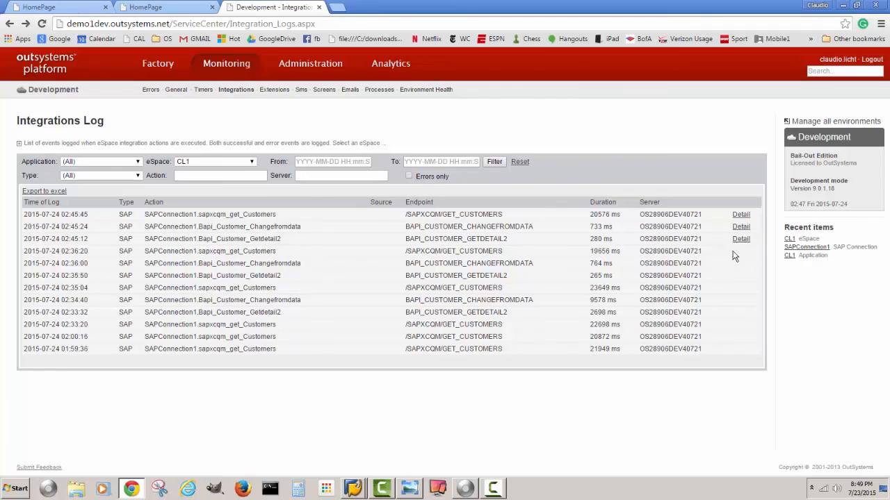
# Step: View the detail of the logged Bapi_Customer_Getdetail2 call for customer 3300 in the CL1 Integrations Log
pyautogui.click(740, 239)
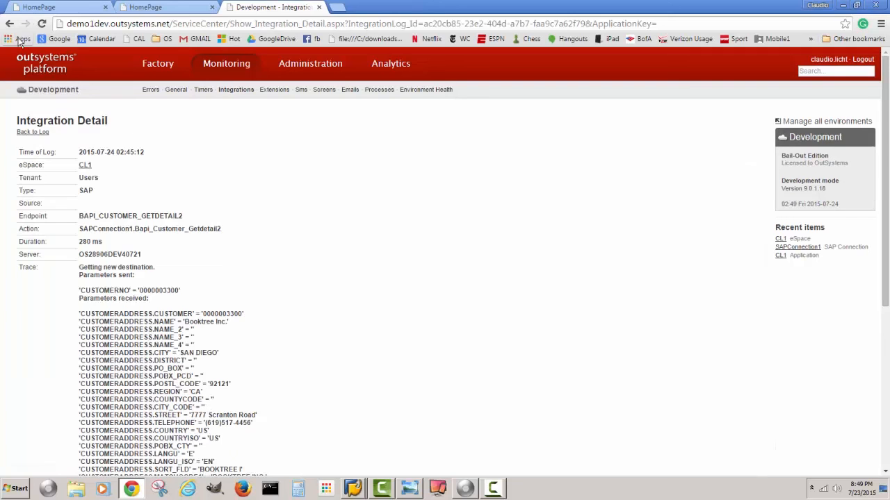
# Step: Inspect the logged Bapi_Customer_Changefromdata call and mark street 5555 among its sent parameters
pyautogui.click(33, 132)
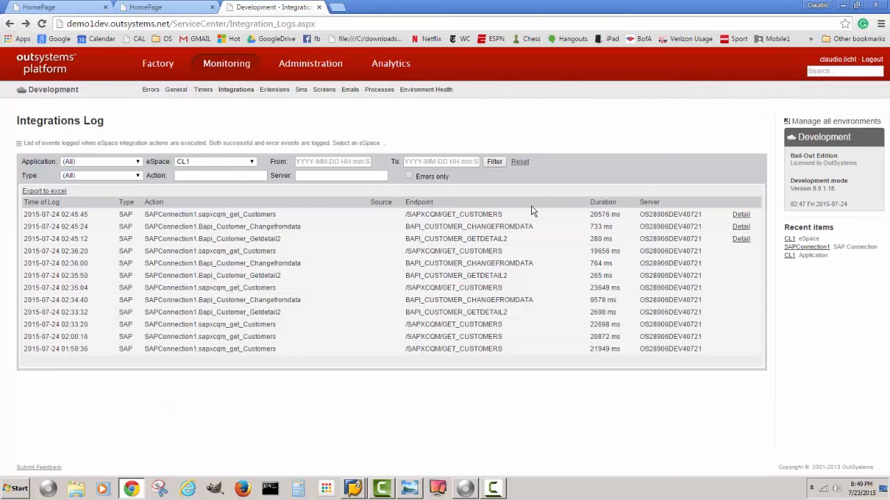
pyautogui.moveTo(711, 239)
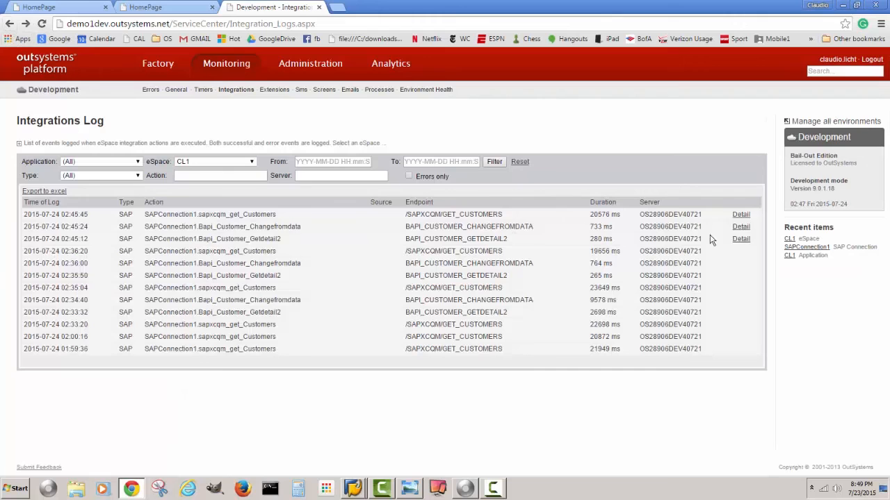
pyautogui.click(740, 227)
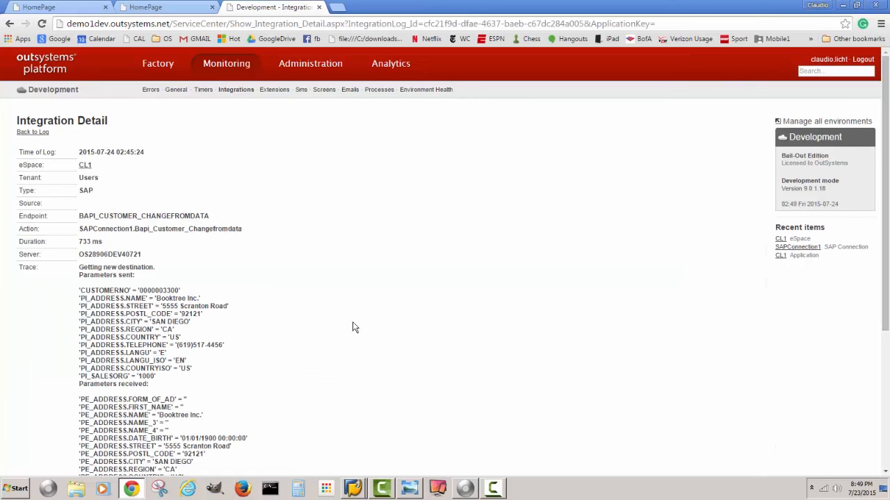
pyautogui.moveTo(161, 306)
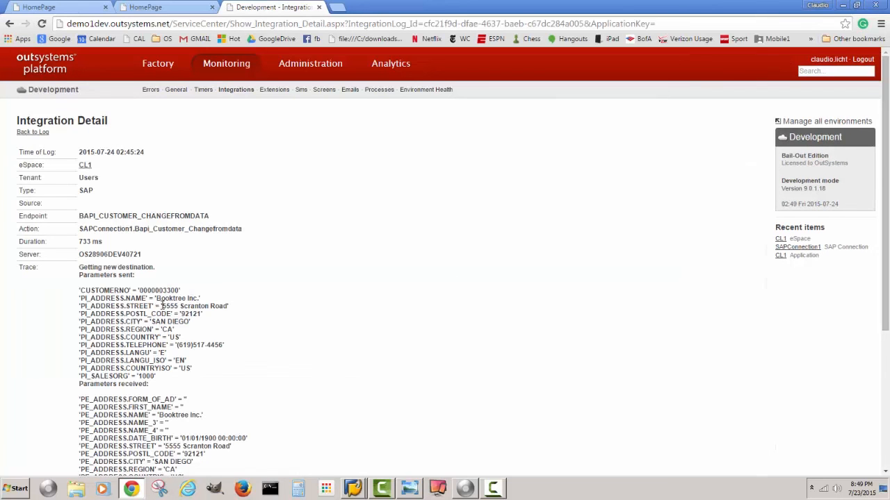
pyautogui.doubleClick(170, 306)
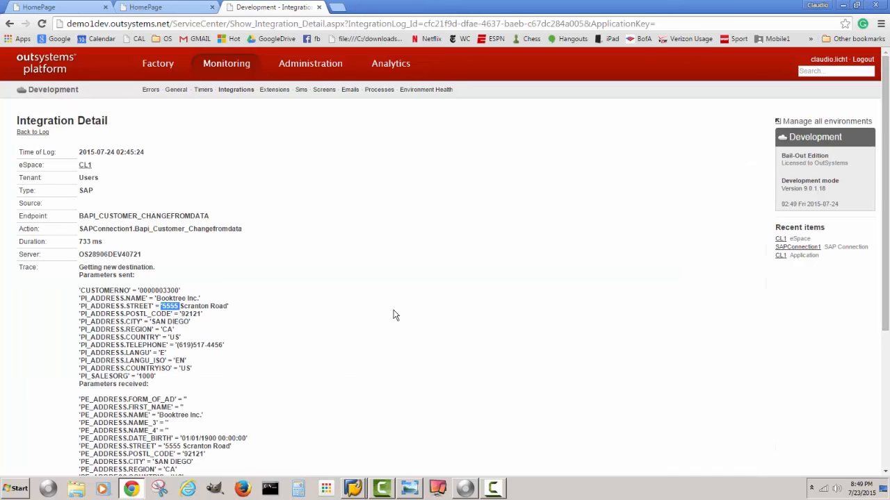